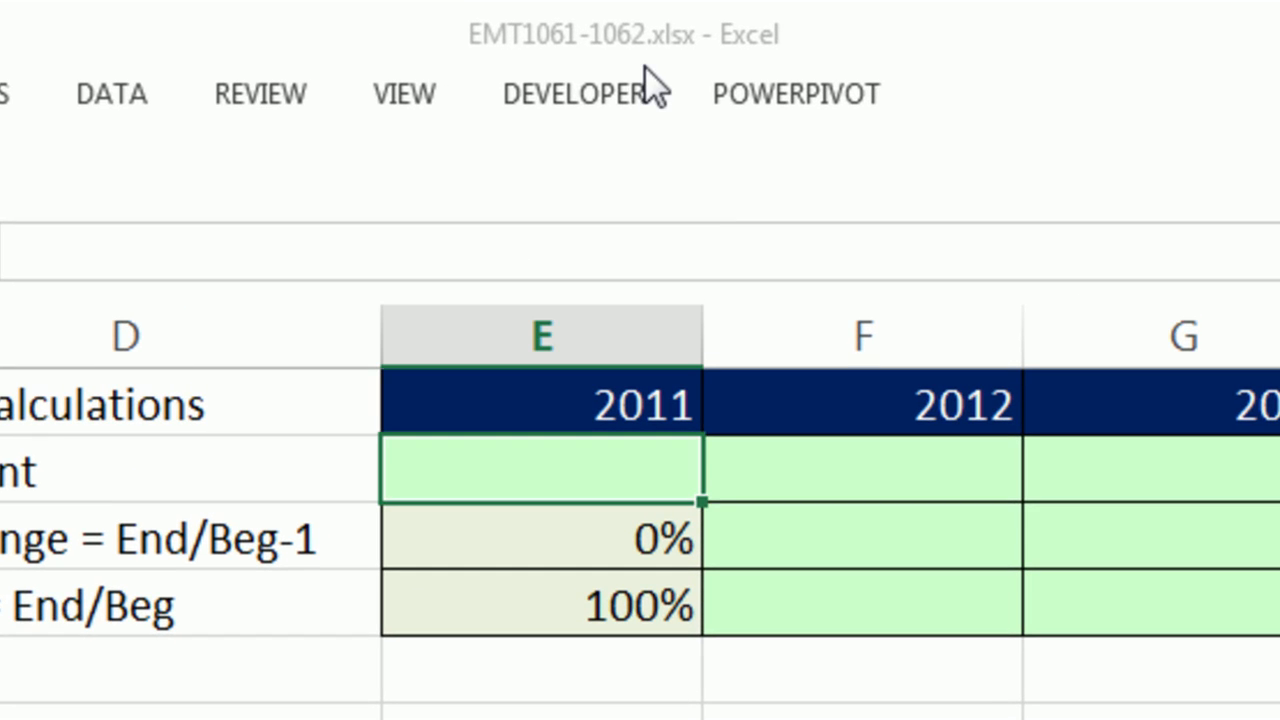
mouse_move(404, 94)
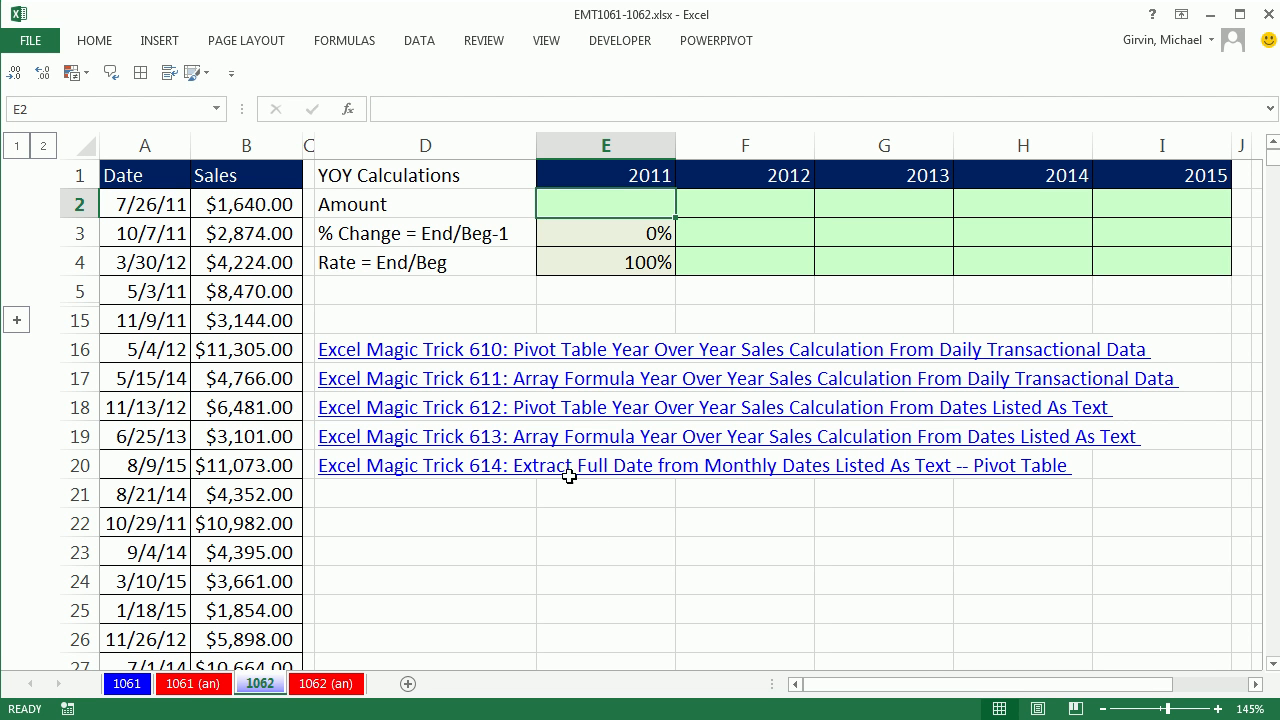
mouse_move(333, 208)
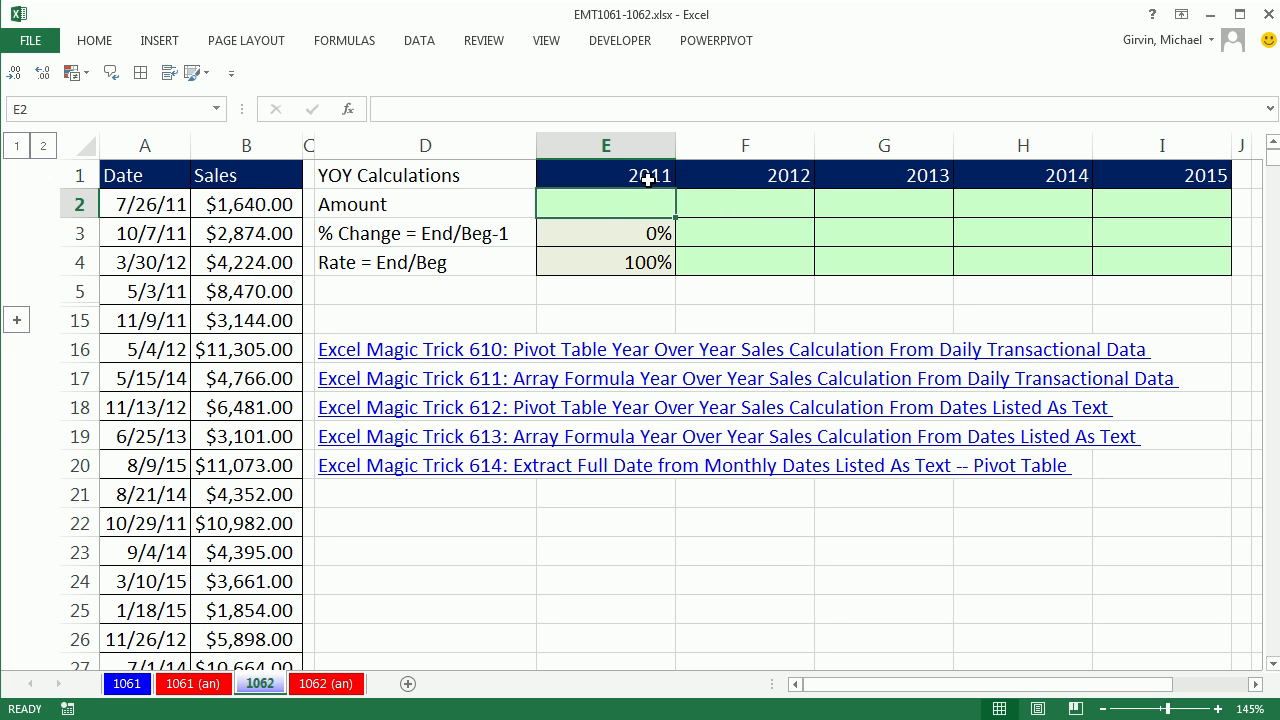
Inspect the 2012 Amount cell and year header, then return to the 2011 Amount cell
click(744, 204)
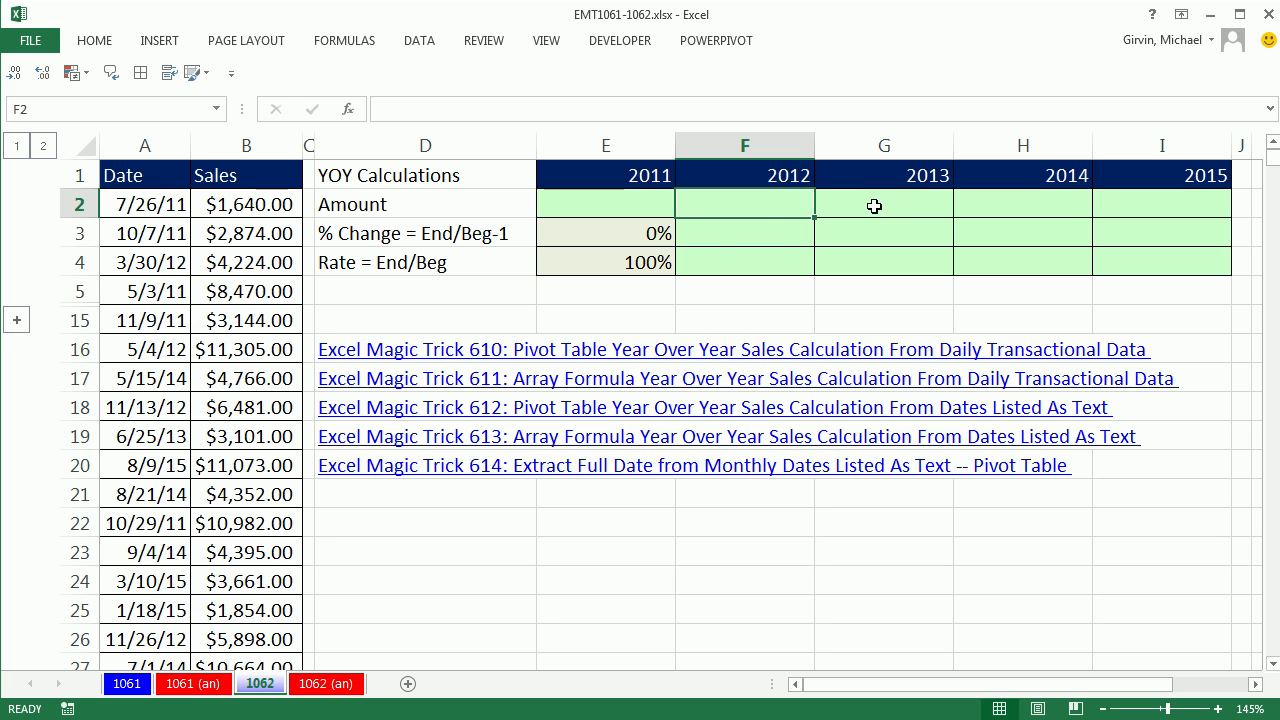
click(884, 204)
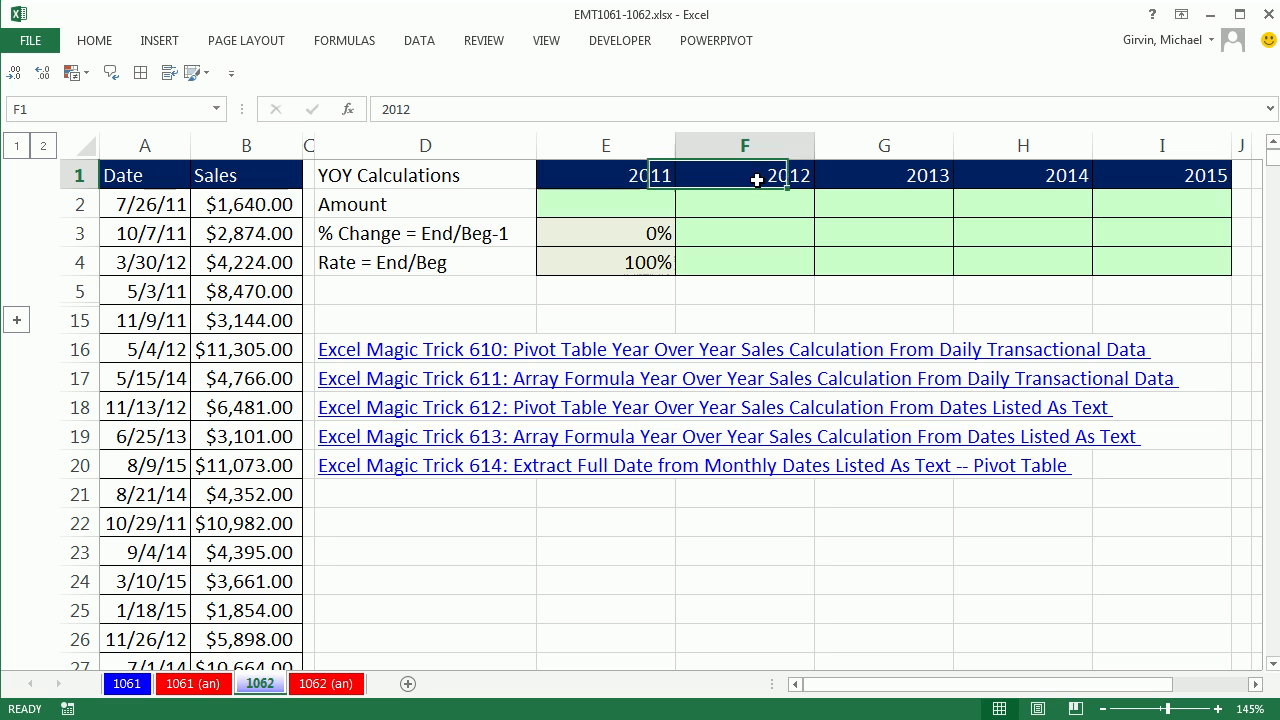
click(745, 174)
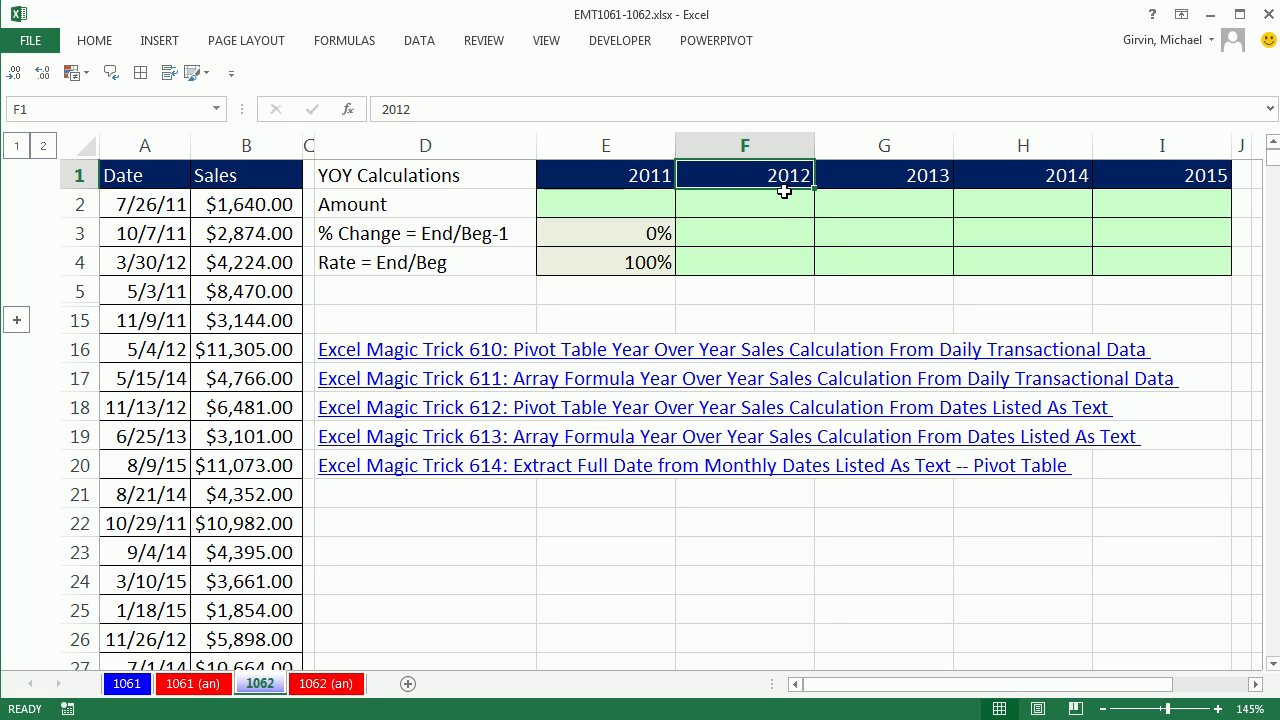
mouse_move(310, 265)
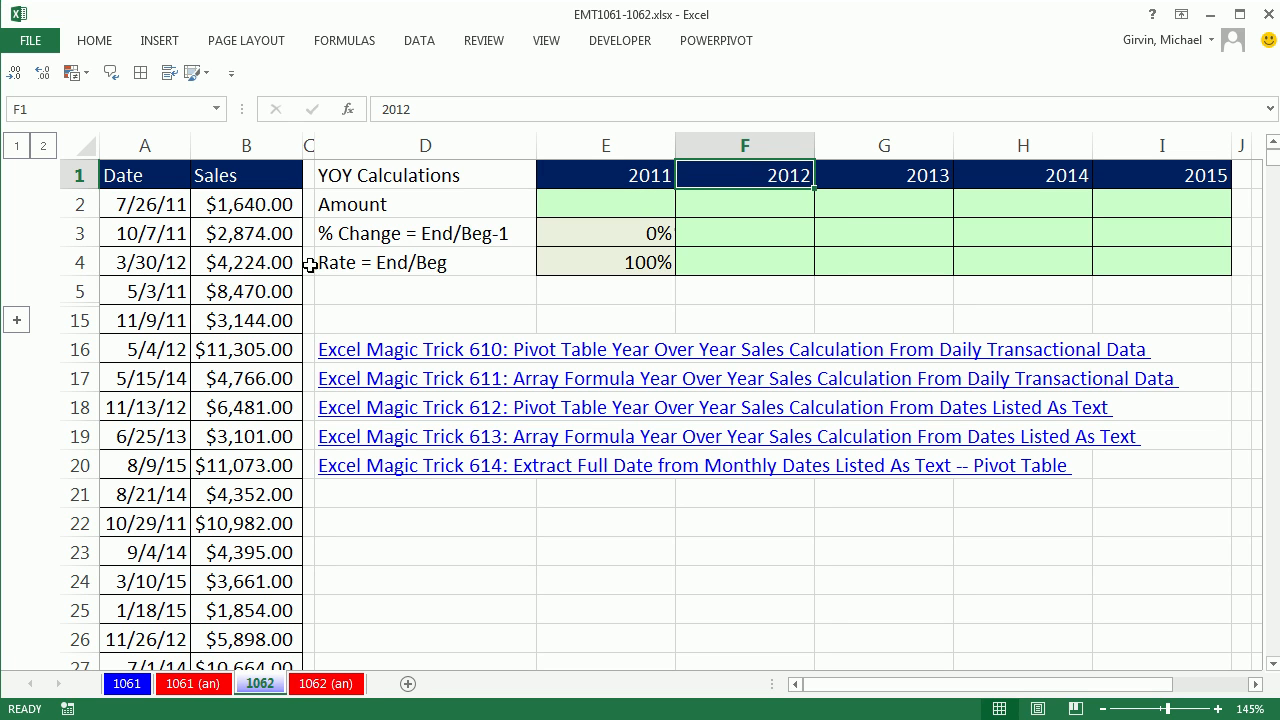
mouse_move(435, 358)
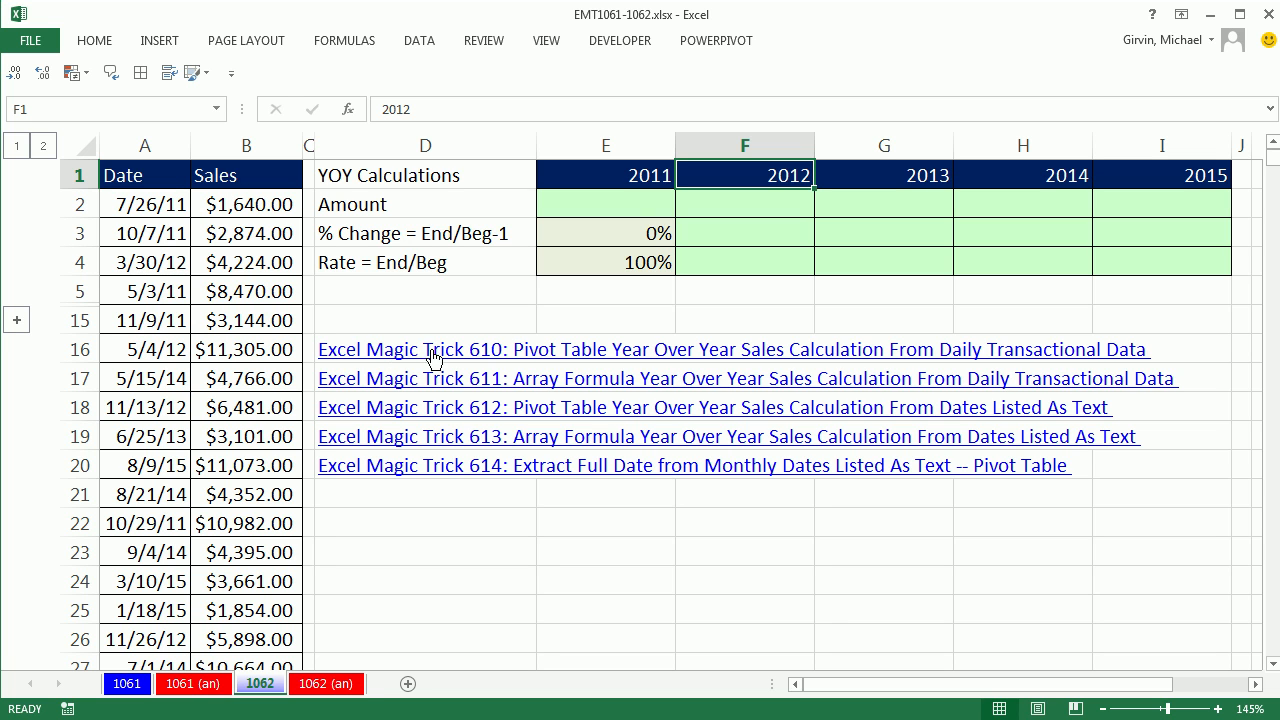
mouse_move(508, 505)
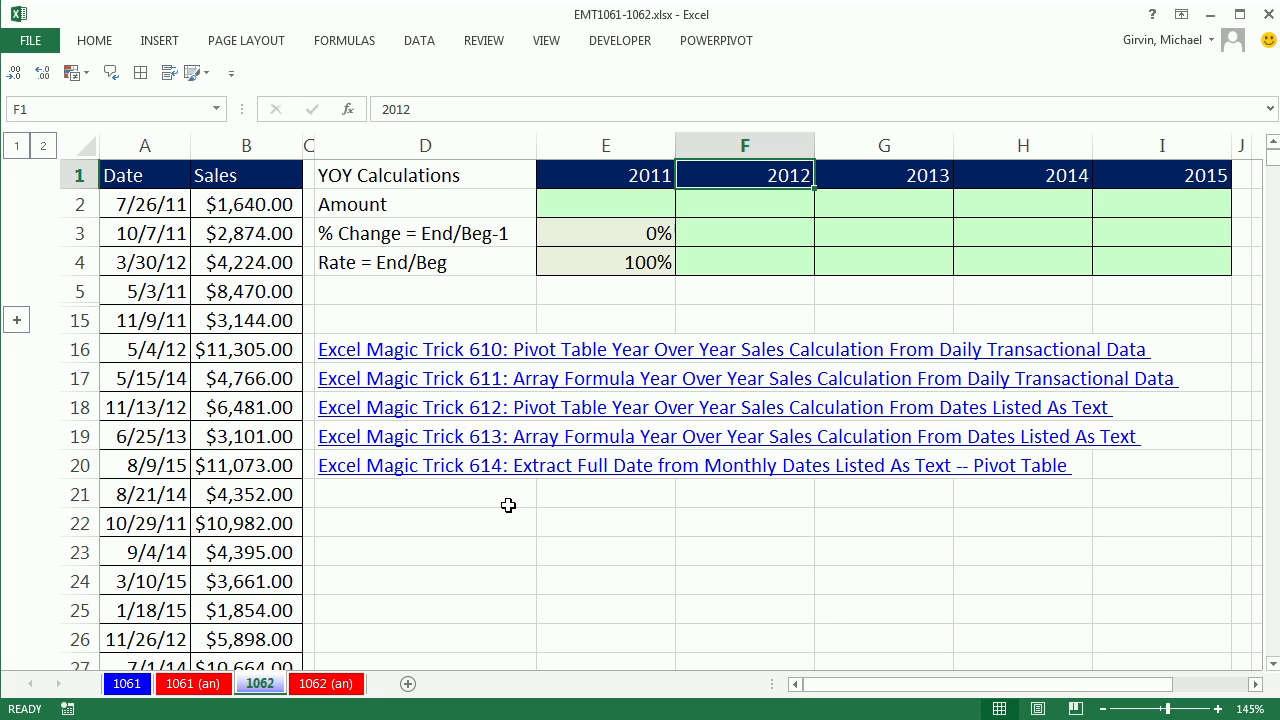
mouse_move(508, 349)
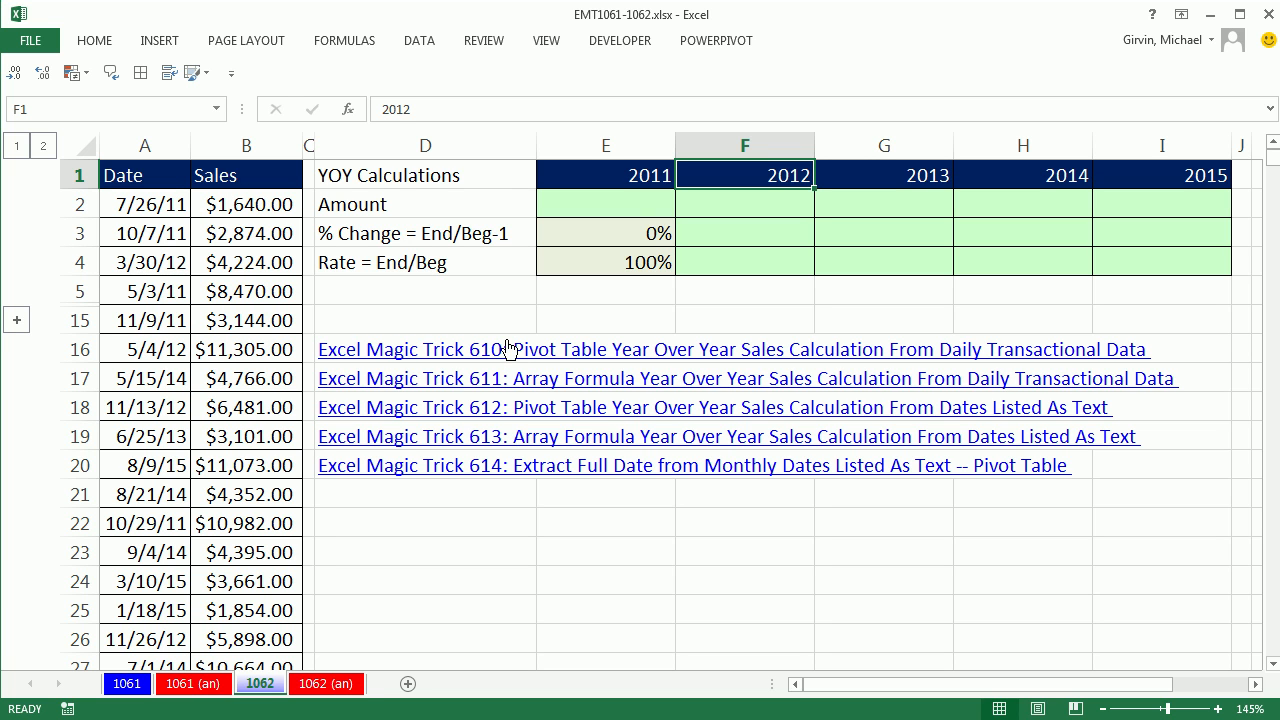
mouse_move(525, 465)
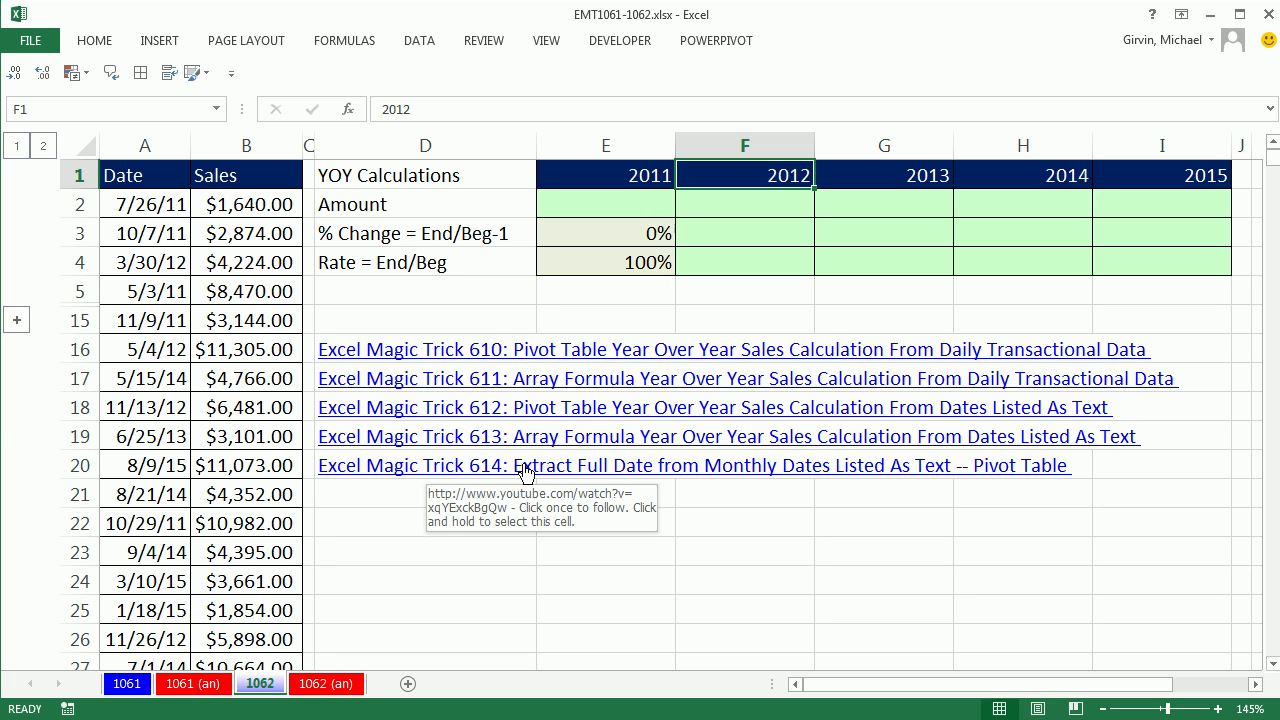
mouse_move(358, 204)
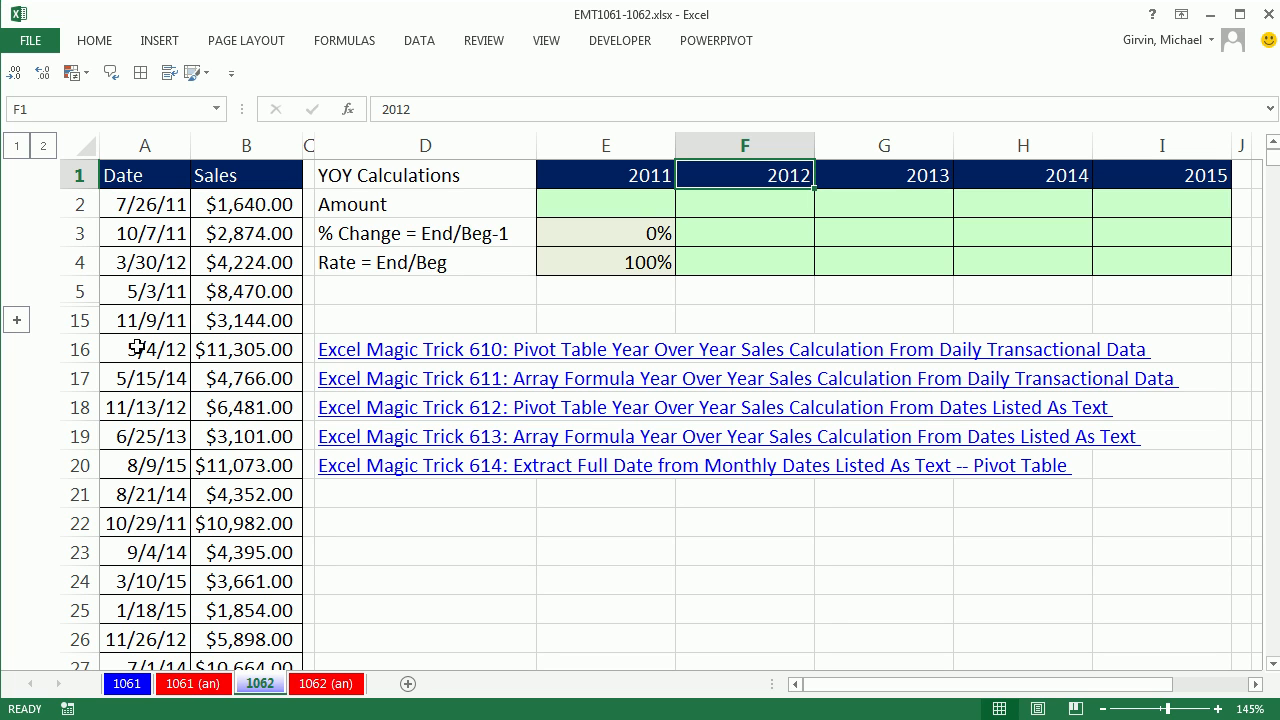
mouse_move(675, 378)
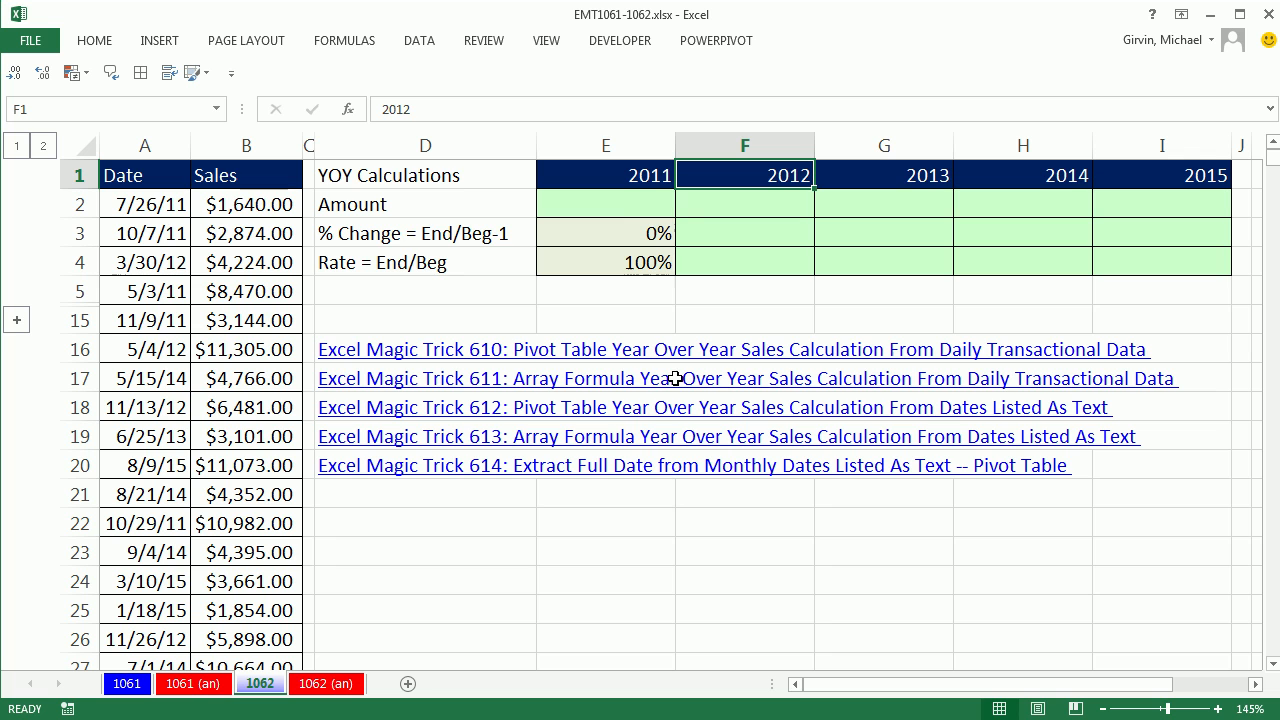
click(605, 204)
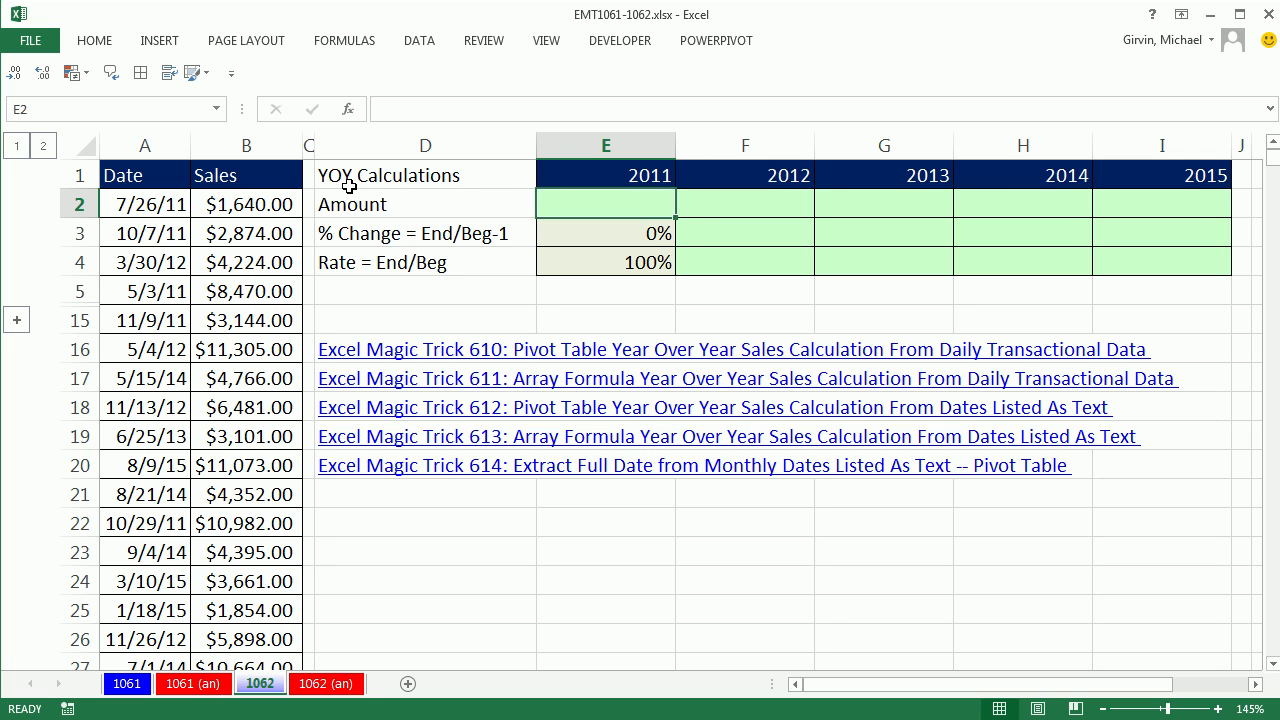
mouse_move(576, 224)
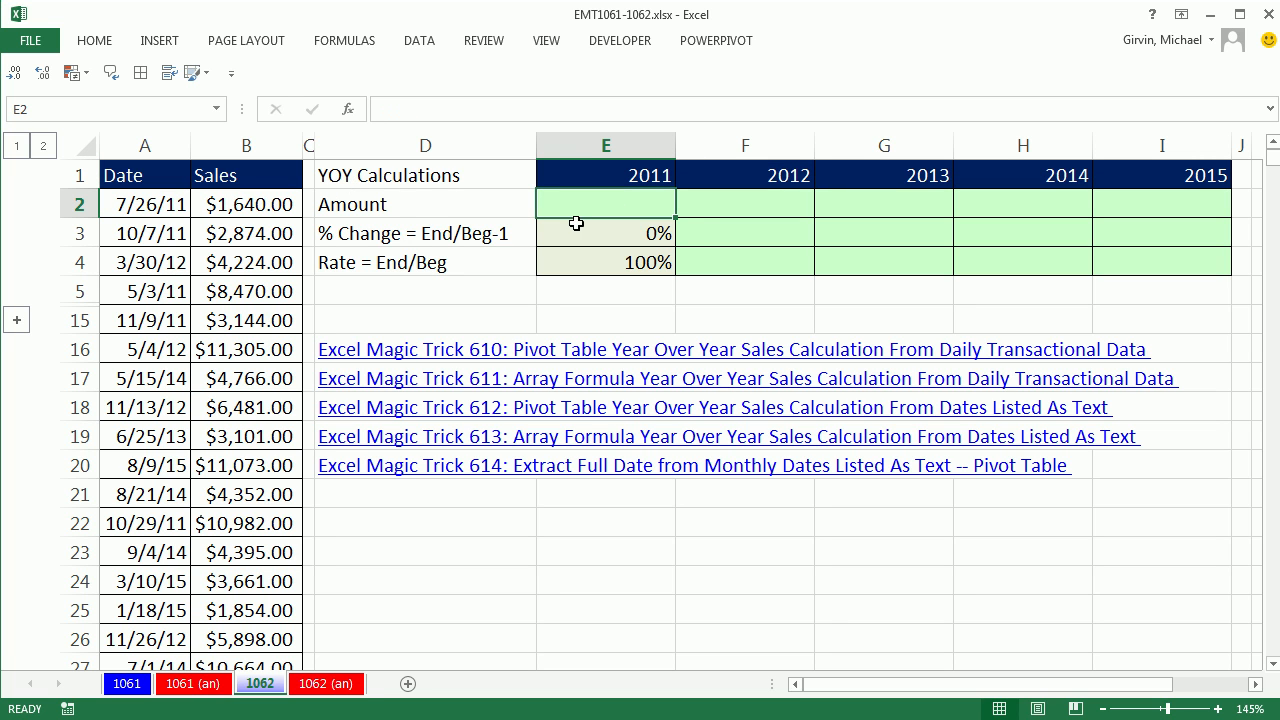
mouse_move(627, 372)
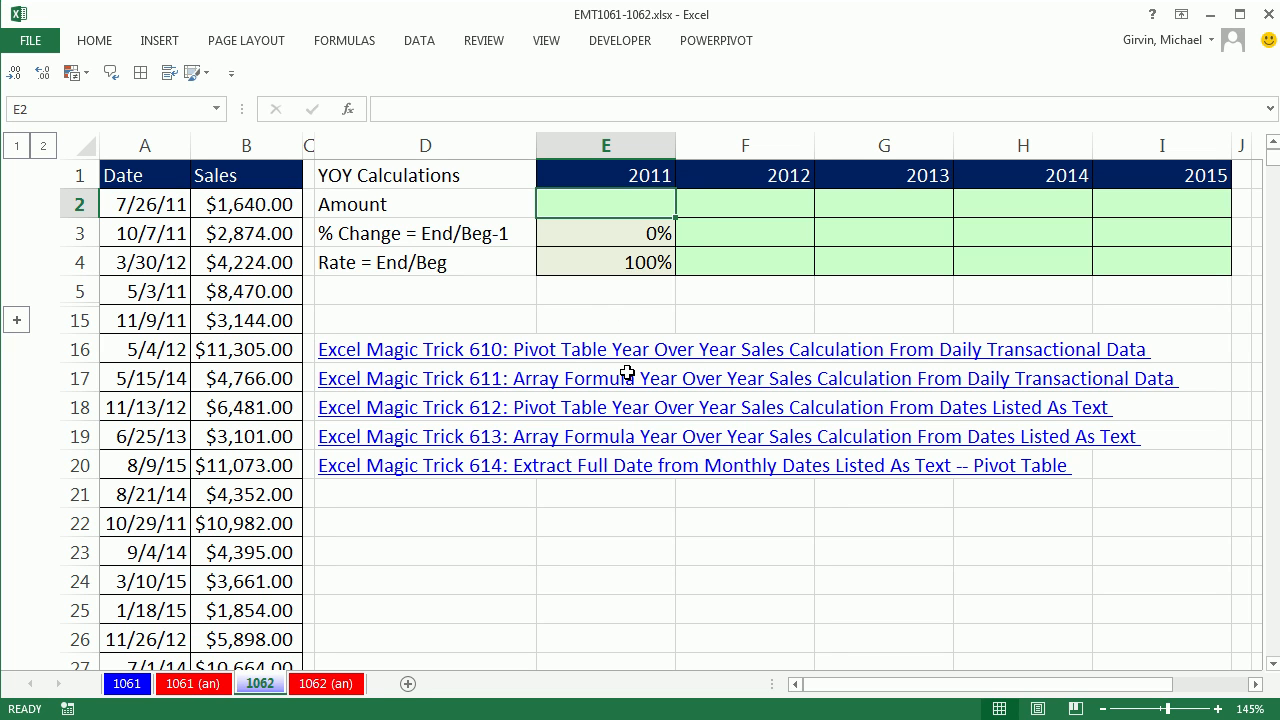
Begin the SUMIFS with absolute sum range B2:B5000 and start the date criteria range at A2
text(=su)
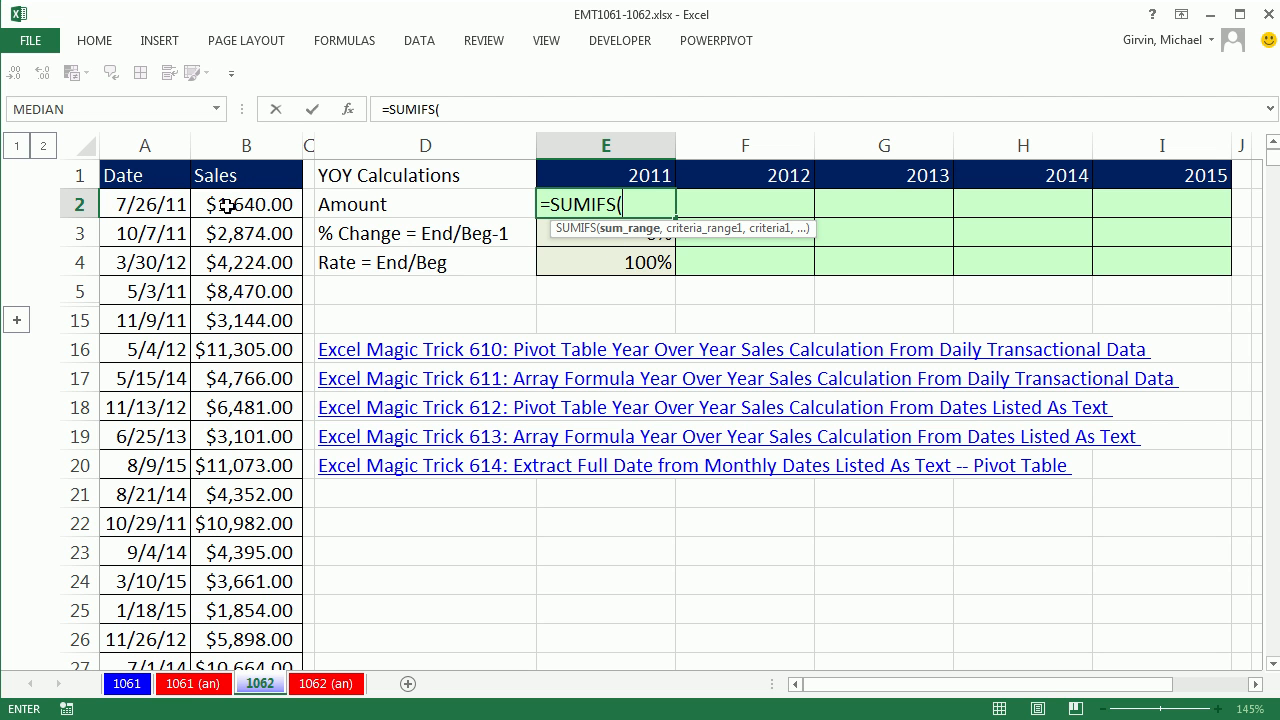
click(246, 204)
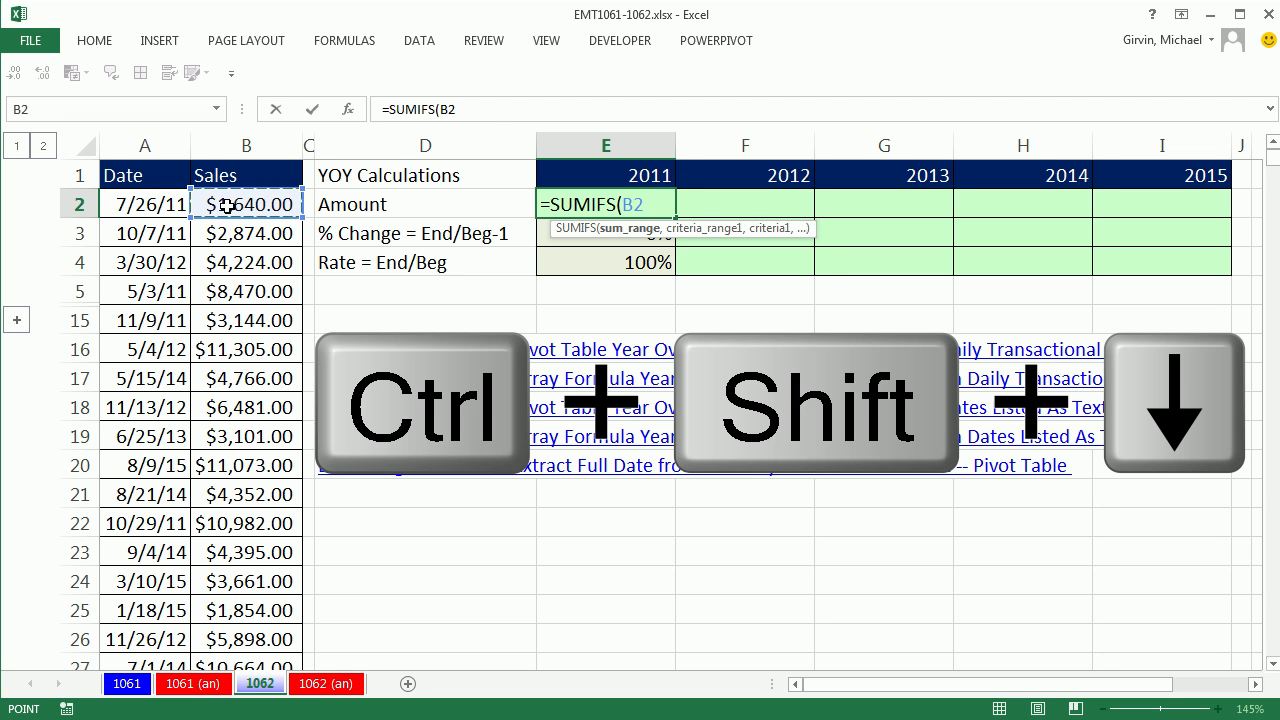
key(ctrl+shift+down)
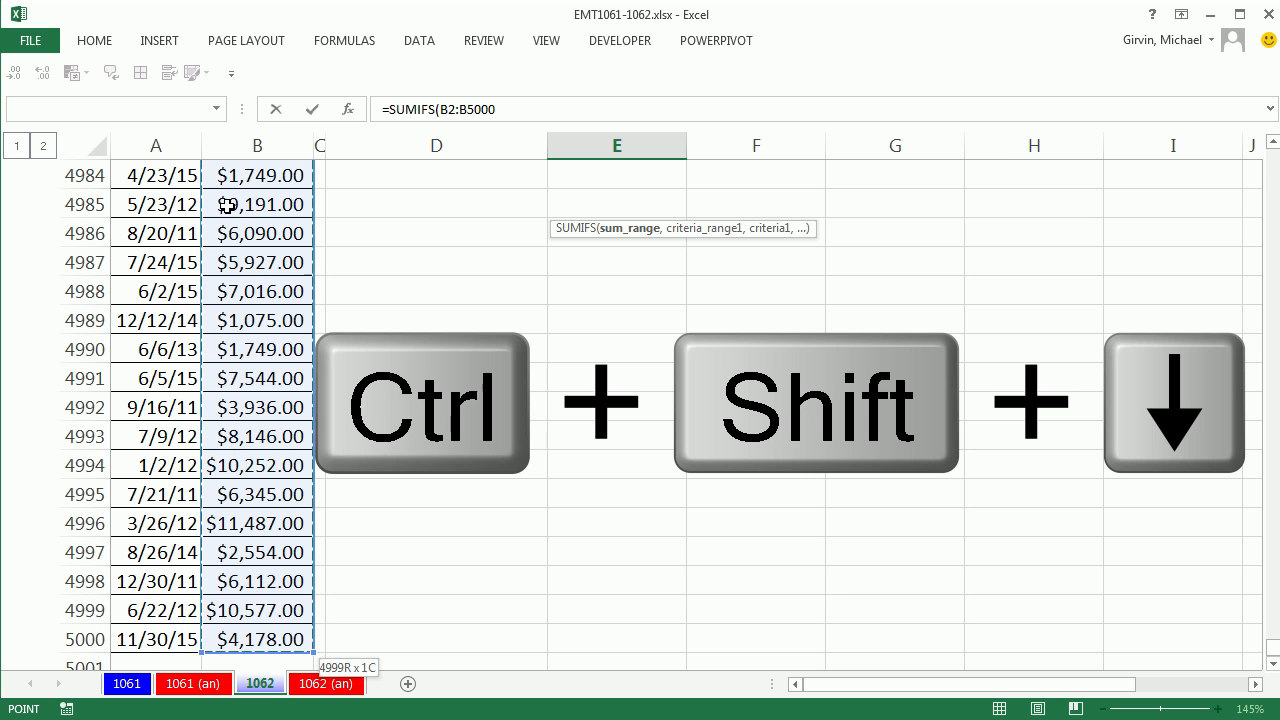
key(f4)
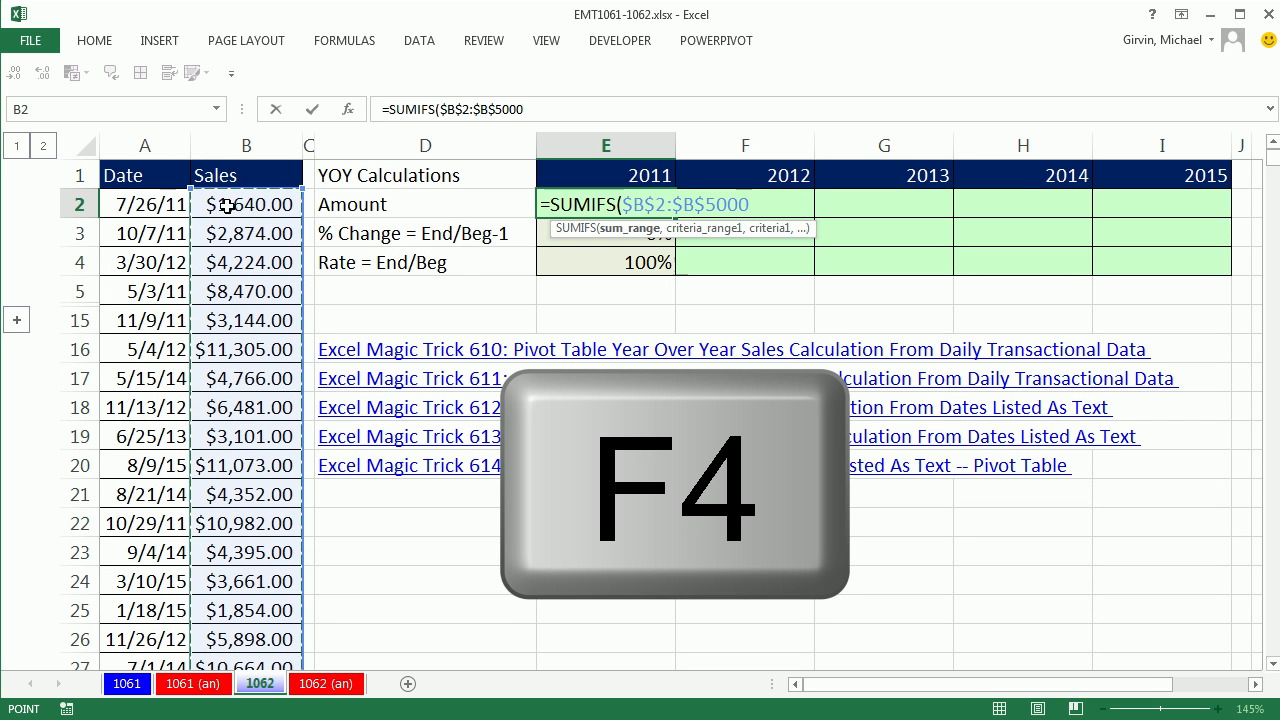
text(,)
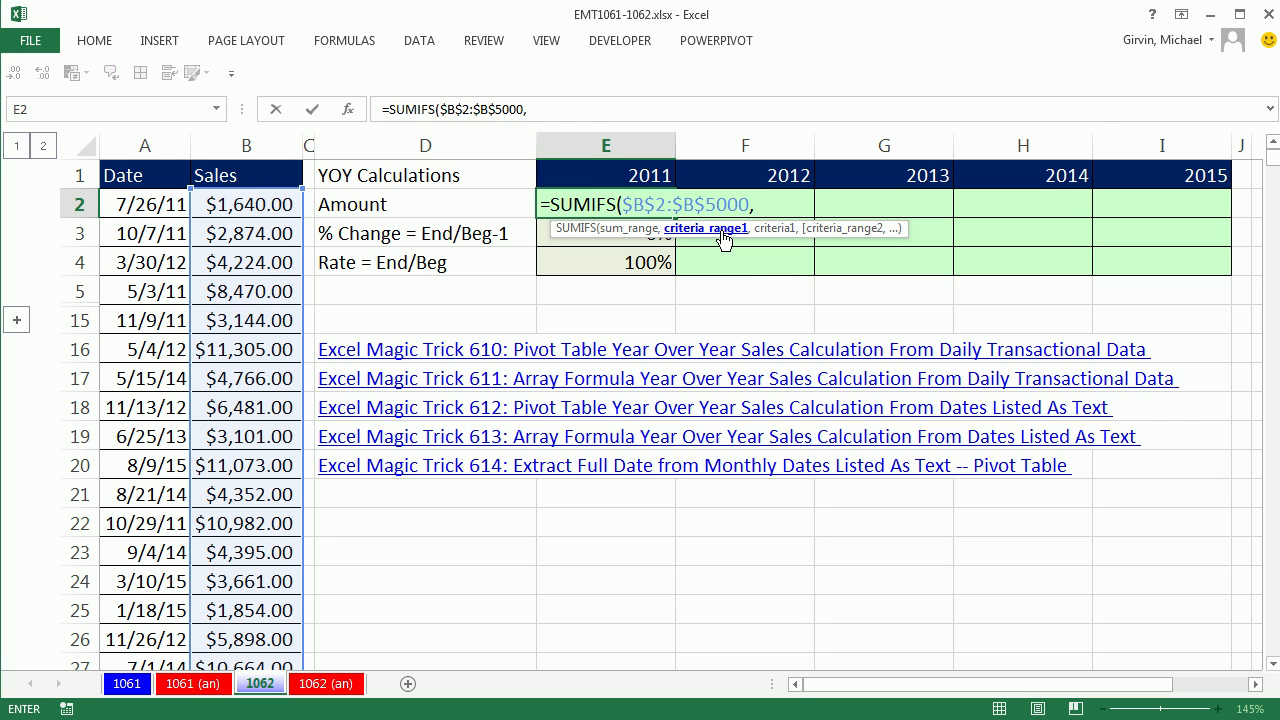
mouse_move(678, 130)
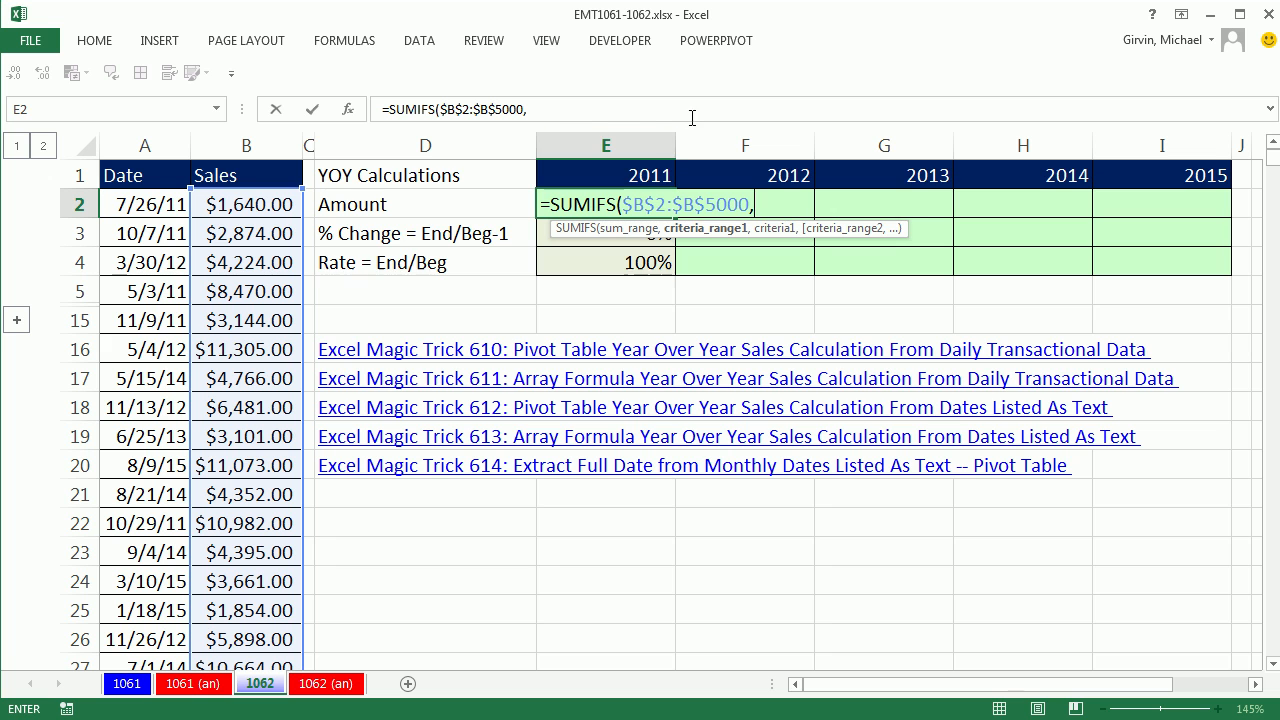
mouse_move(624, 182)
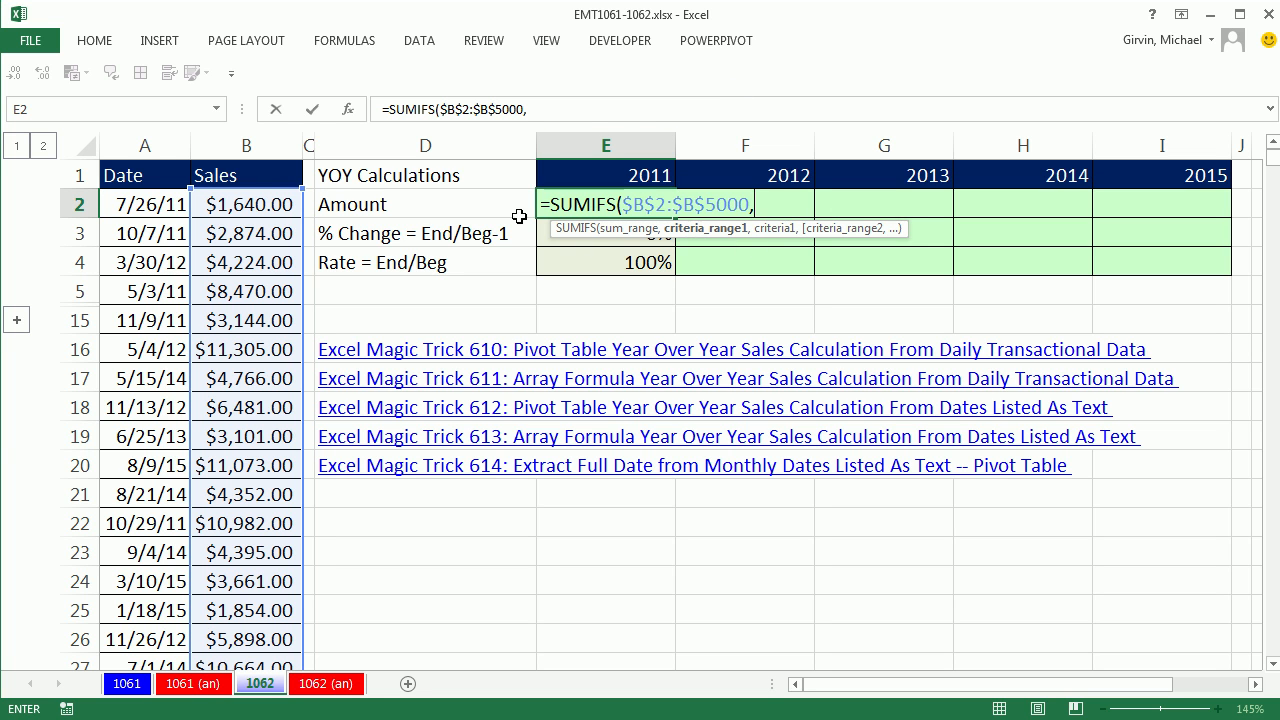
click(145, 203)
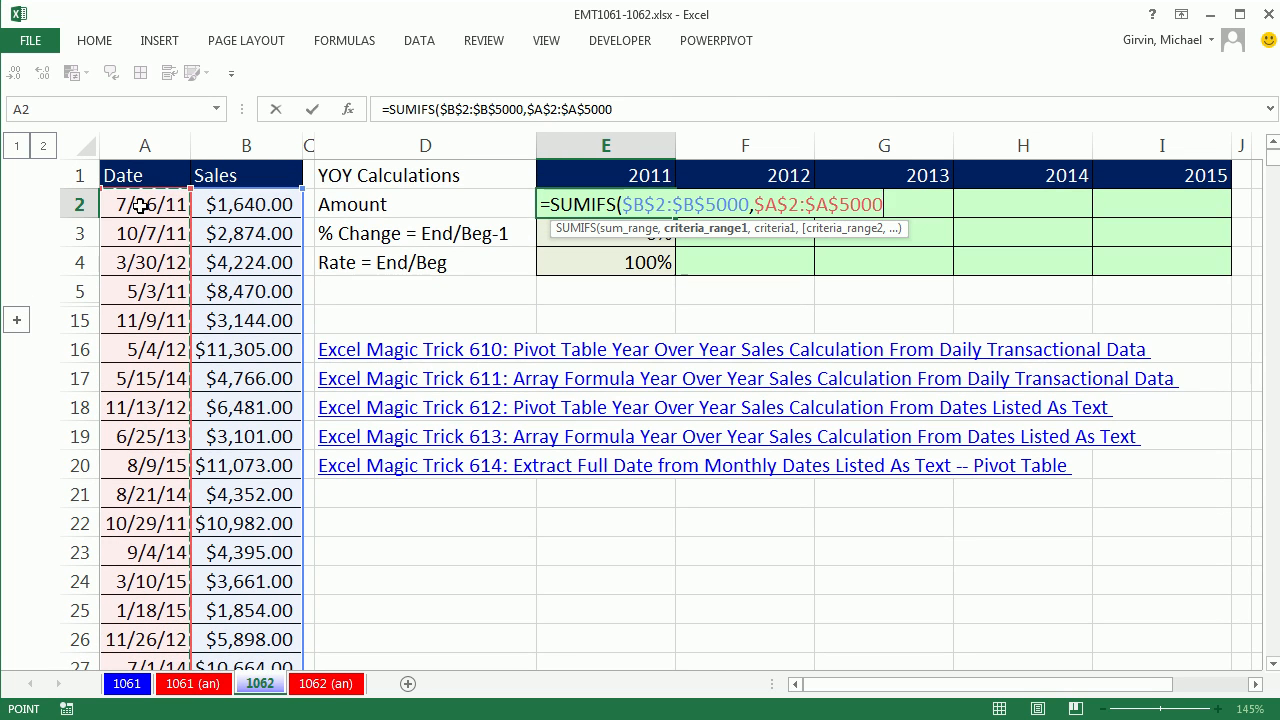
Dismiss the formula warning and type the ">=1/1/"& start-date criterion text
text(,)
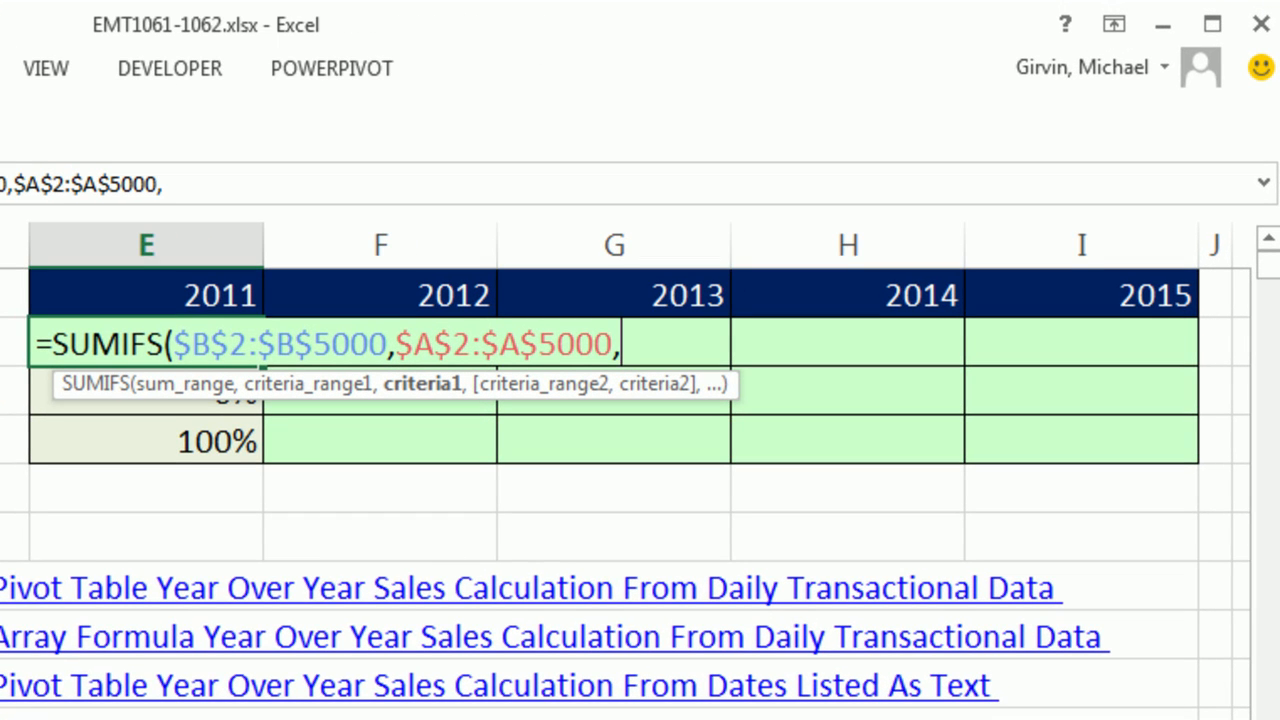
text(")
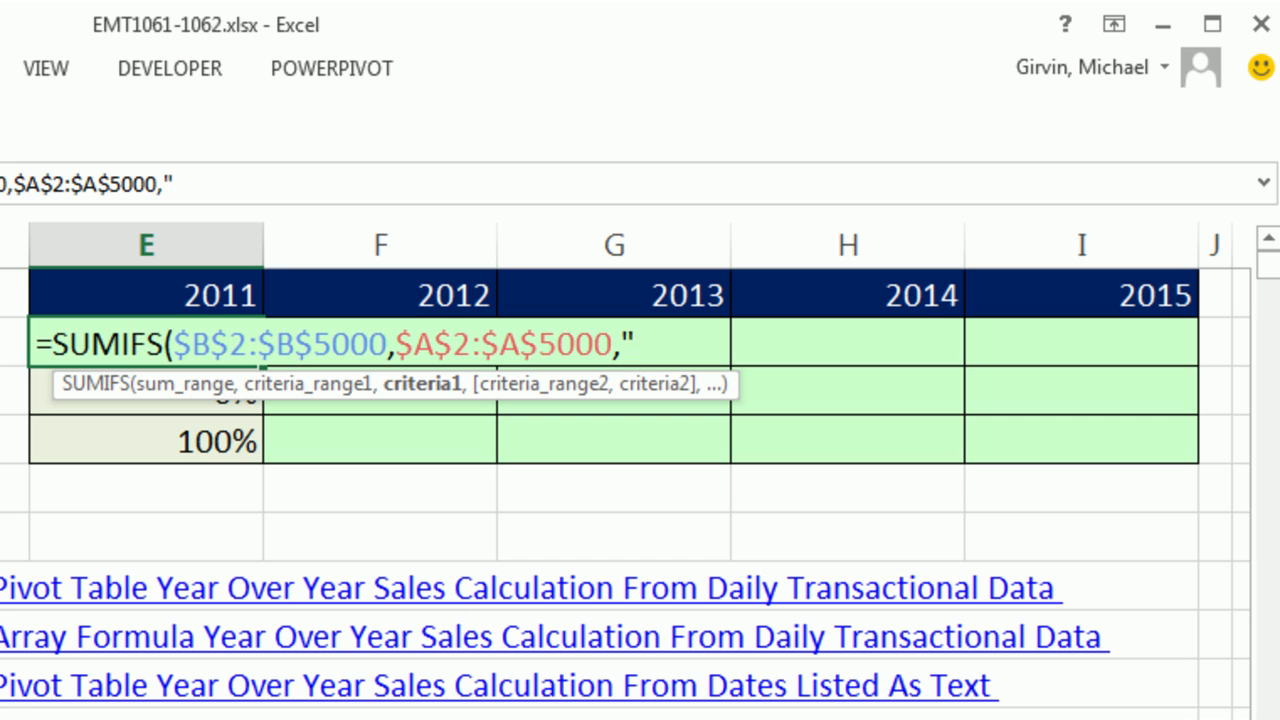
text(>=)
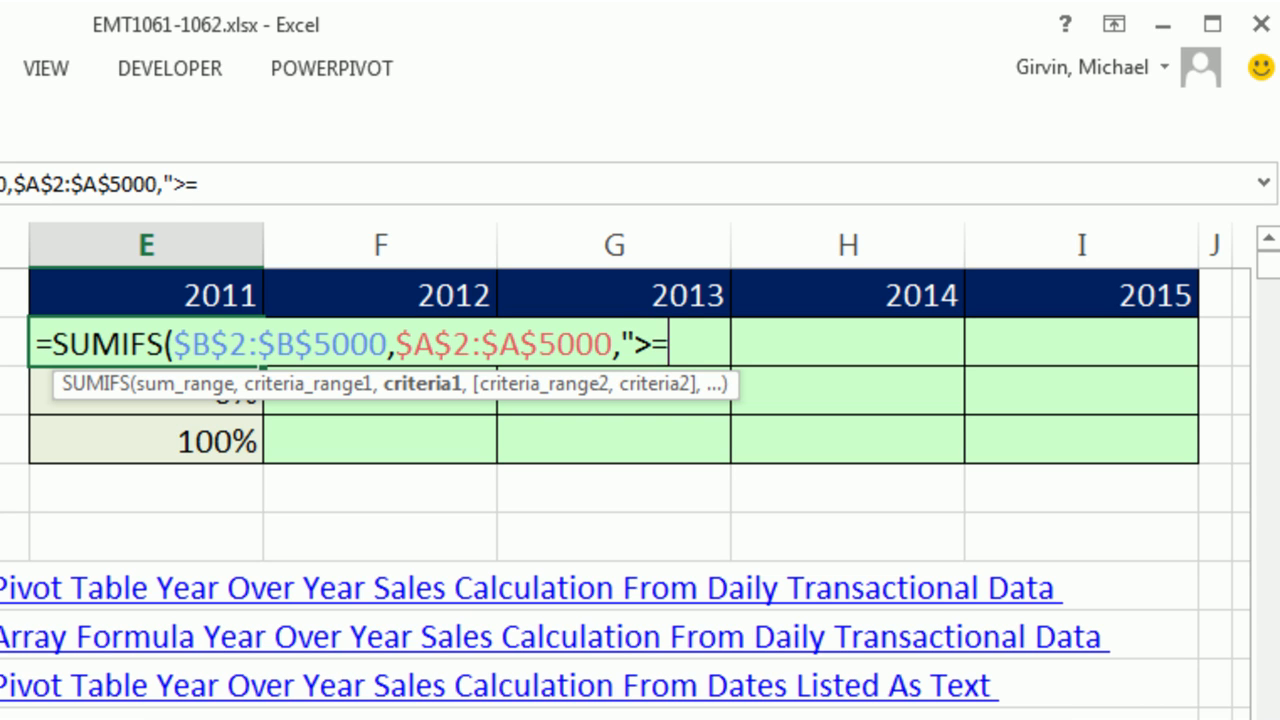
text(1/1/)
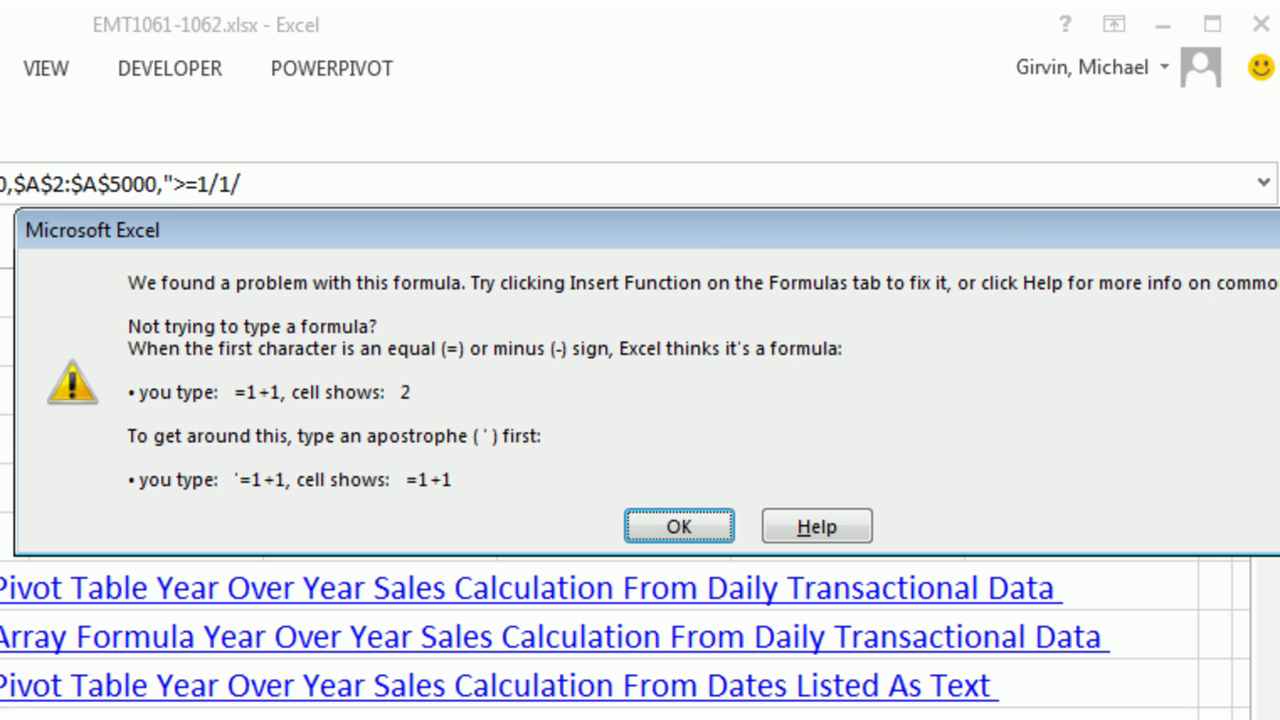
click(679, 526)
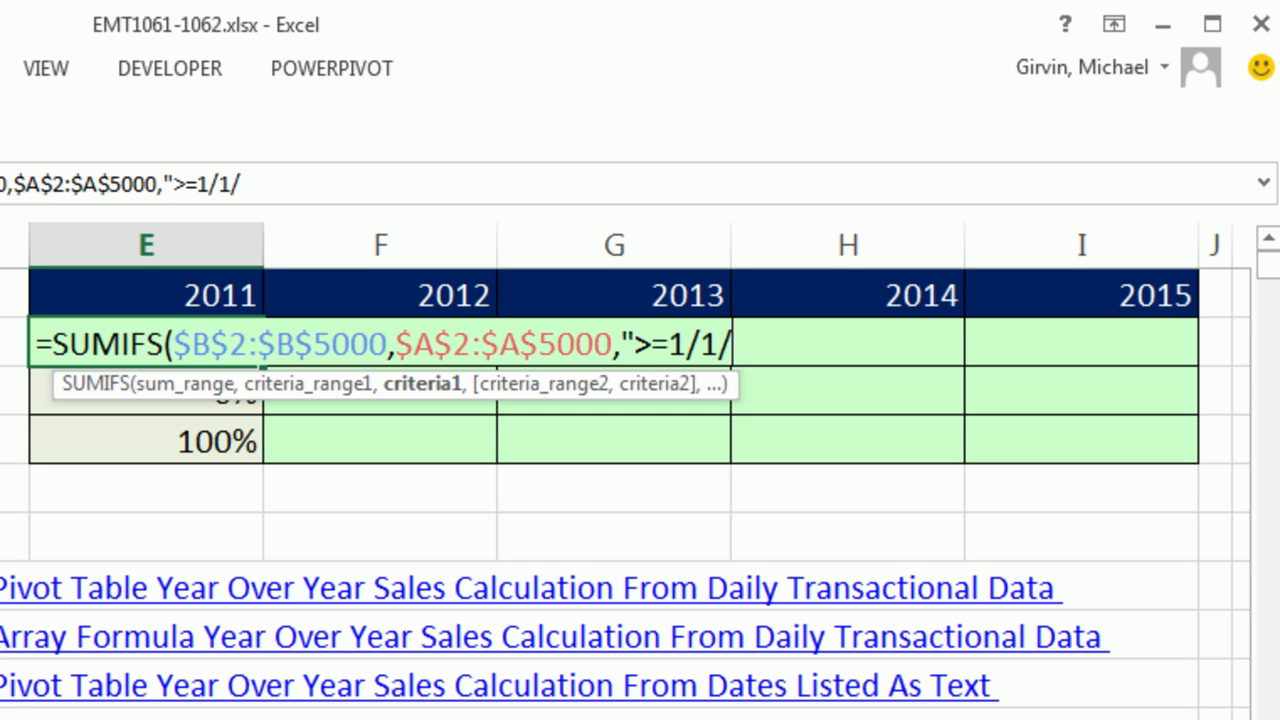
text(")
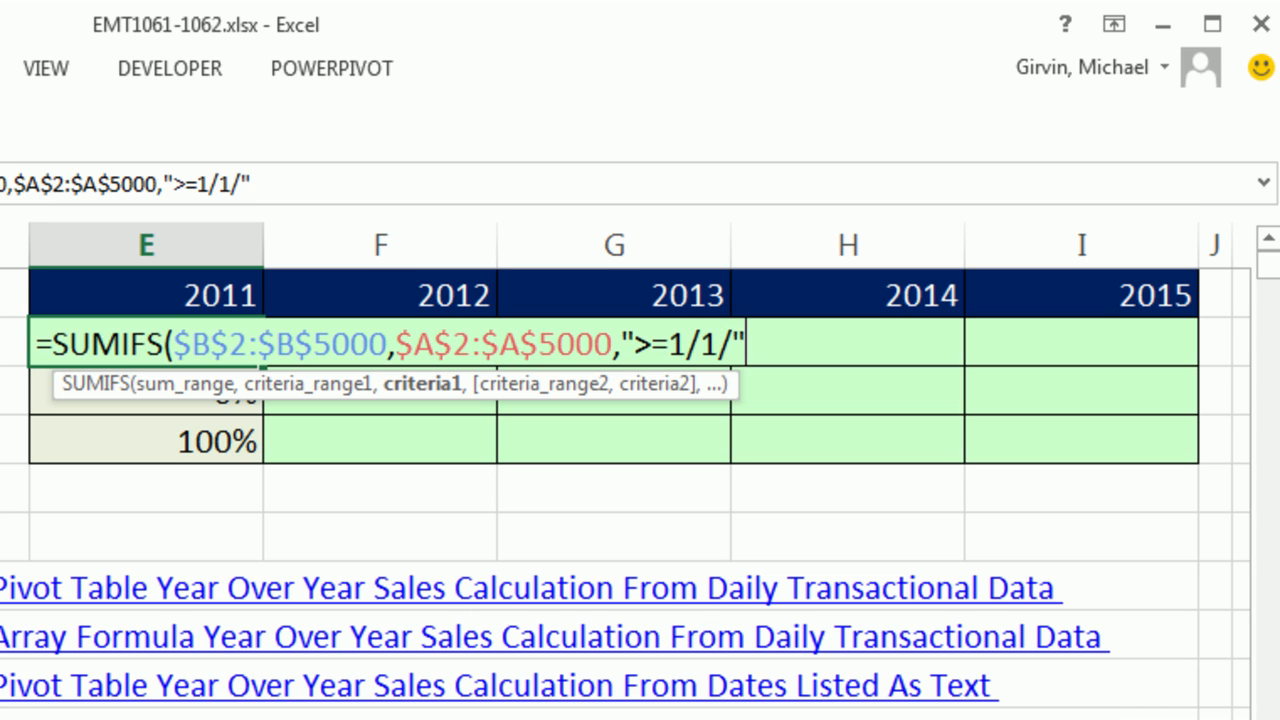
text(&)
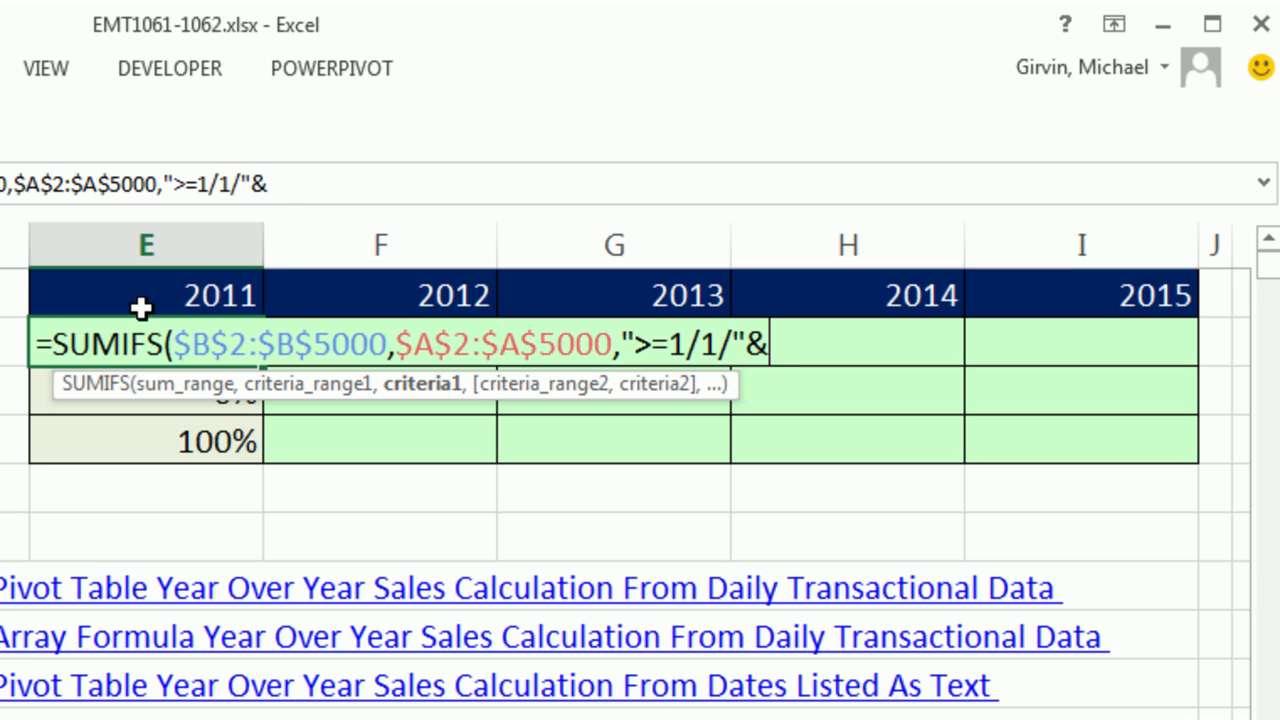
Append the 2011 year header cell to the start-date criterion
click(145, 293)
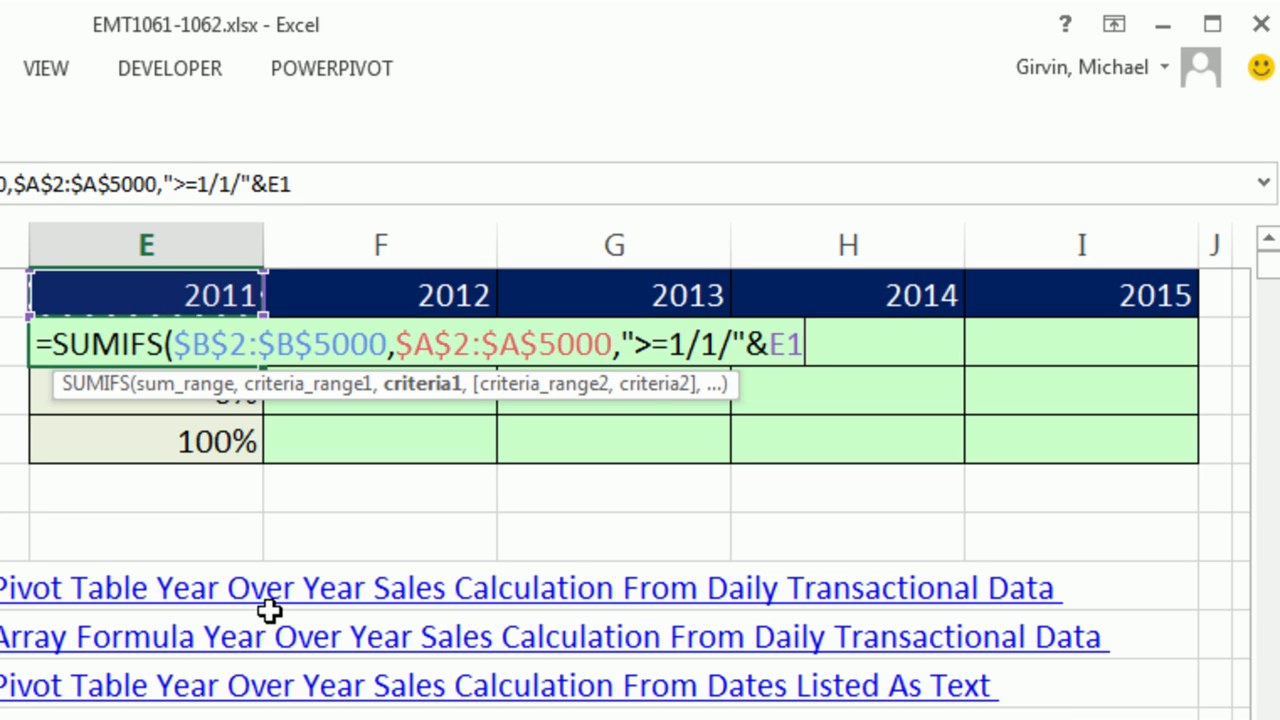
mouse_move(634, 367)
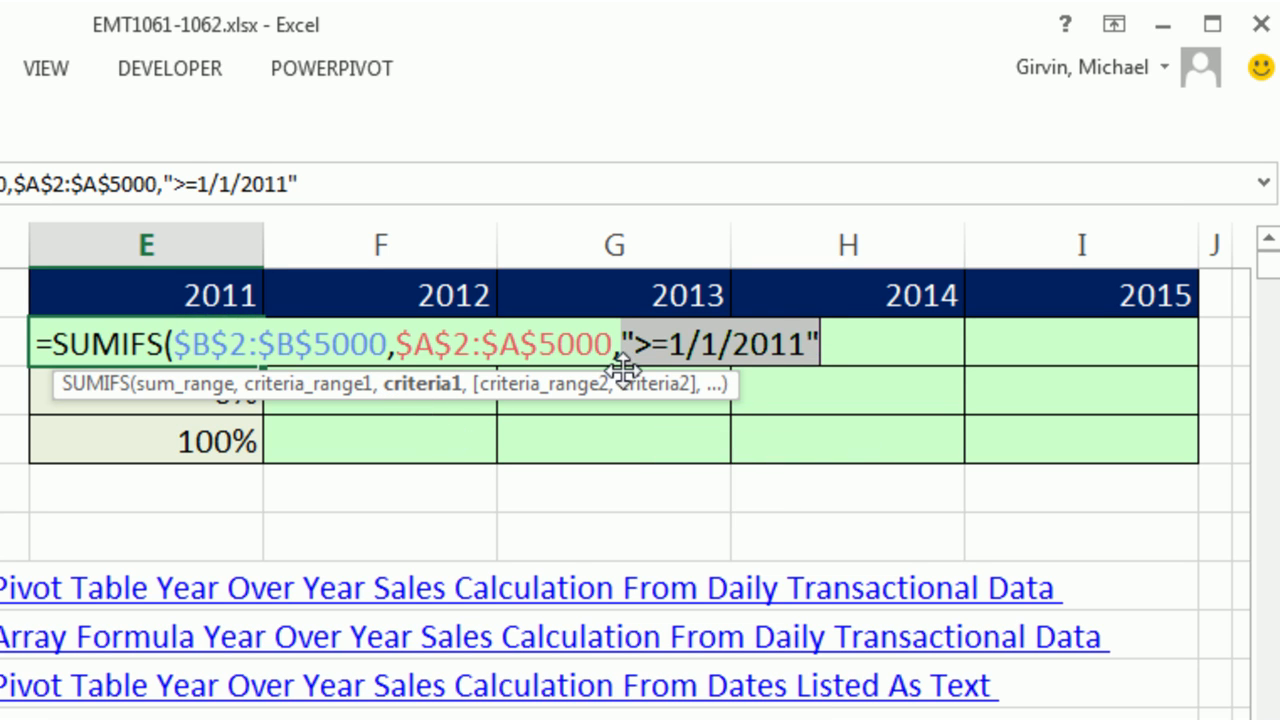
mouse_move(740, 375)
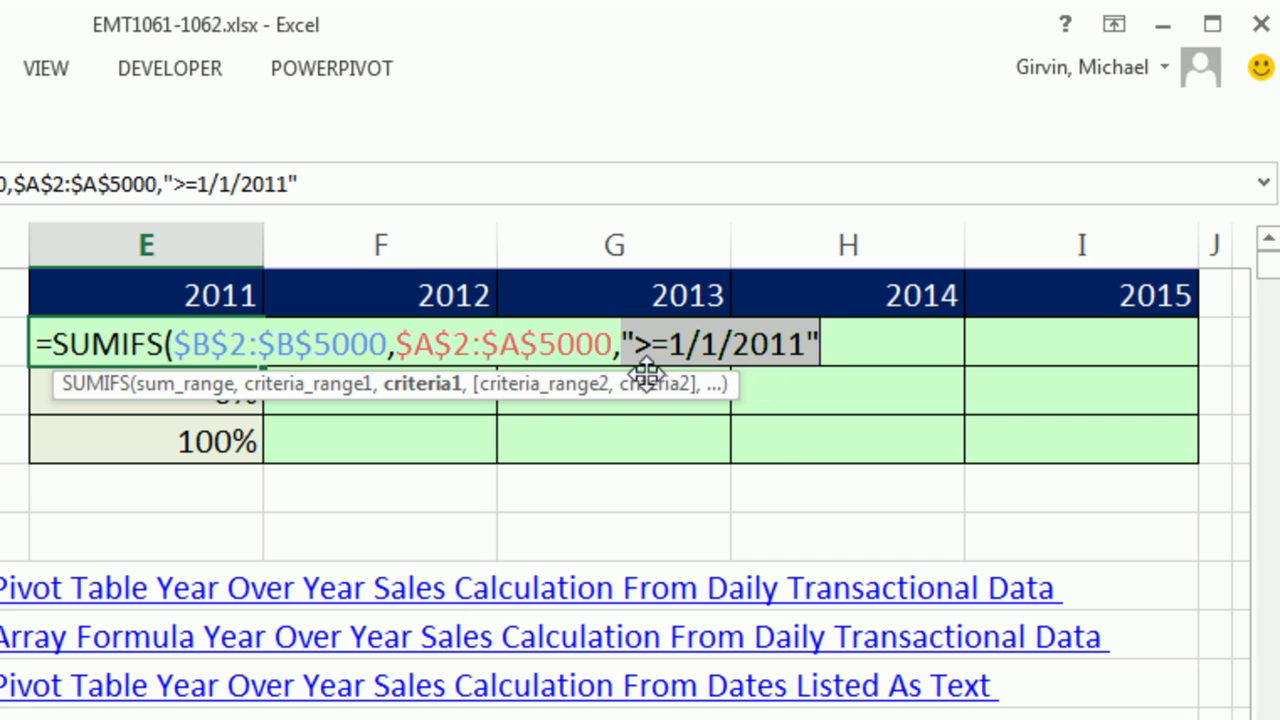
mouse_move(784, 453)
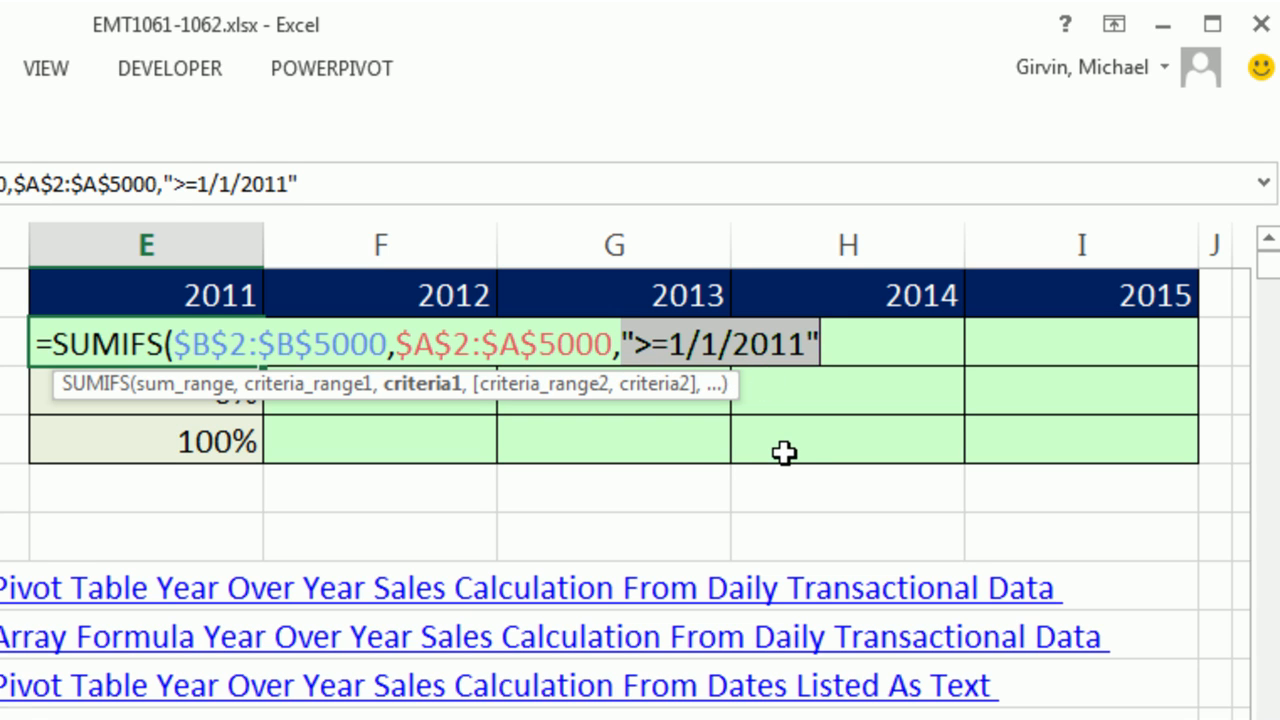
Undo the criterion preview and start the second date criteria range at A2
key(ctrl+z)
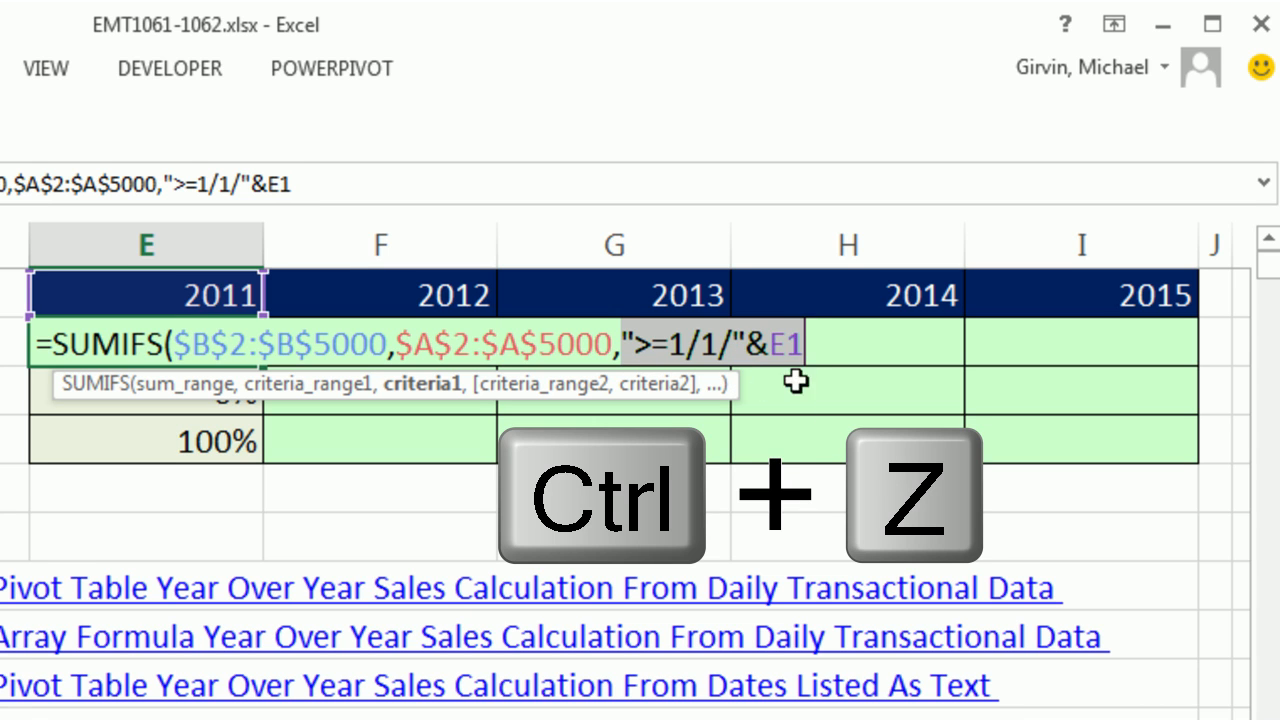
key(ctrl+z)
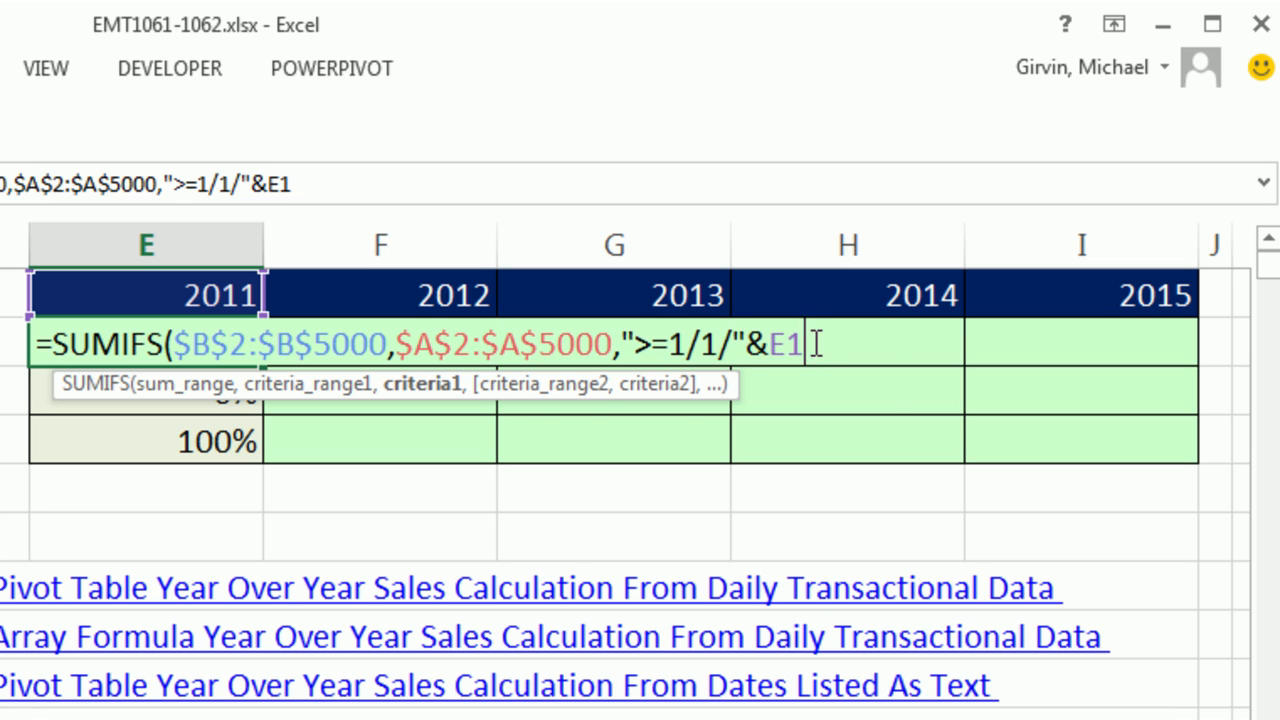
text(,A2)
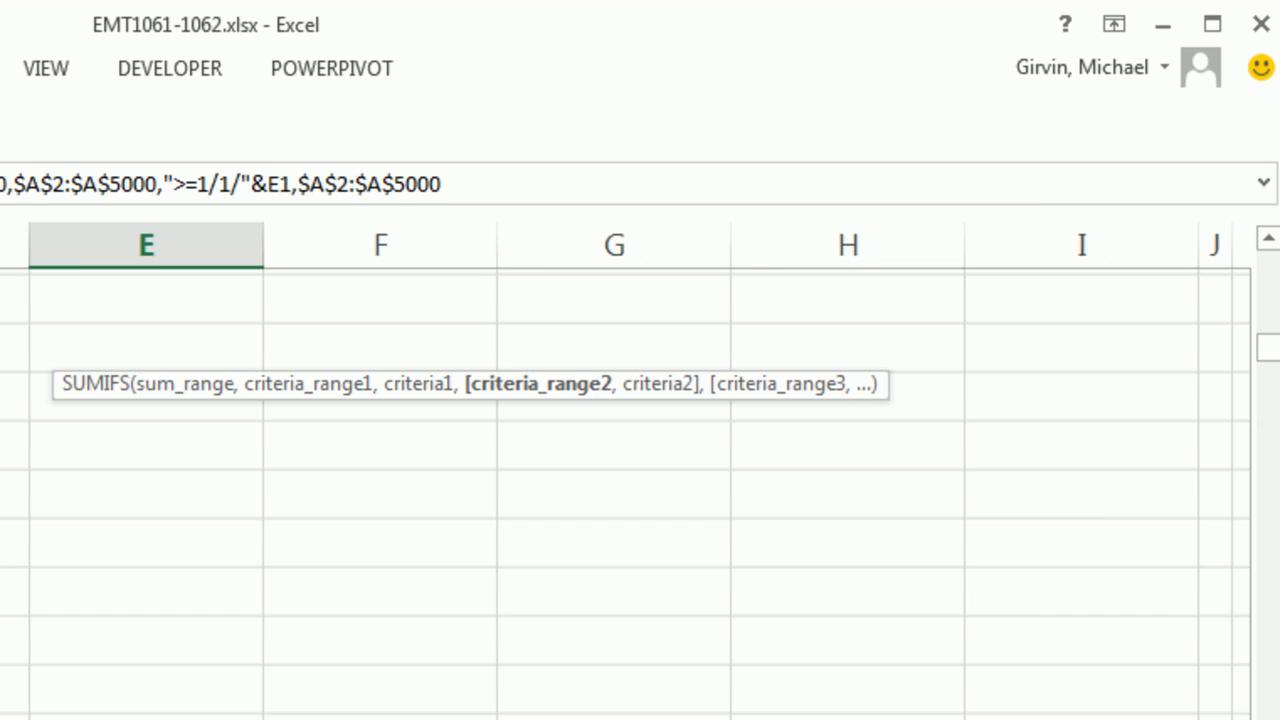
Add the "<=12/31/"&E1 end-date criterion and close the SUMIFS parenthesis
text(,)
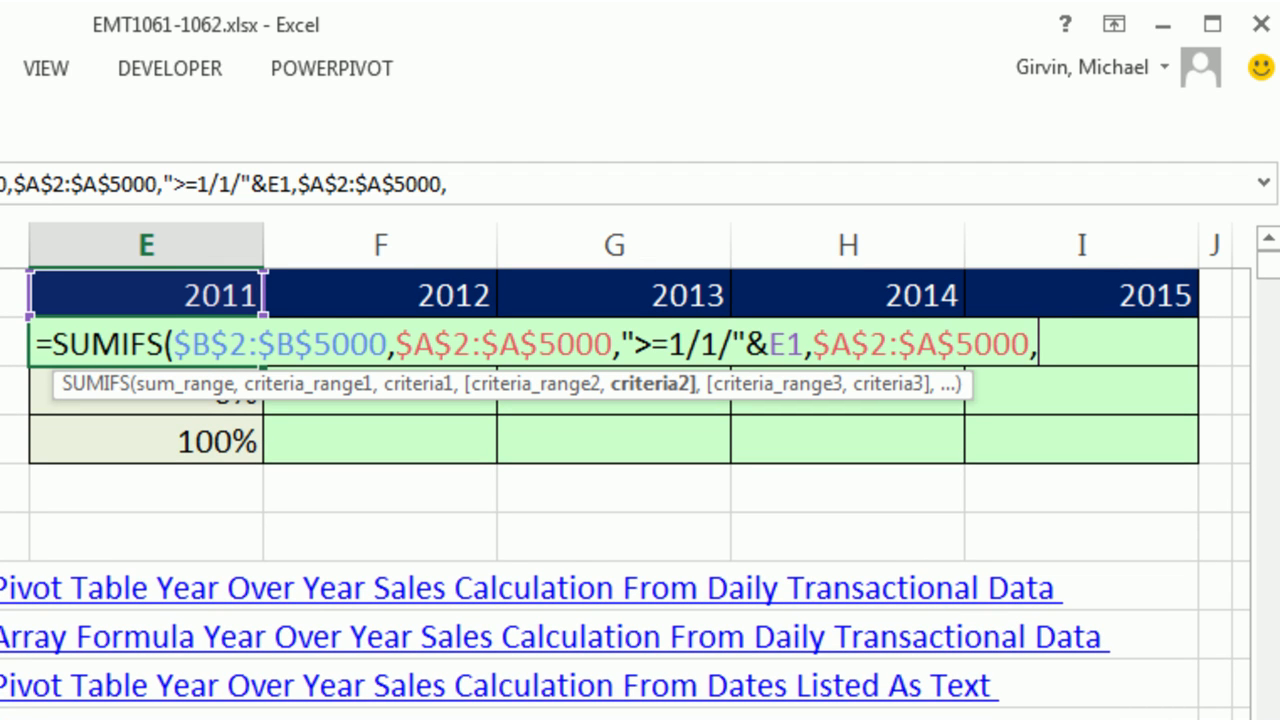
text(")
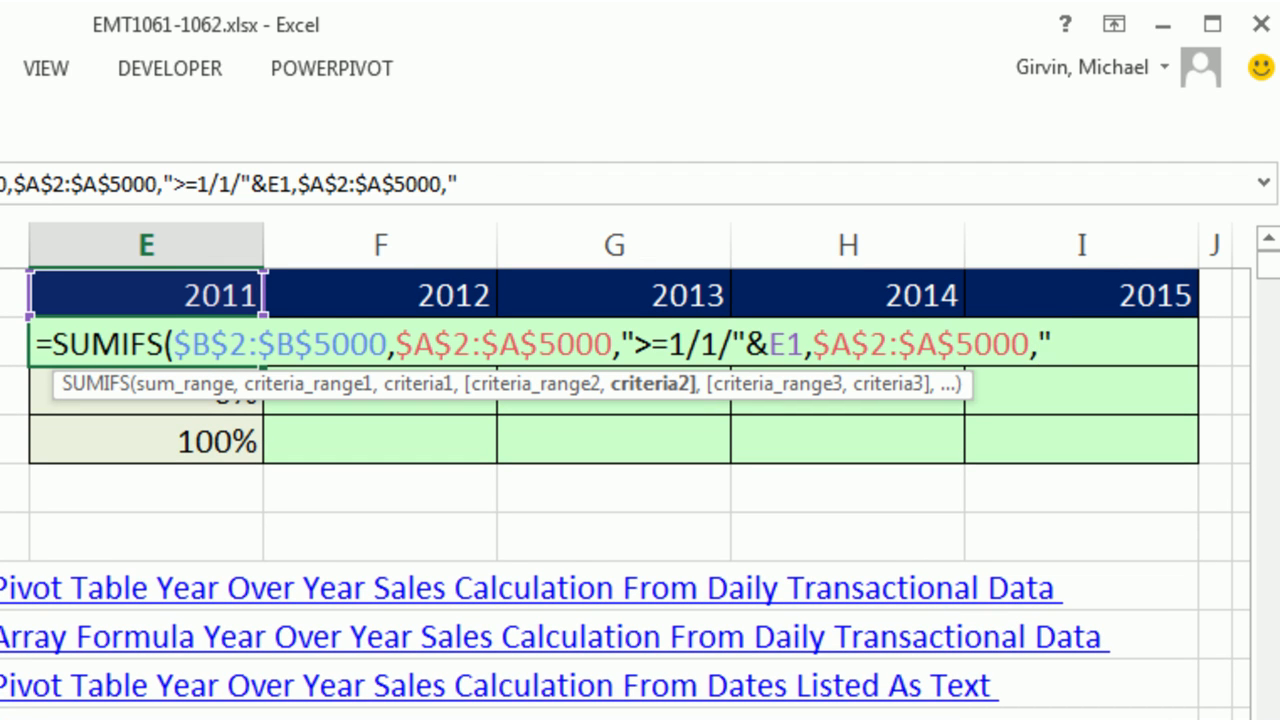
text(<)
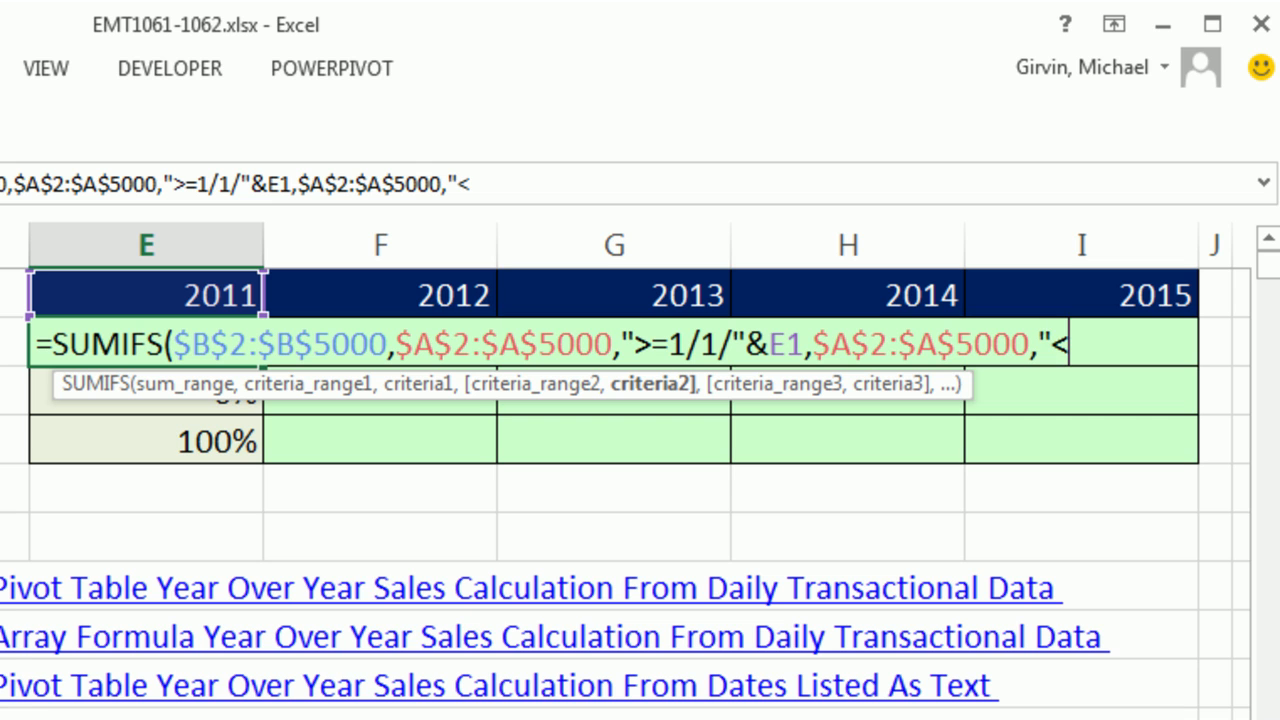
text(=12)
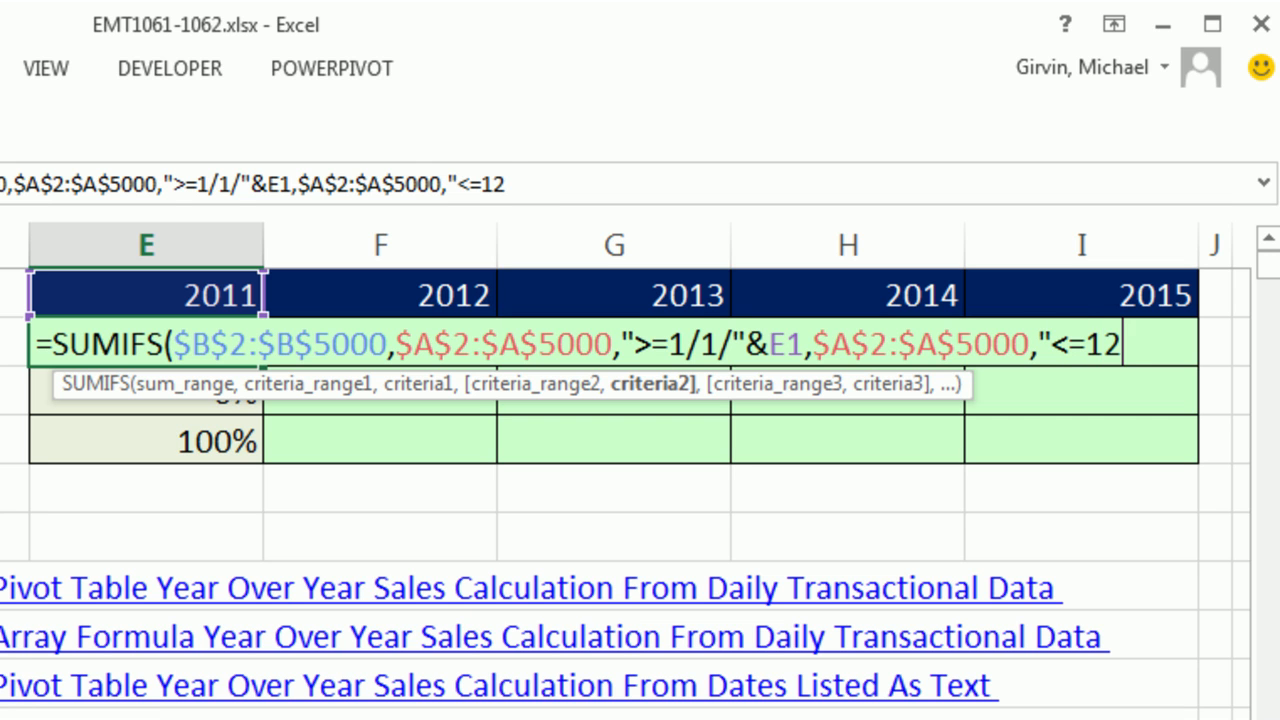
text(/31/)
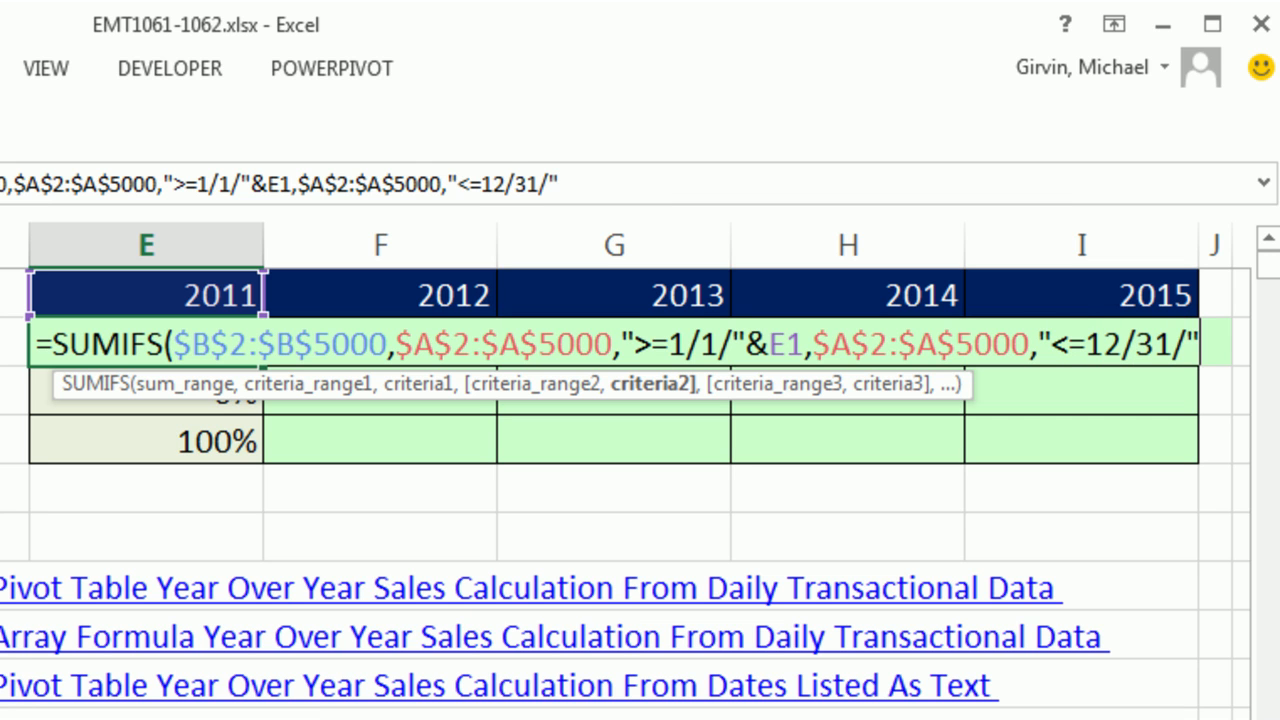
text(&)
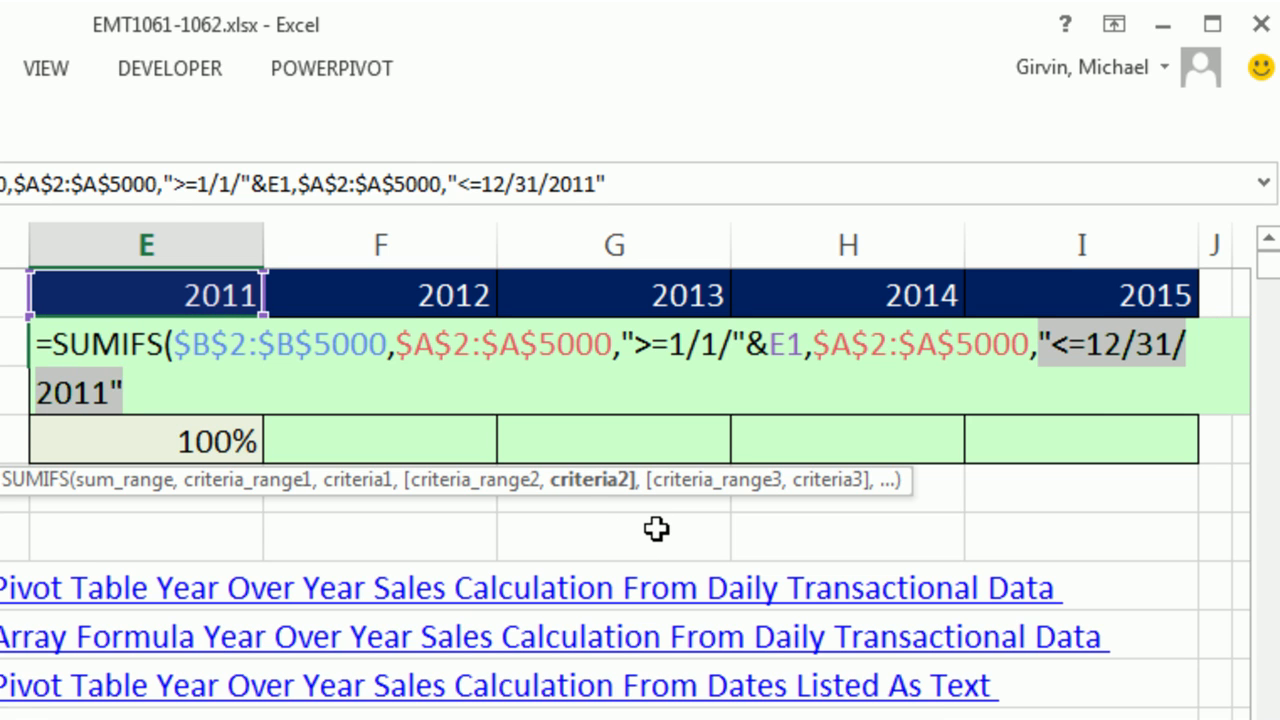
text("&E1)
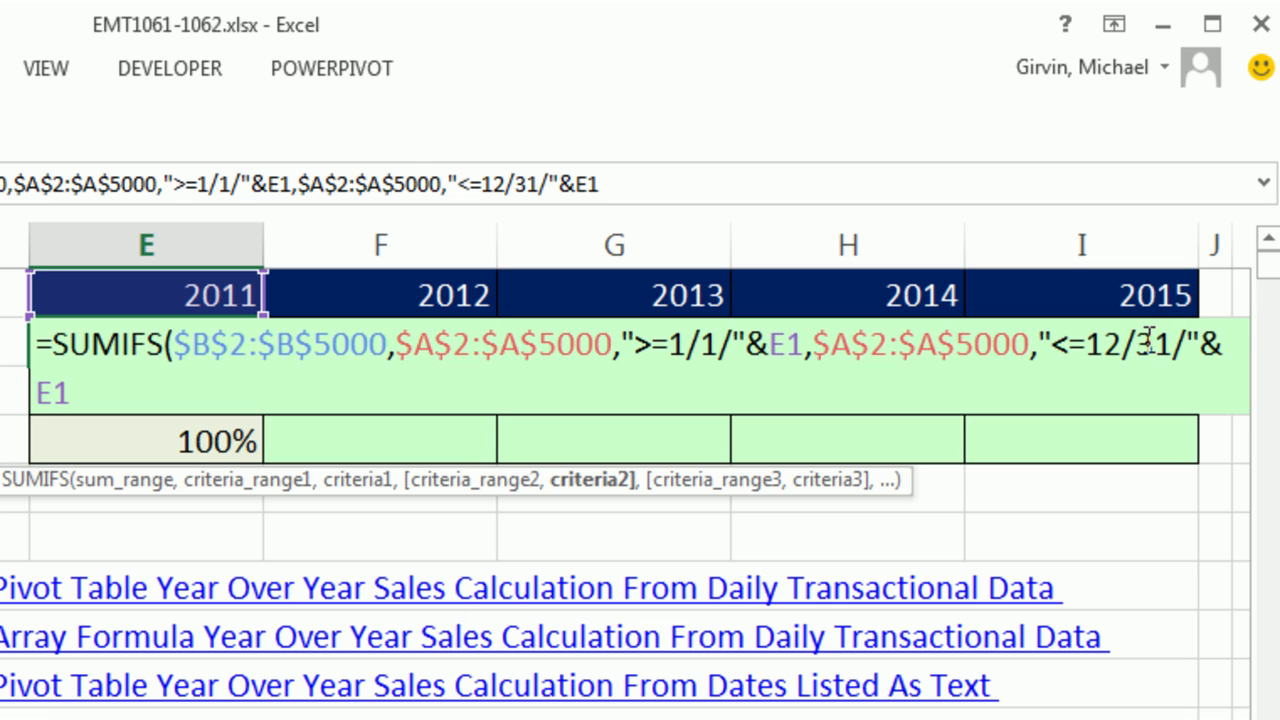
mouse_move(996, 532)
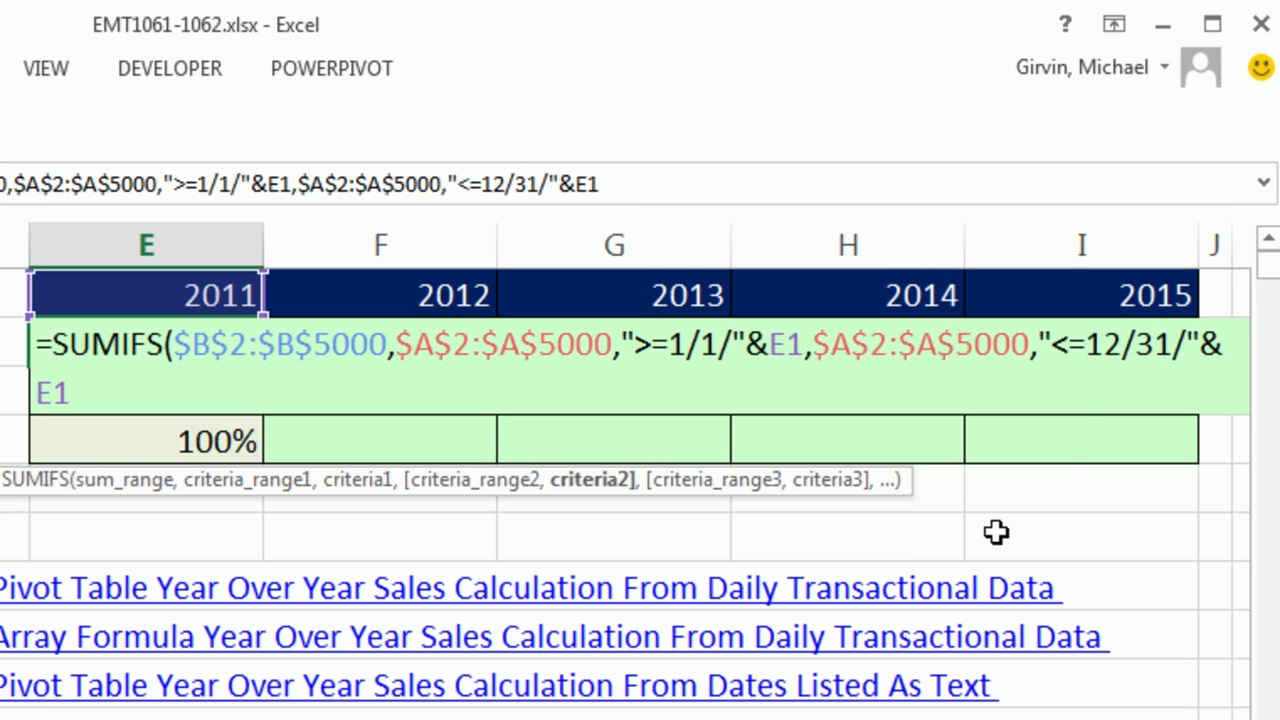
mouse_move(857, 550)
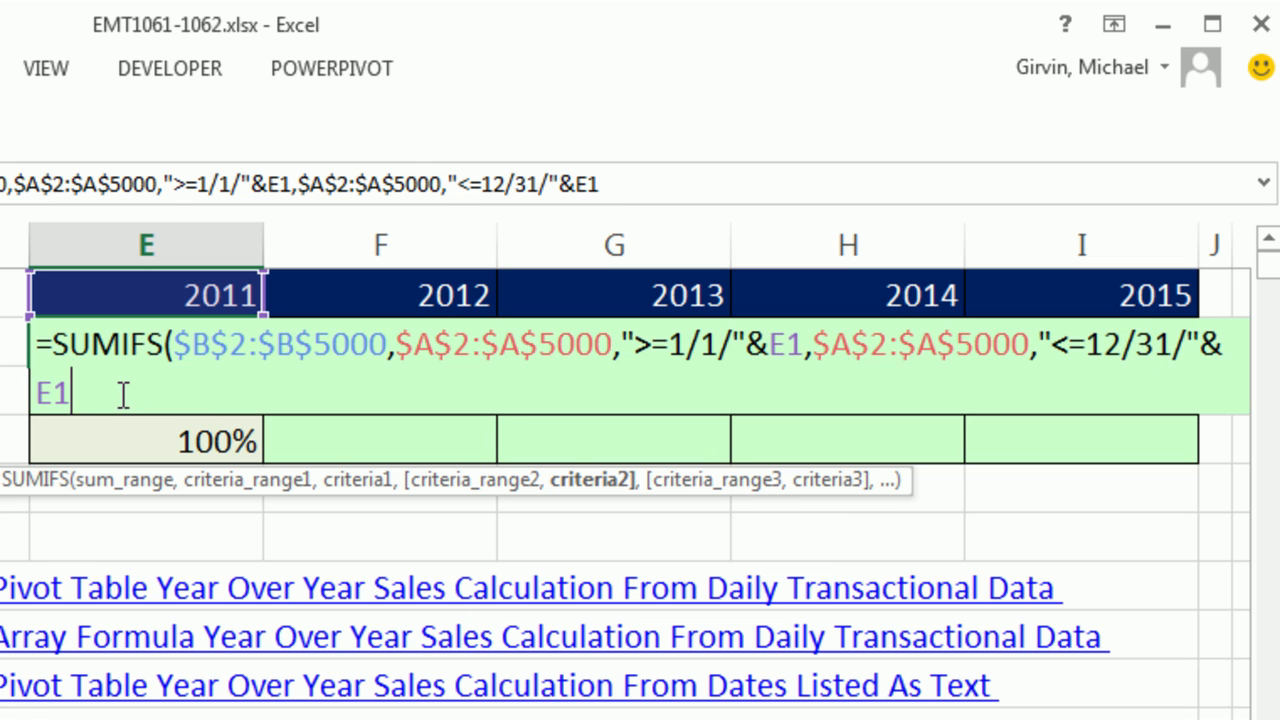
text())
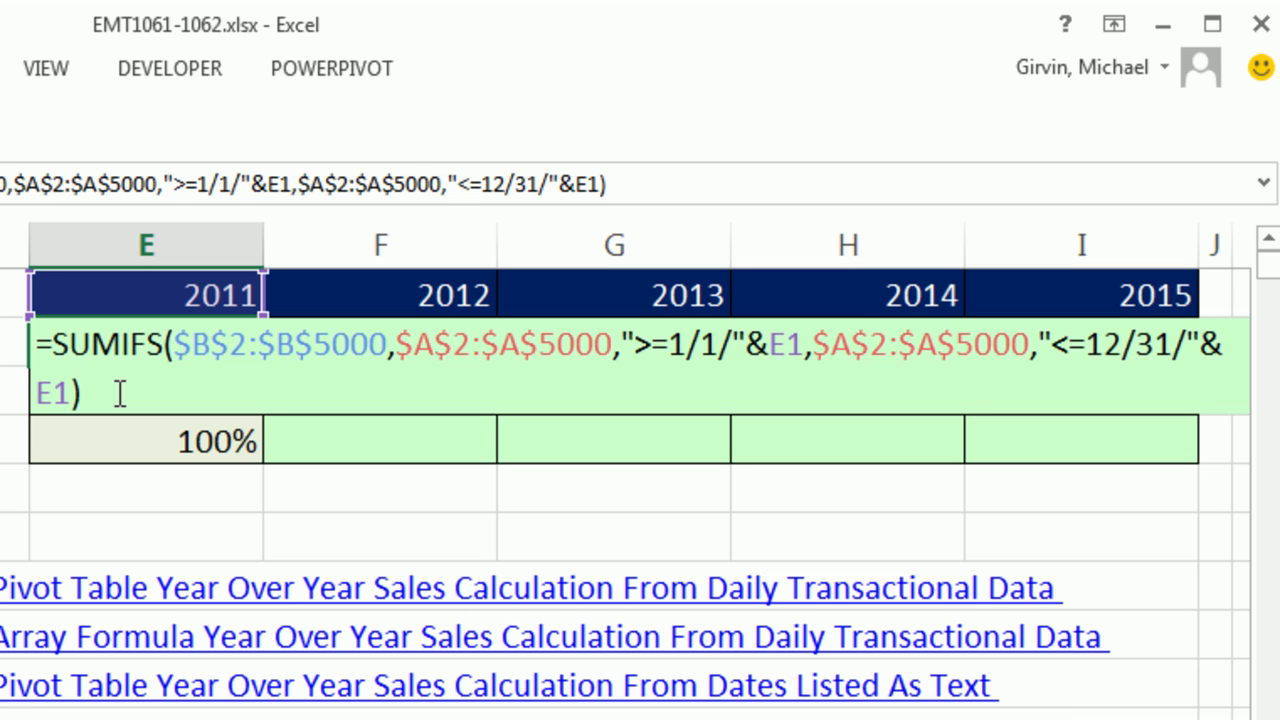
mouse_move(268, 380)
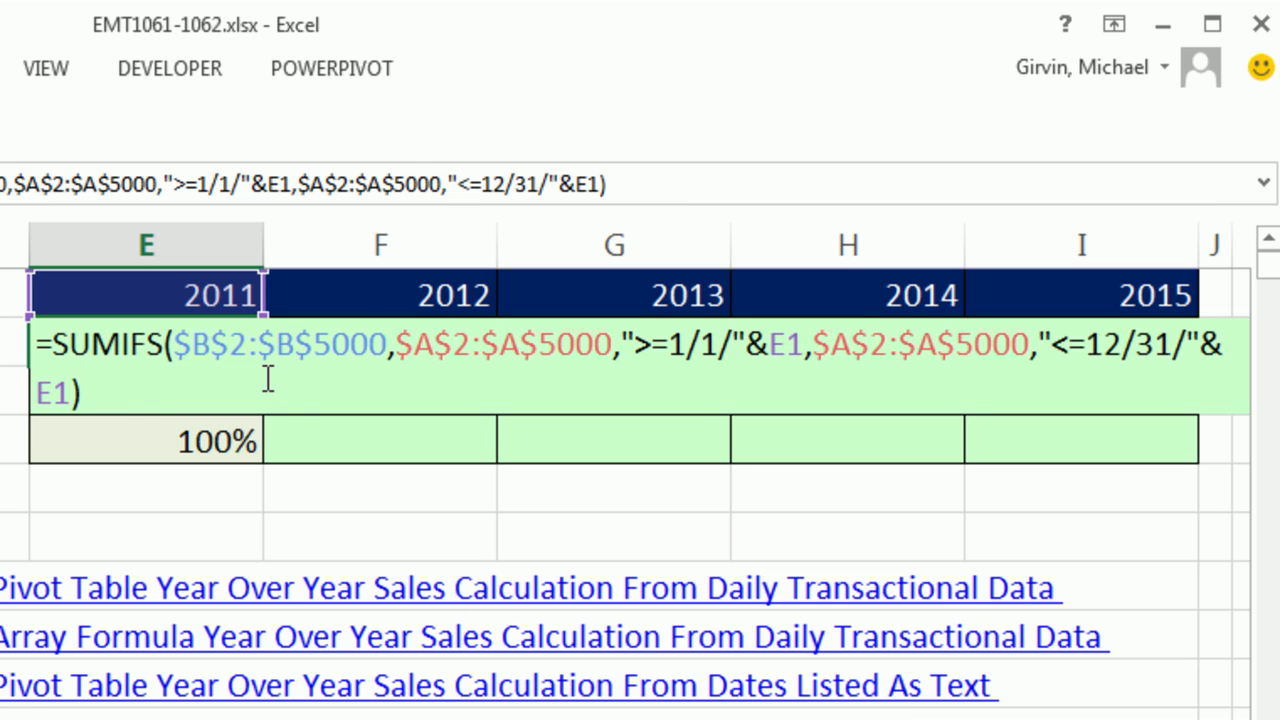
mouse_move(303, 428)
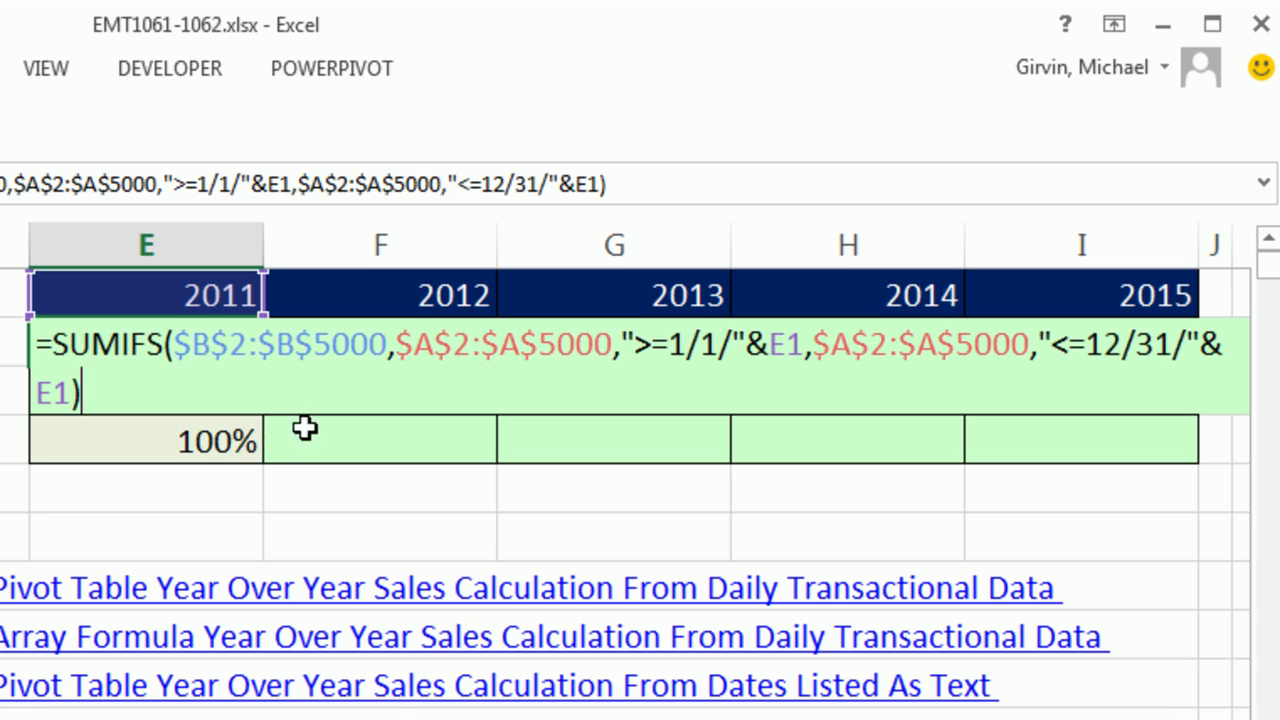
Enter the 2011 total and fill it to 2015, giving $4,015,150 through $4,572,872
key(Enter)
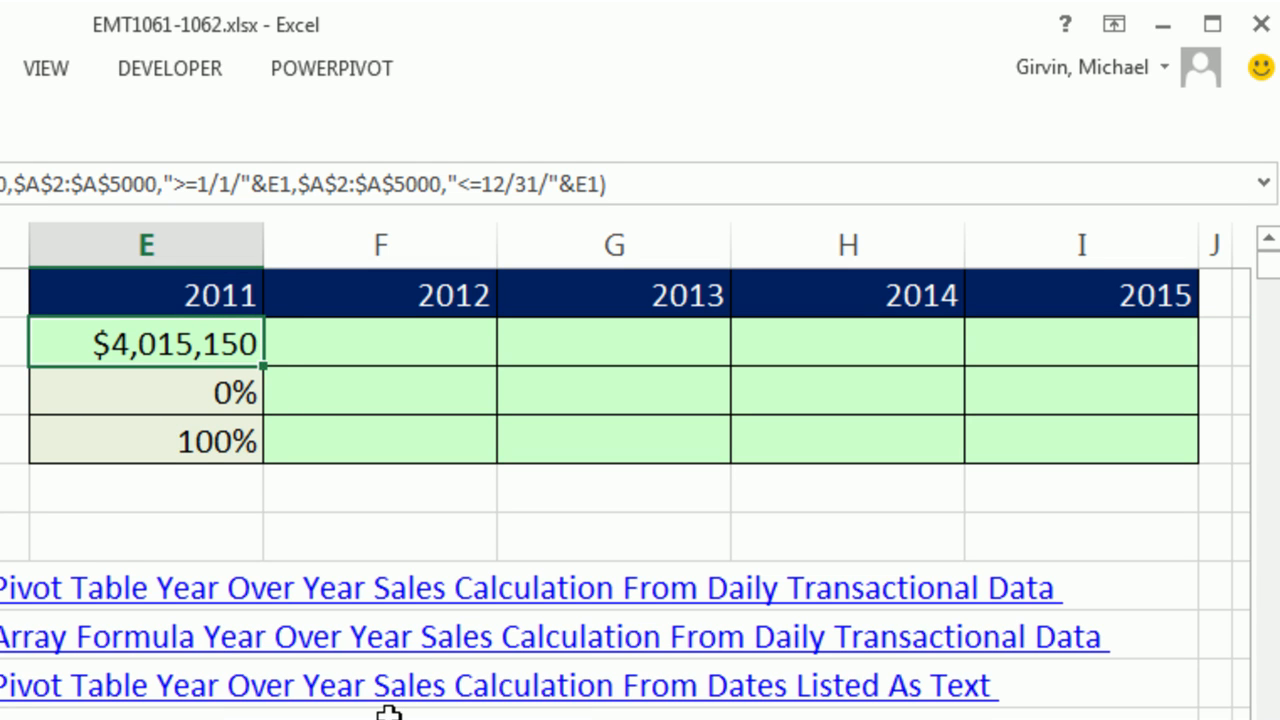
drag(145, 343, 613, 343)
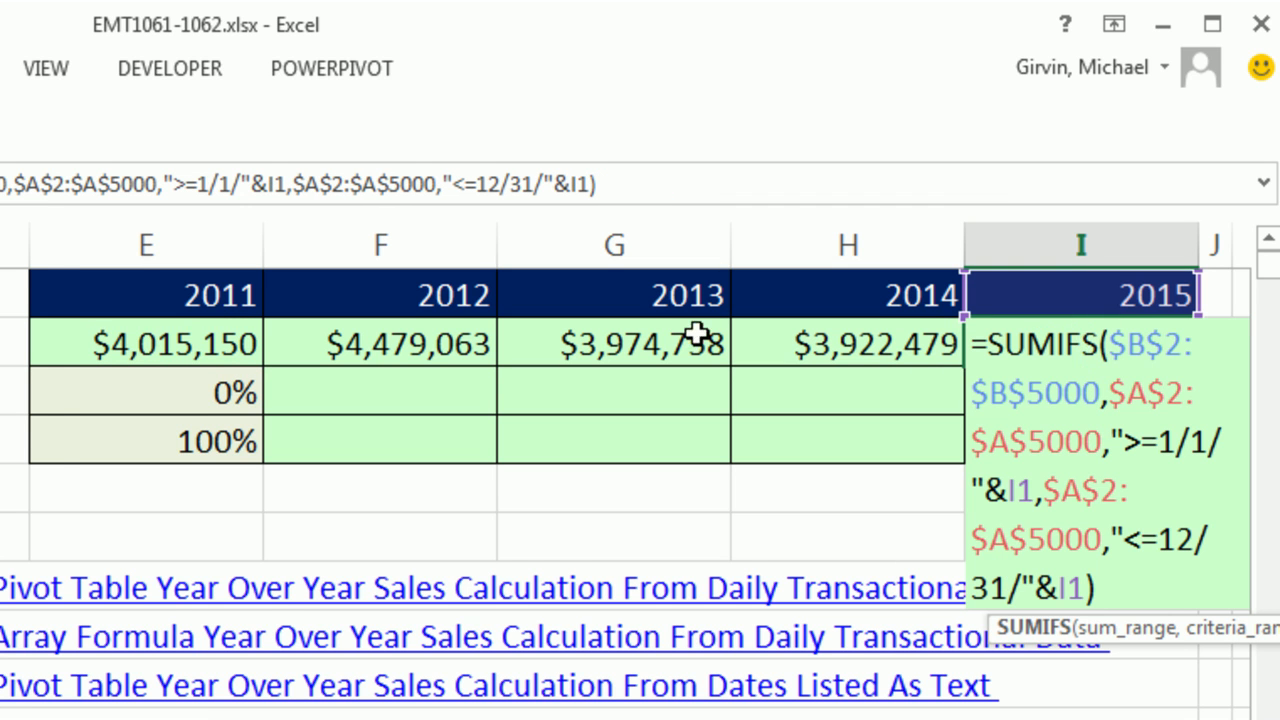
key(Enter)
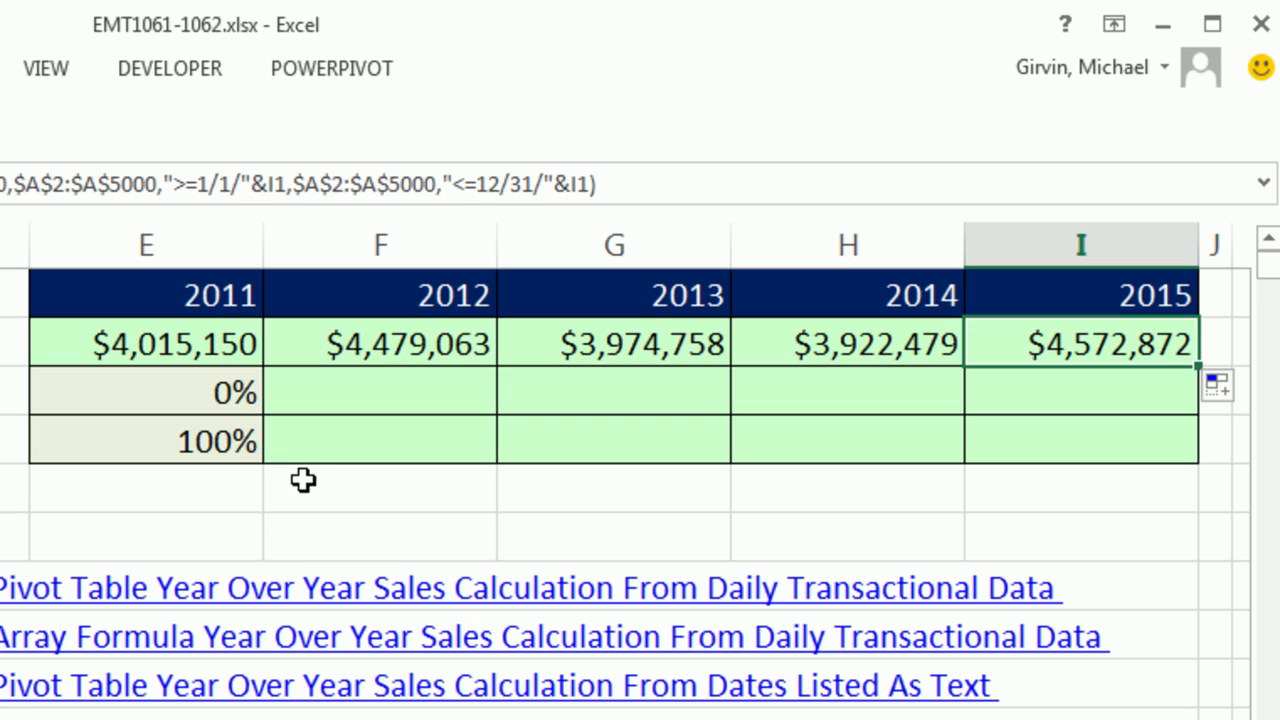
Enter =F2/E2-1 as the 2012–2015 % Change, showing 11.55%, -11.26%, -1.32%, 16.58%
click(380, 391)
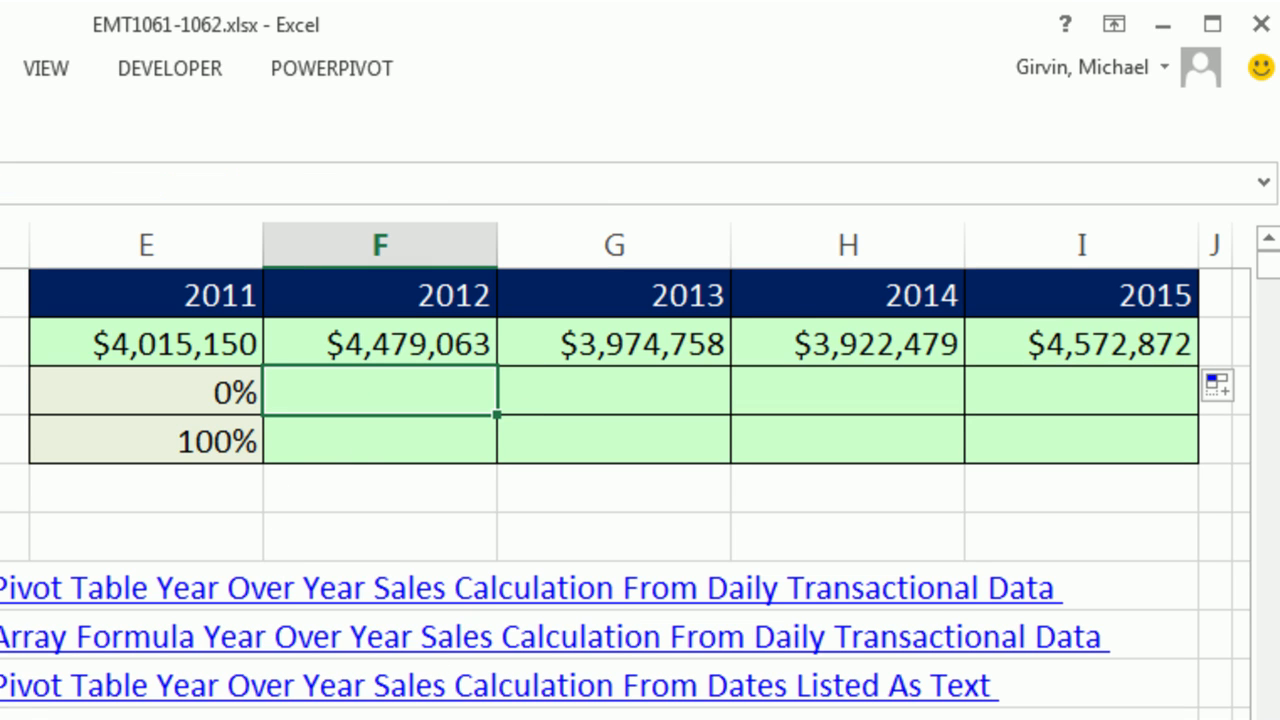
text(=)
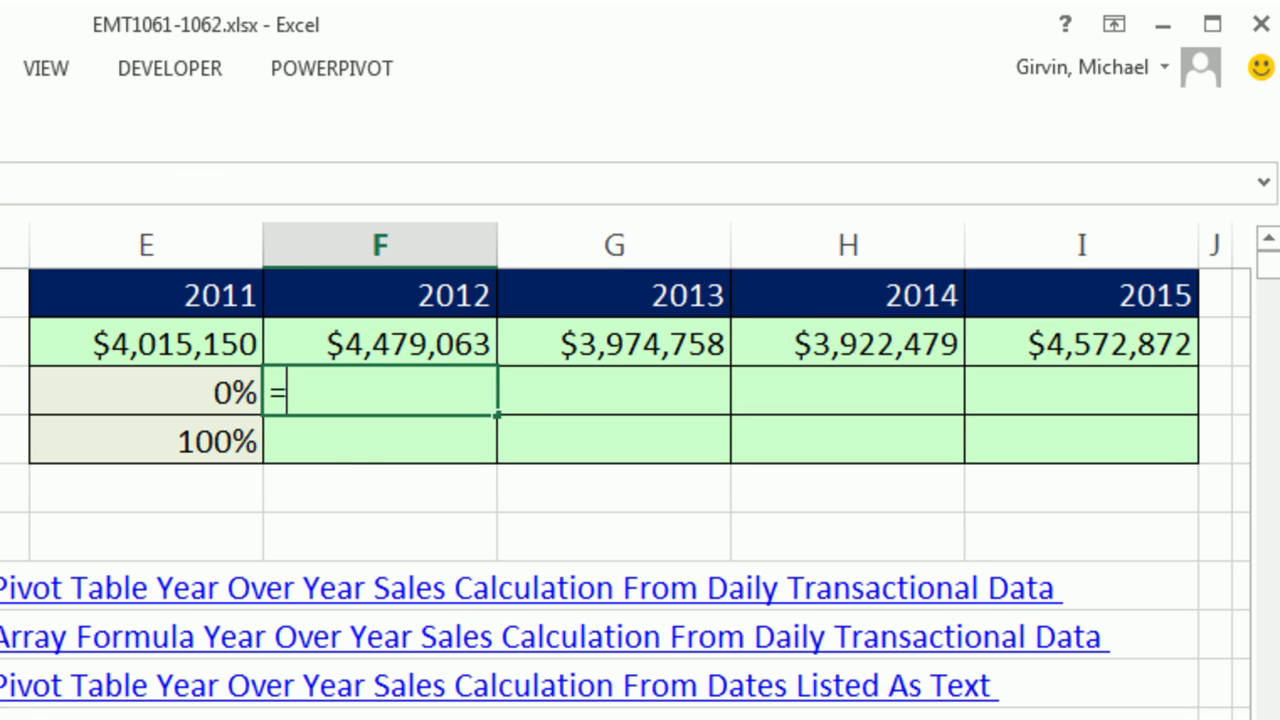
click(378, 343)
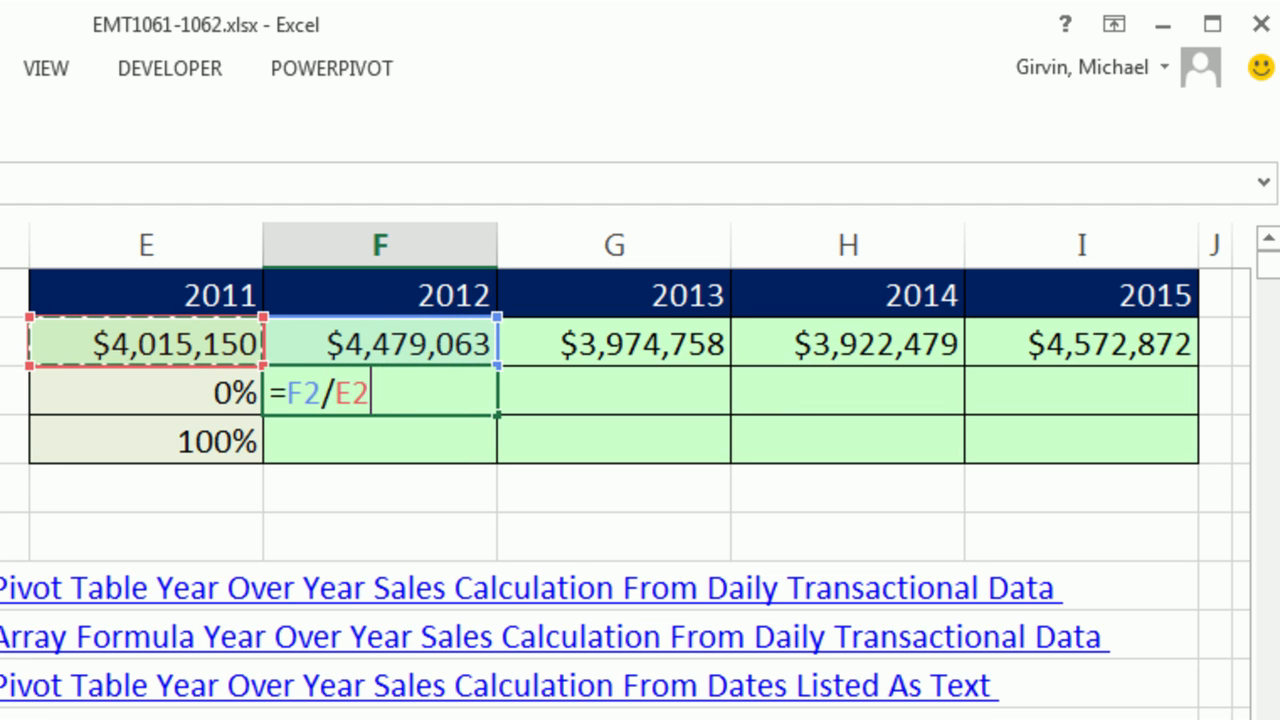
text(-1)
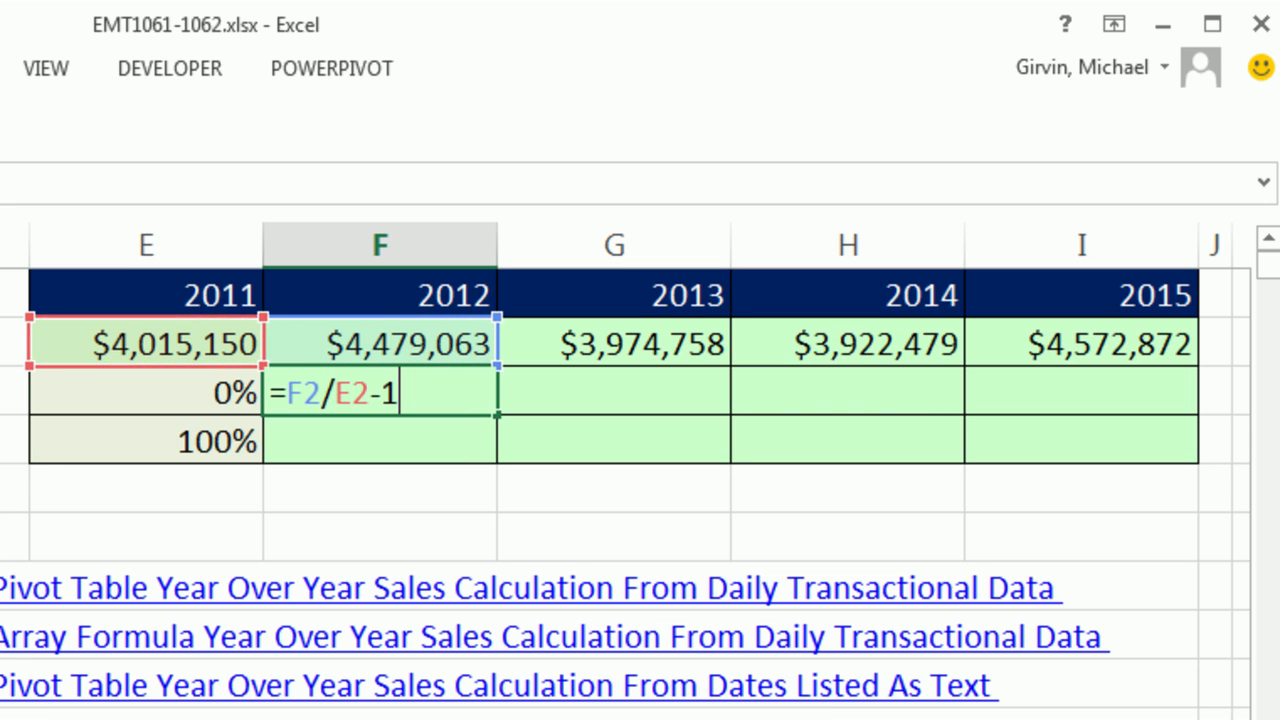
key(Enter)
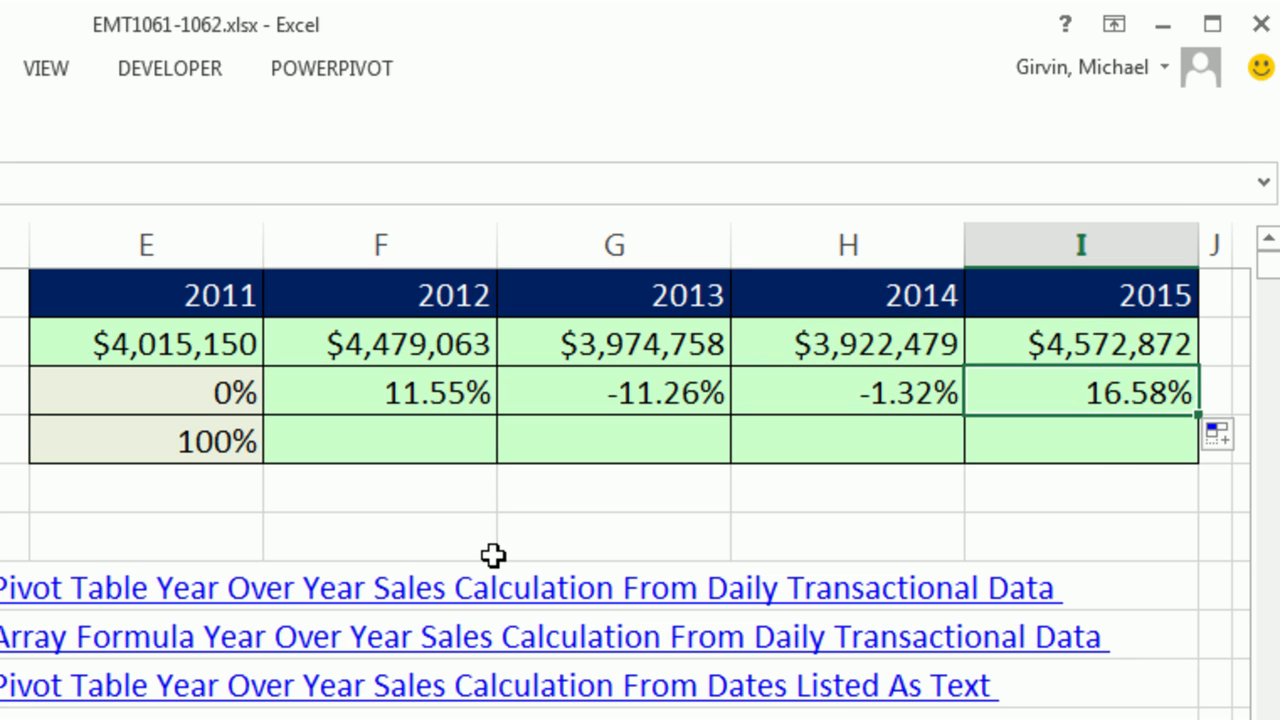
mouse_move(422, 408)
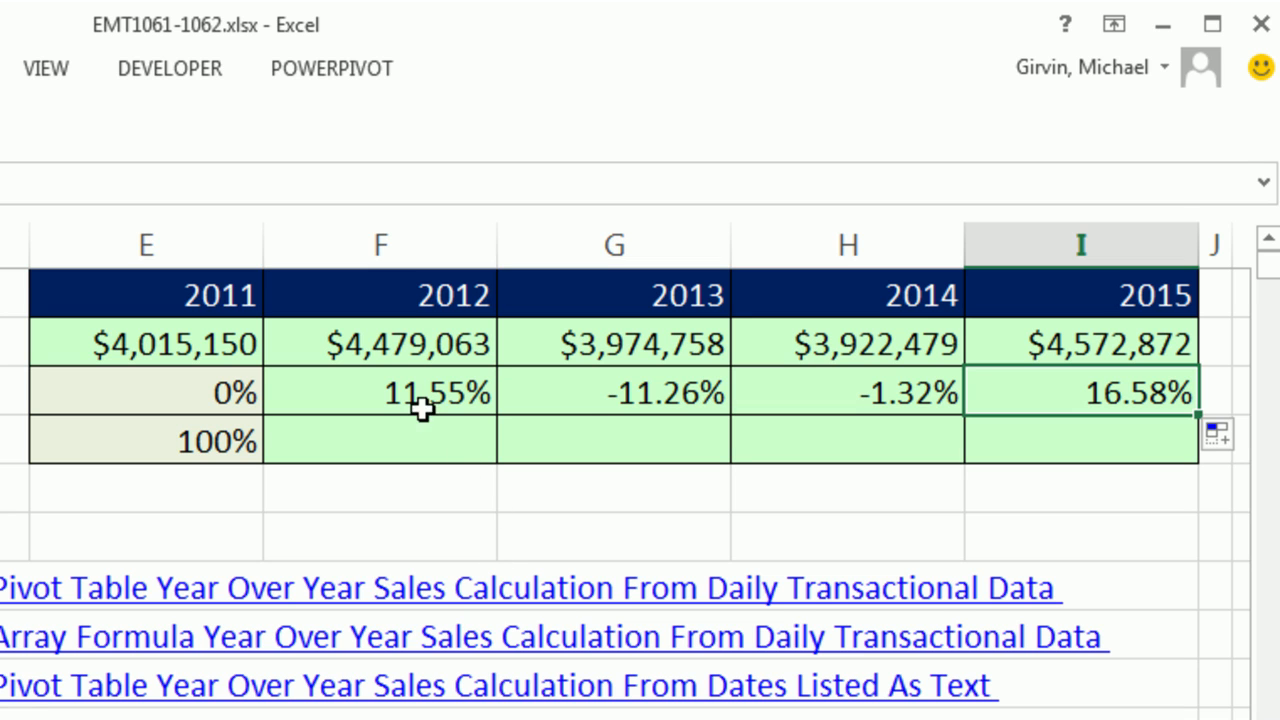
mouse_move(880, 420)
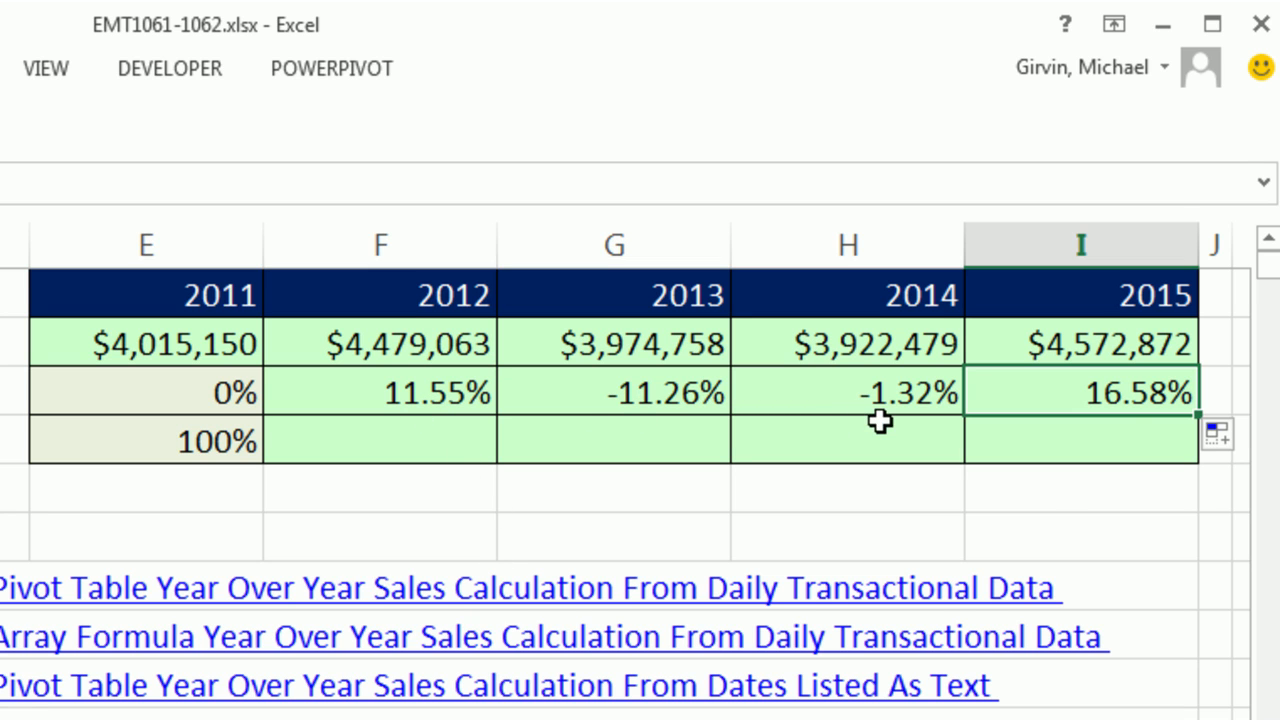
mouse_move(356, 453)
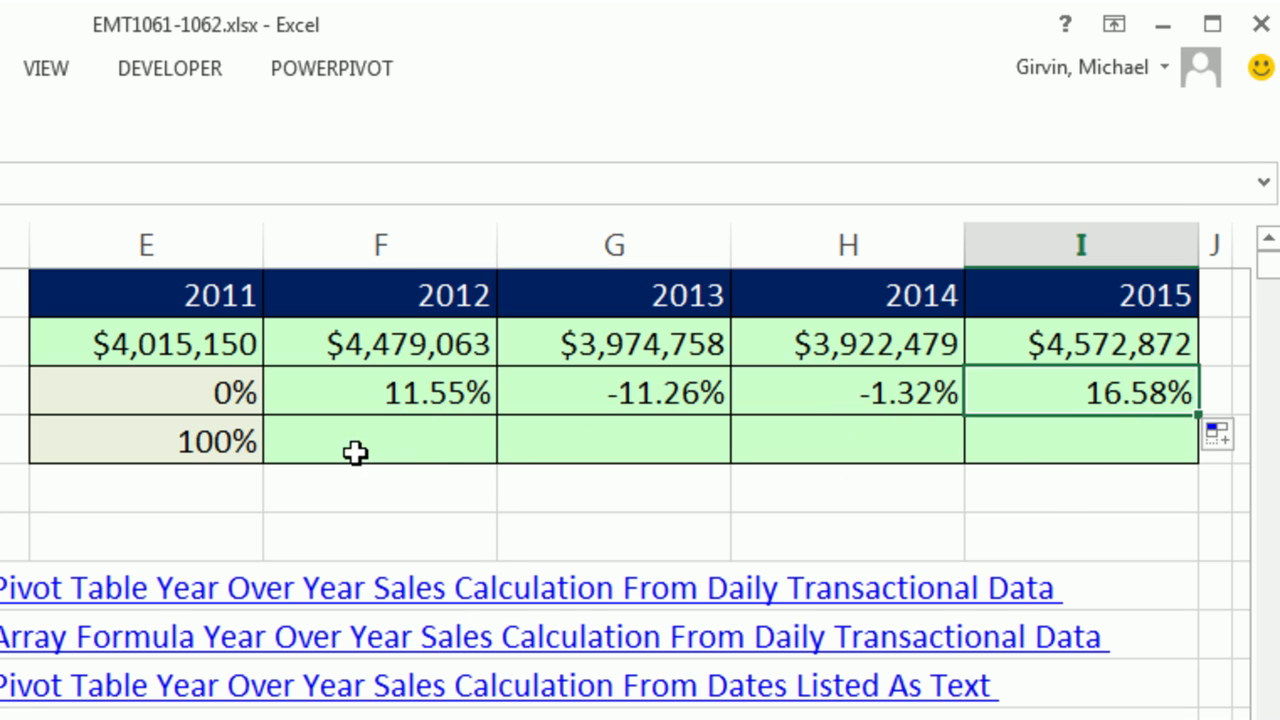
Enter =F2/E2 as the 2012–2015 Rate, showing 111.55% through 116.58%
click(380, 440)
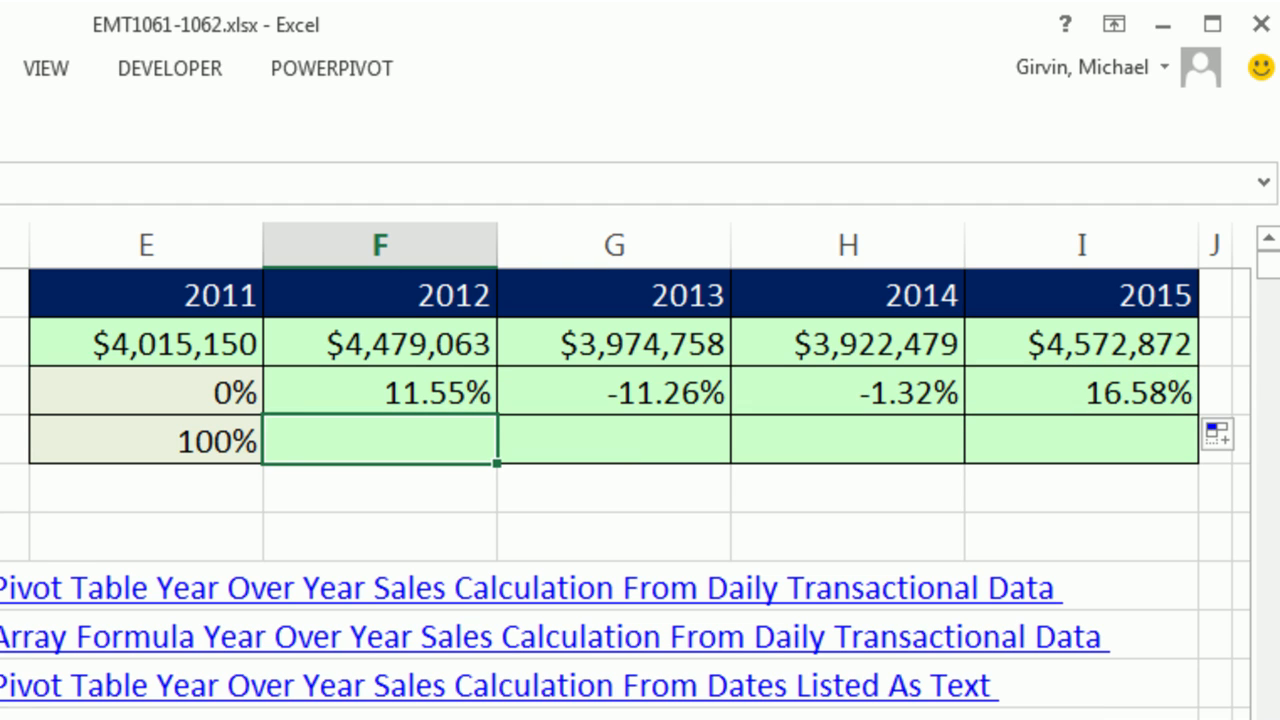
text(=F2)
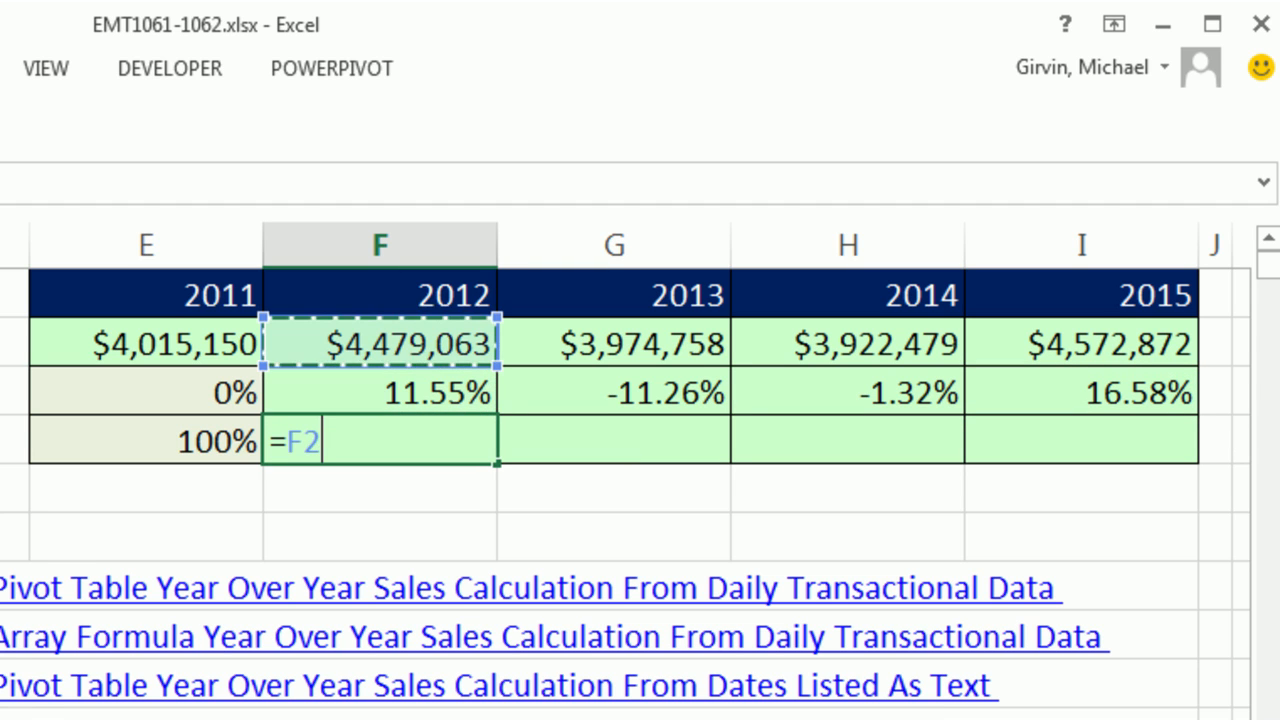
text(/F2)
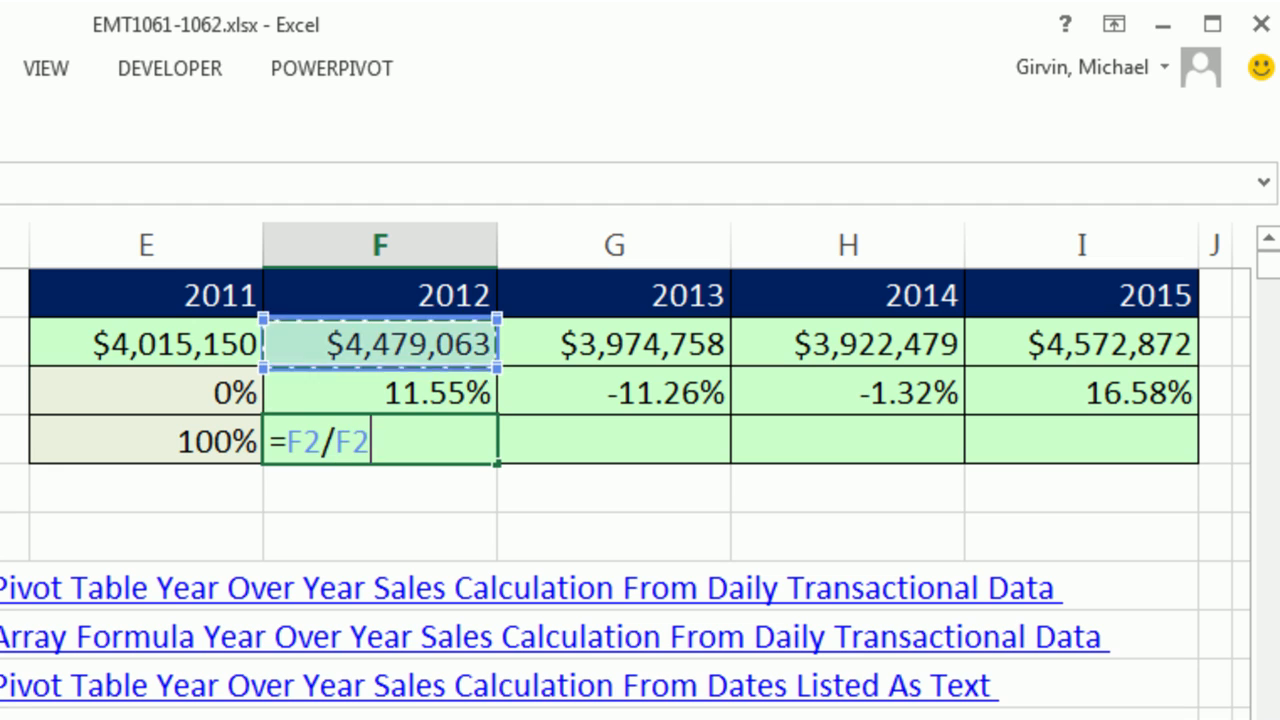
key(Enter)
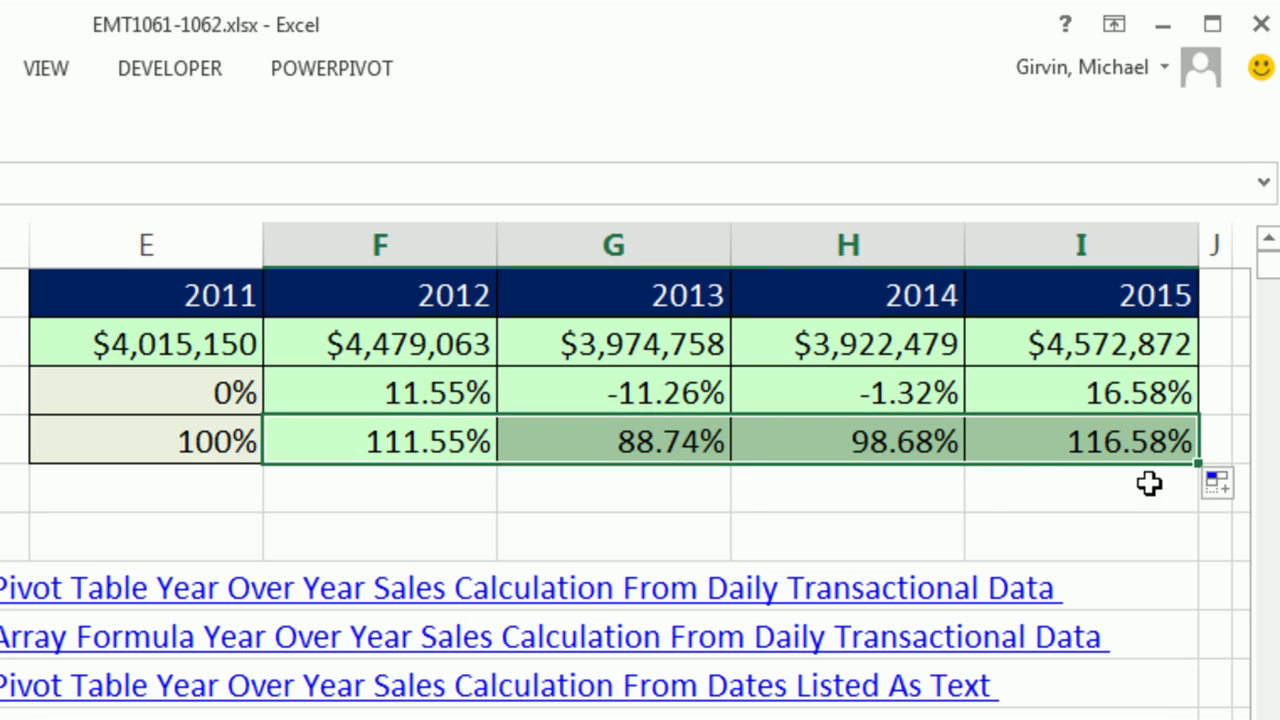
mouse_move(1115, 448)
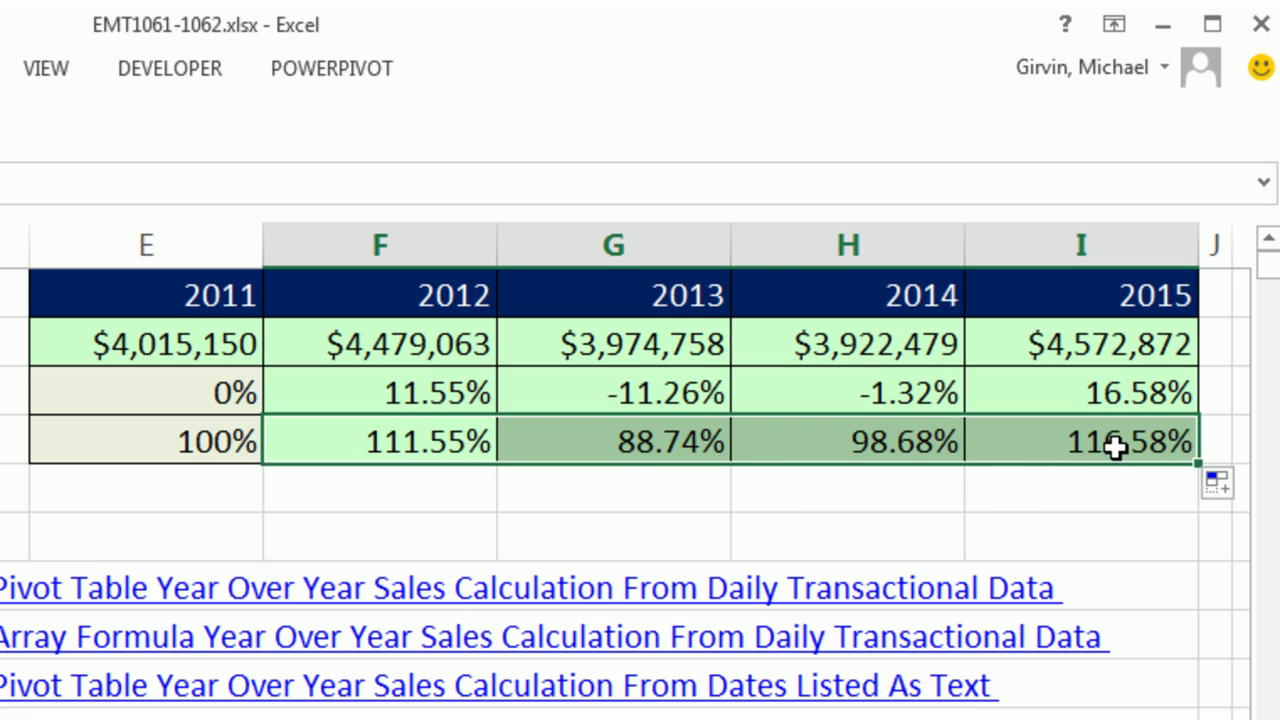
mouse_move(645, 470)
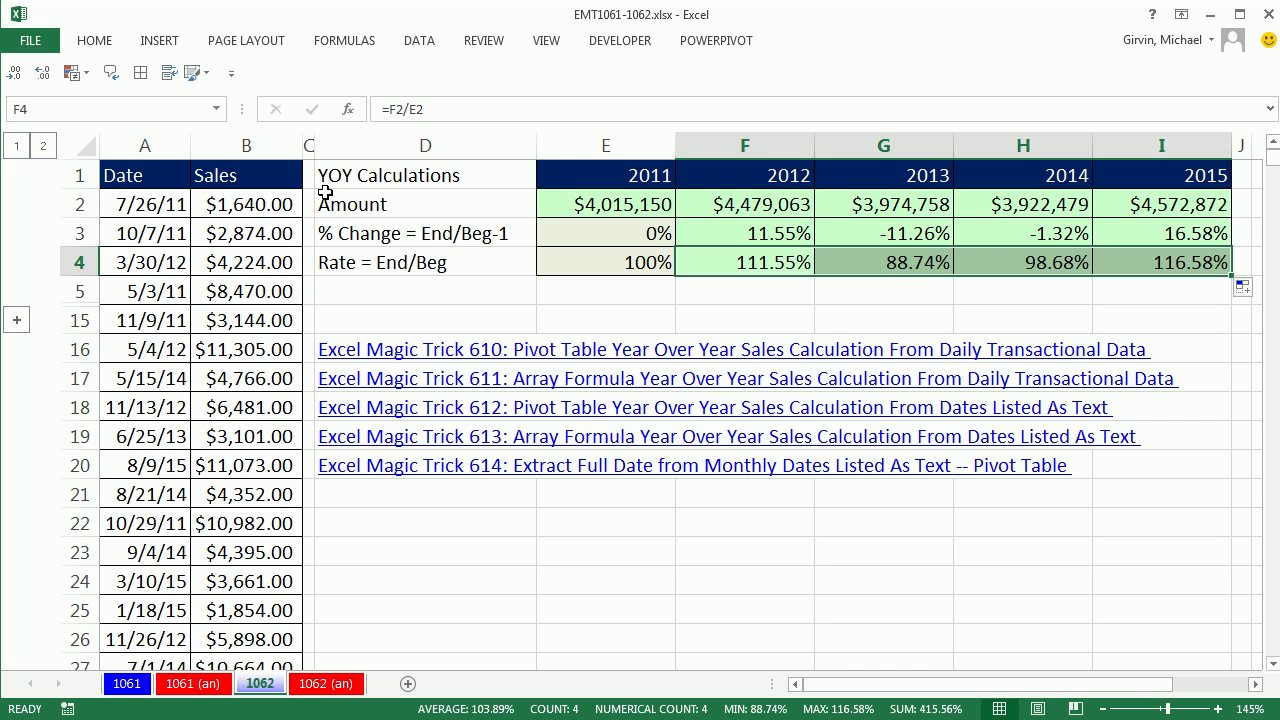
mouse_move(30, 330)
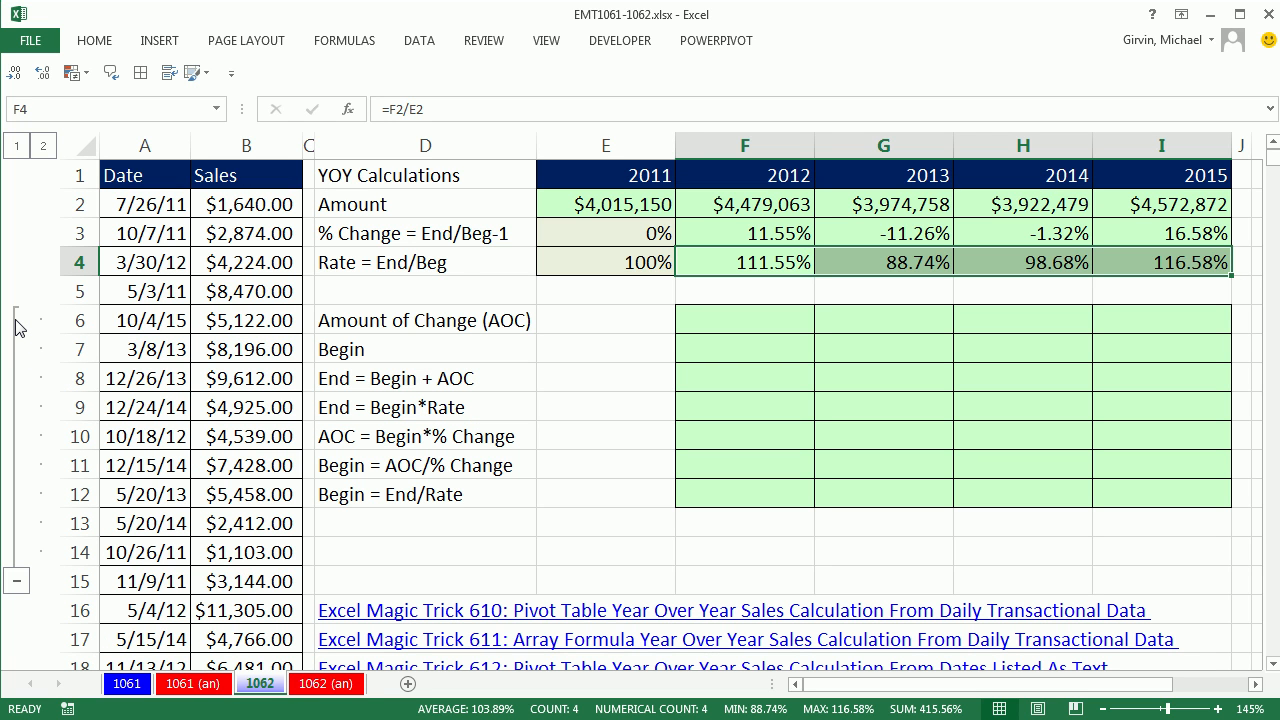
mouse_move(401, 349)
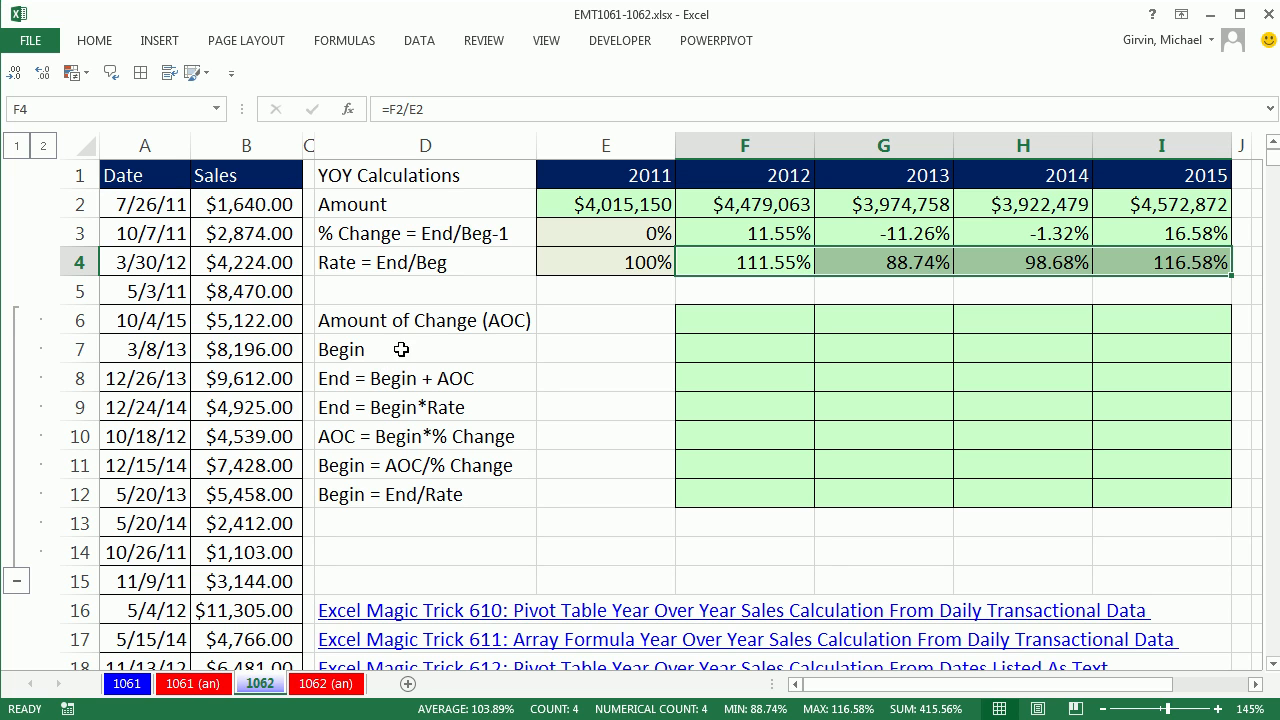
mouse_move(365, 291)
text(=F2-F2)
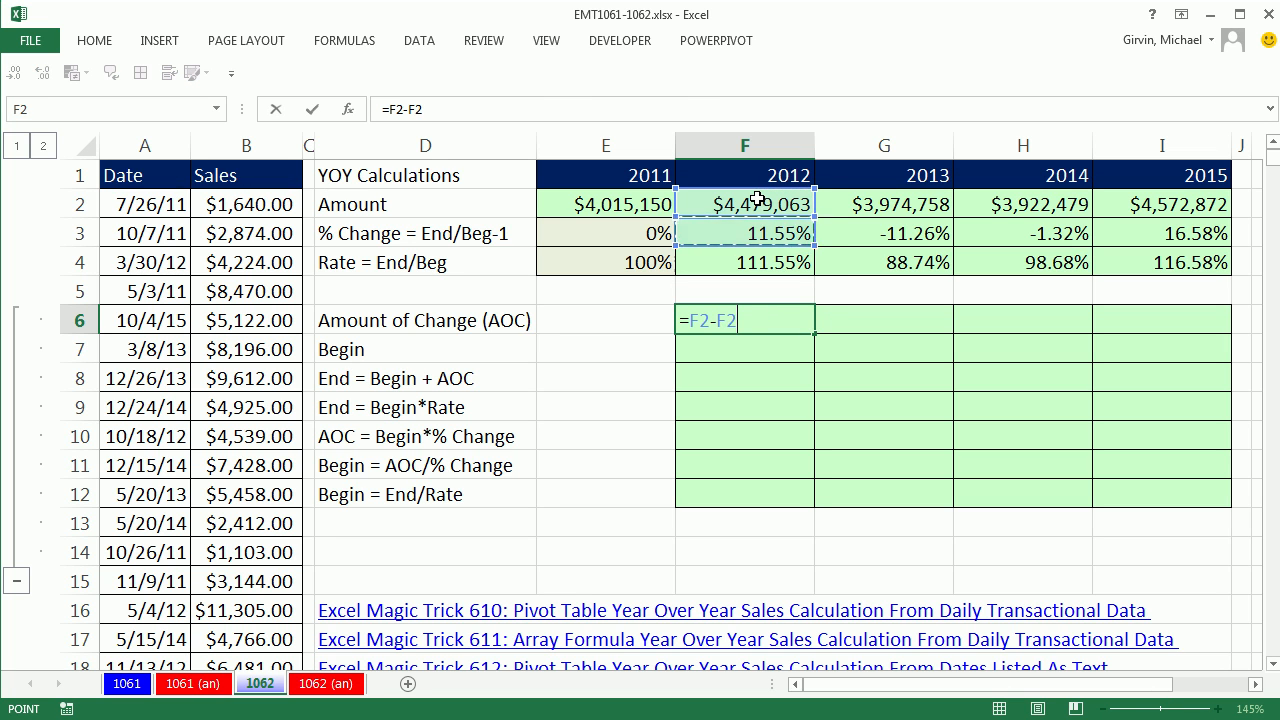
Confirm the 2012 Amount of Change formula =F2-E2
key(enter)
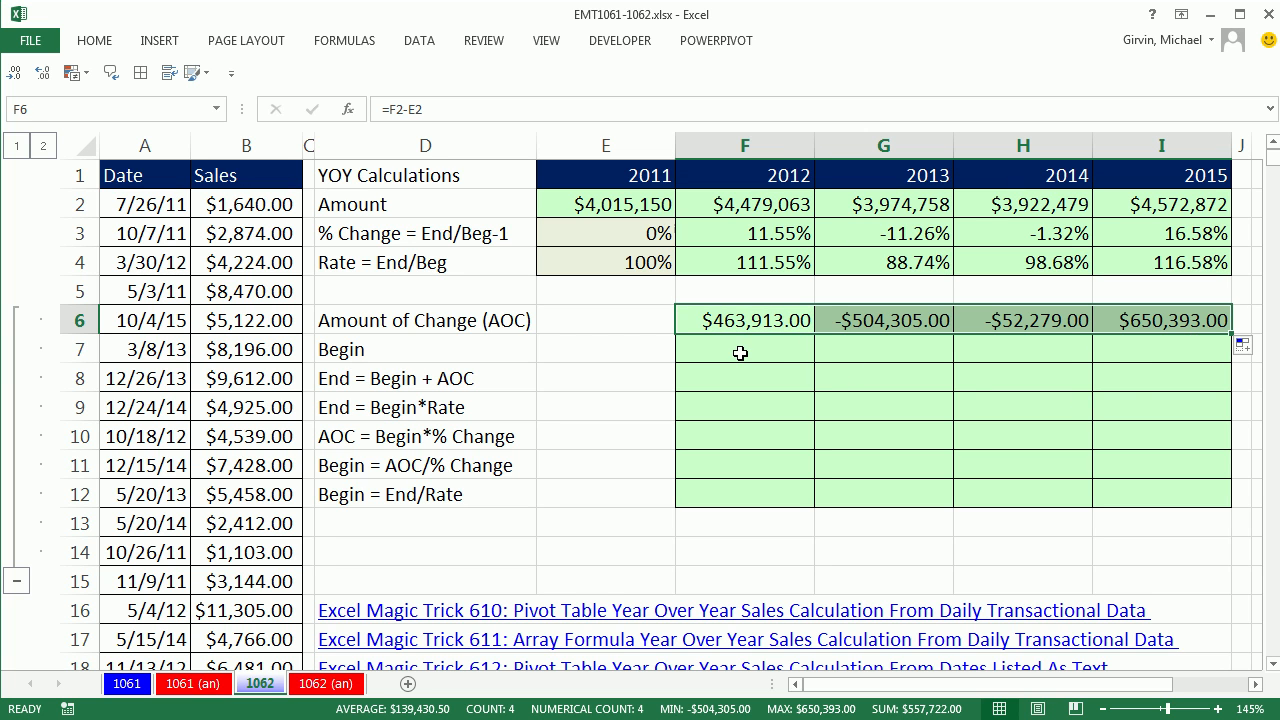
Set the Begin row to =E2, the prior year's total, for 2012–2015
click(744, 349)
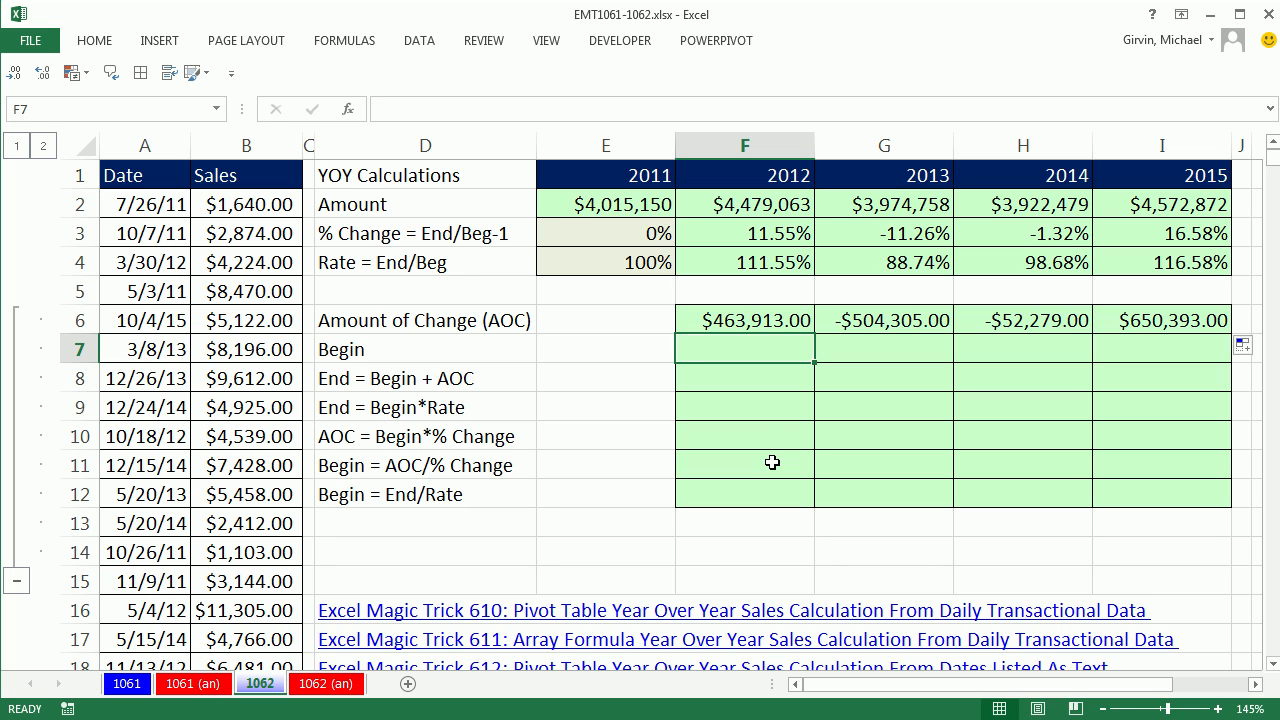
text(=)
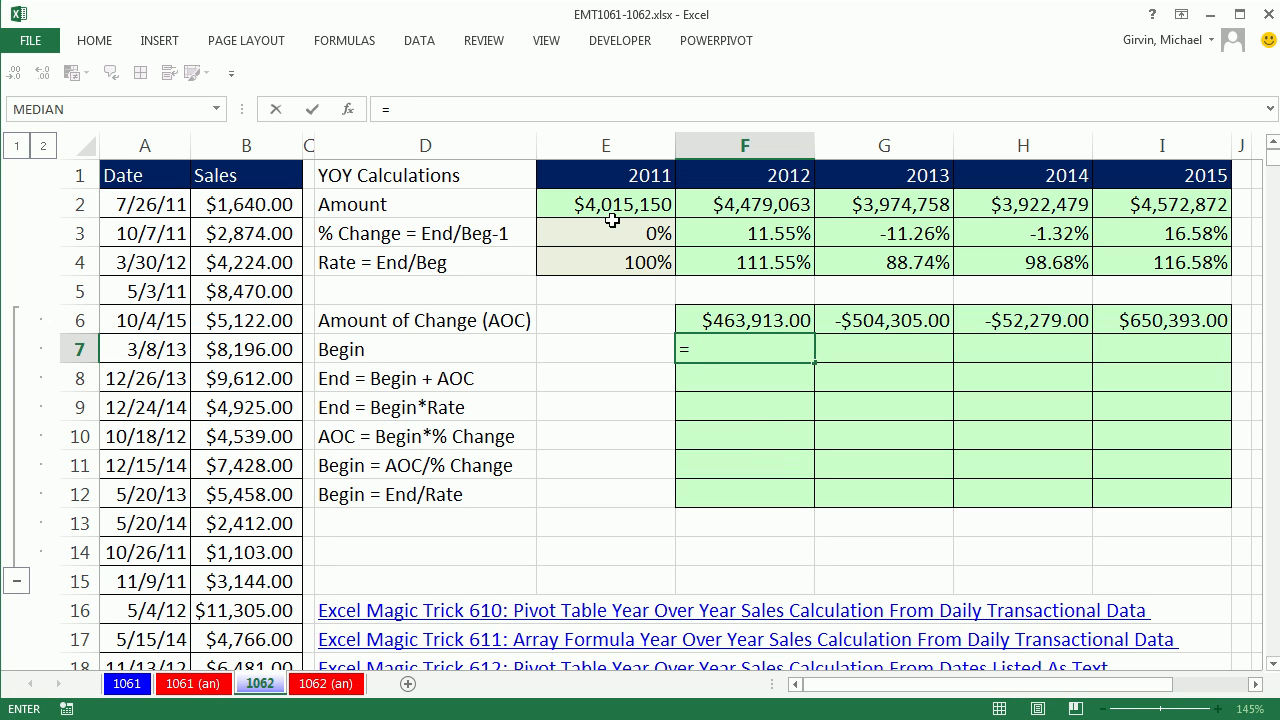
click(605, 204)
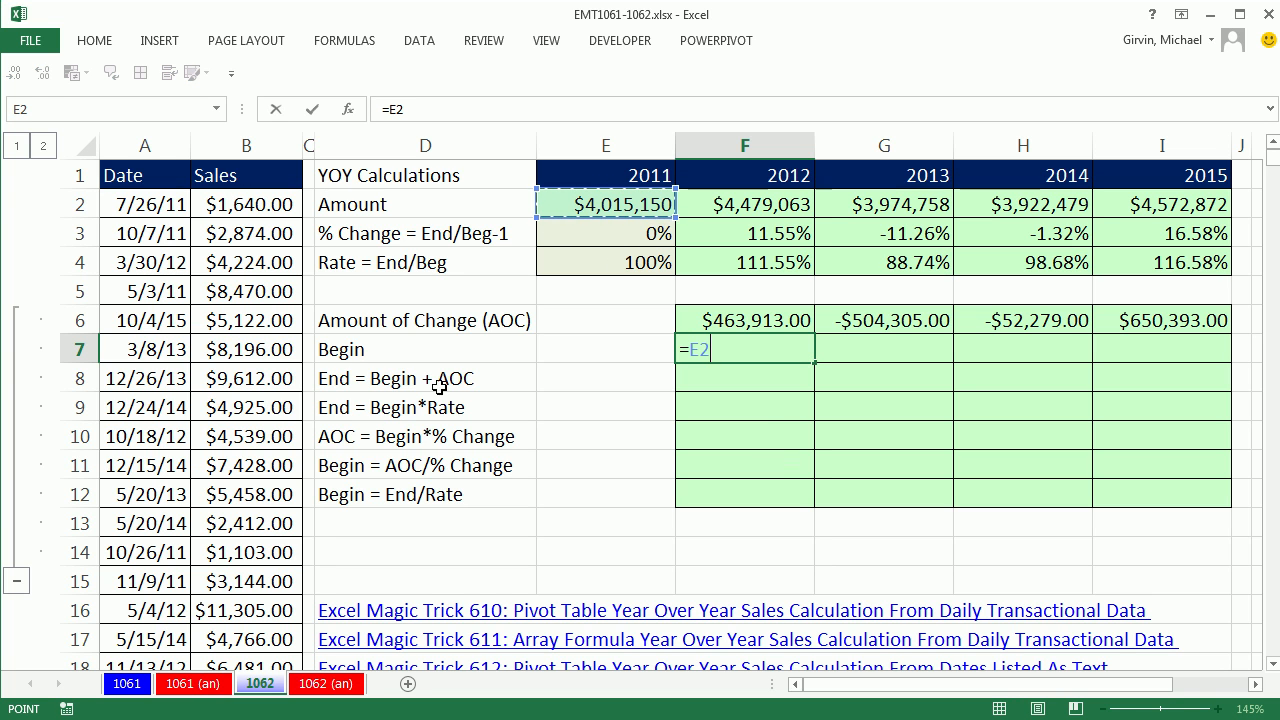
mouse_move(400, 395)
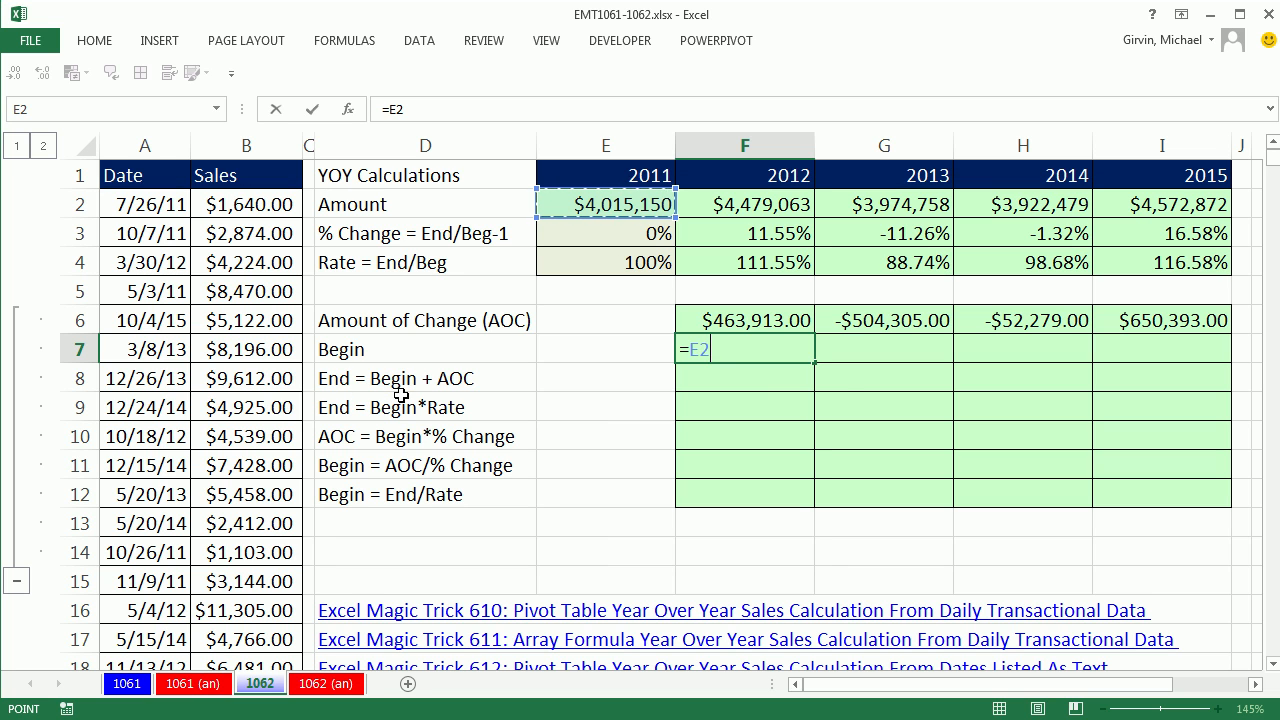
key(Enter)
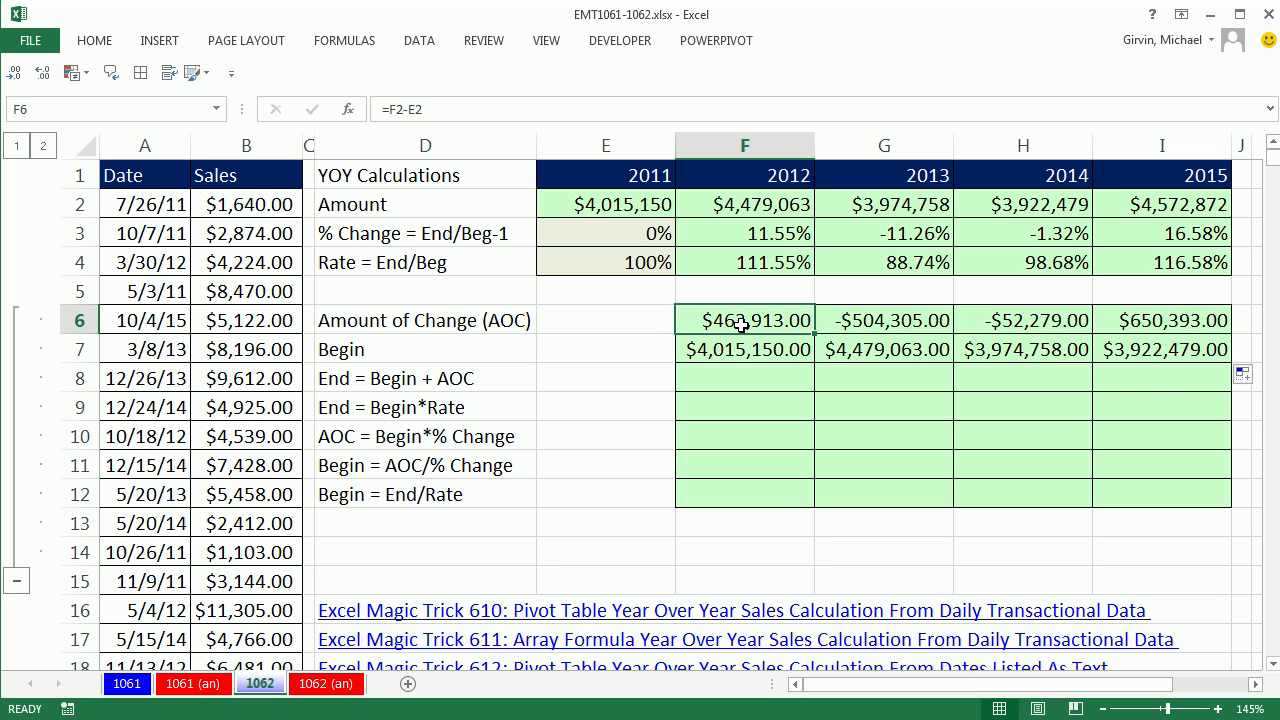
Sum Begin and Amount of Change in F8:I8, giving $4,479,063, $3,974,758, $3,922,479 and $4,572,872
click(744, 349)
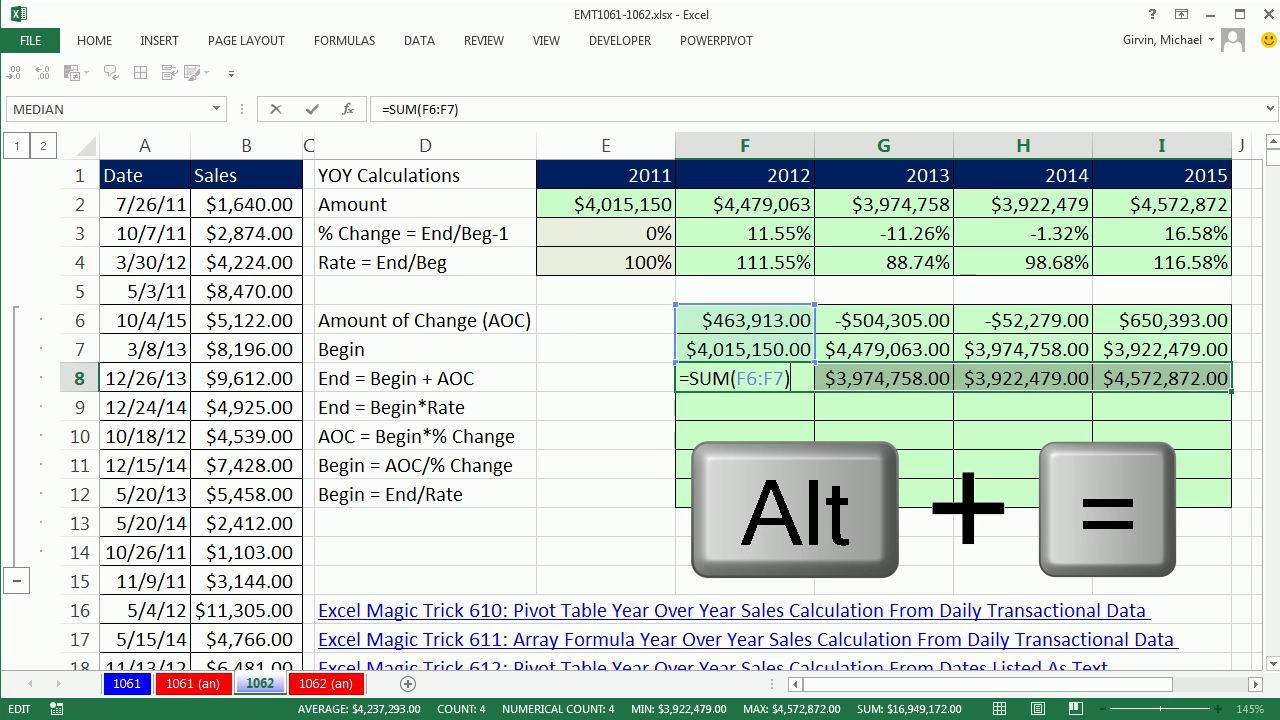
key(Enter)
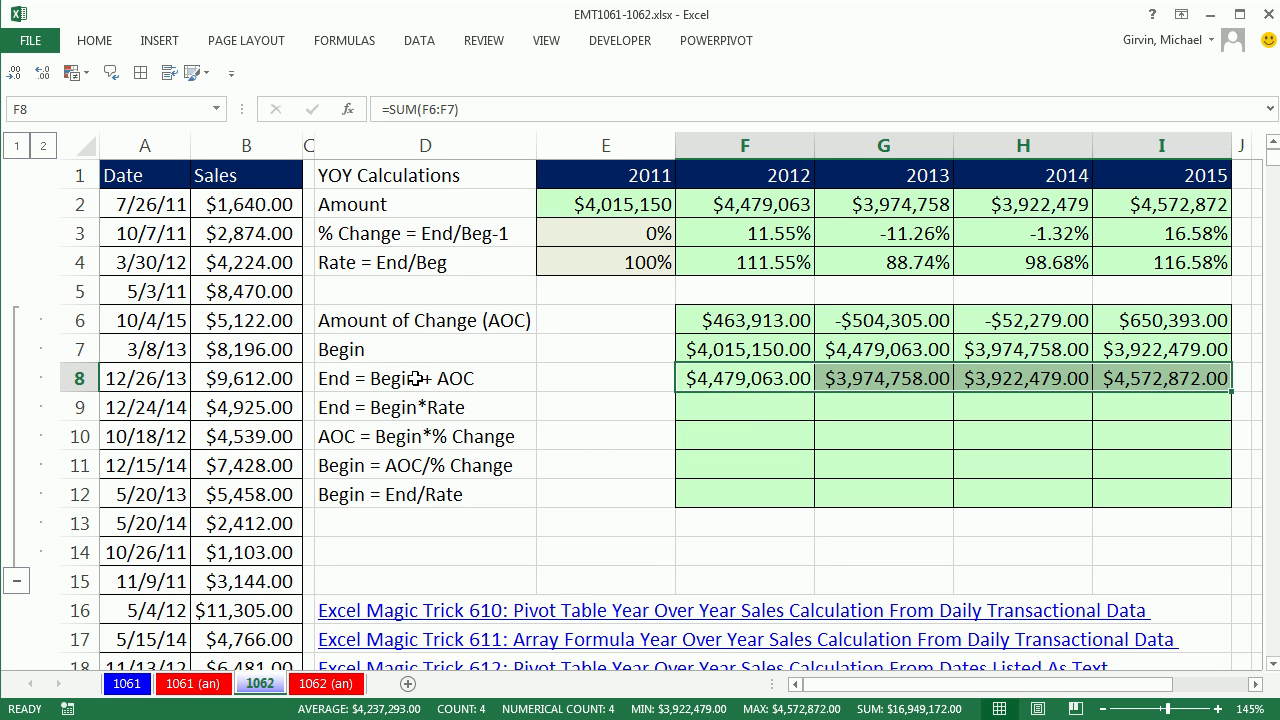
mouse_move(499, 391)
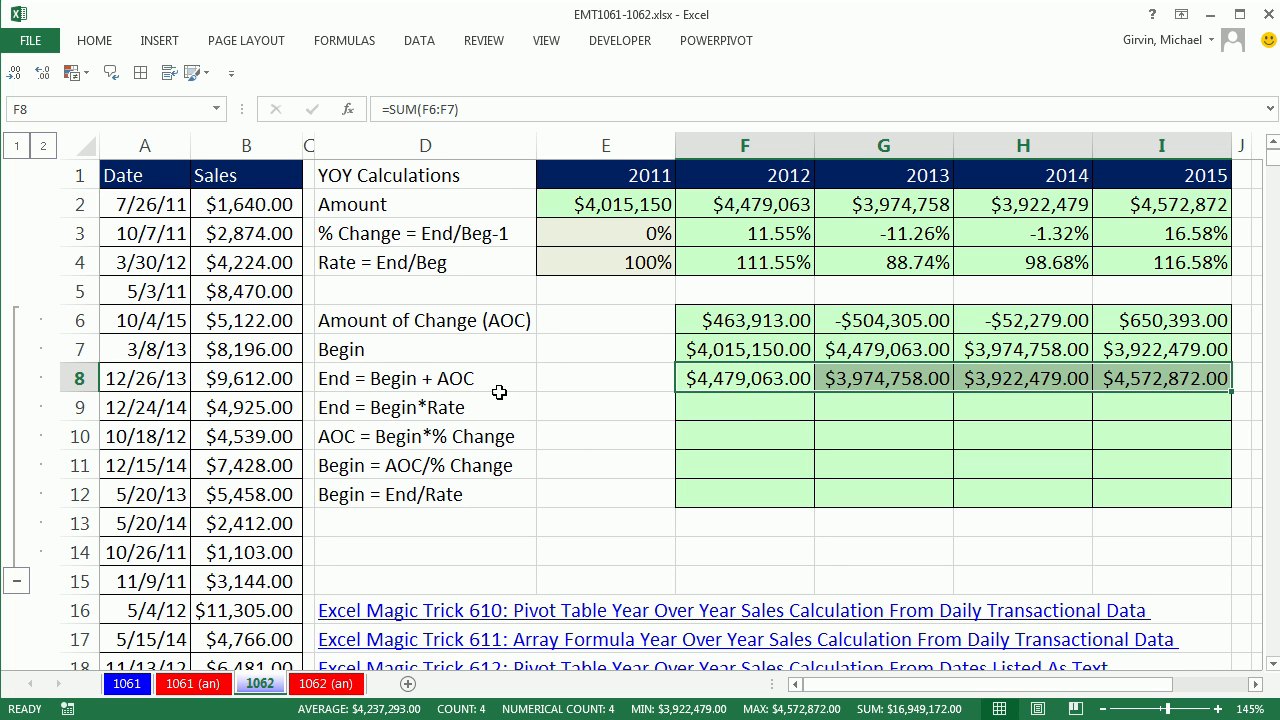
mouse_move(475, 406)
text(=)
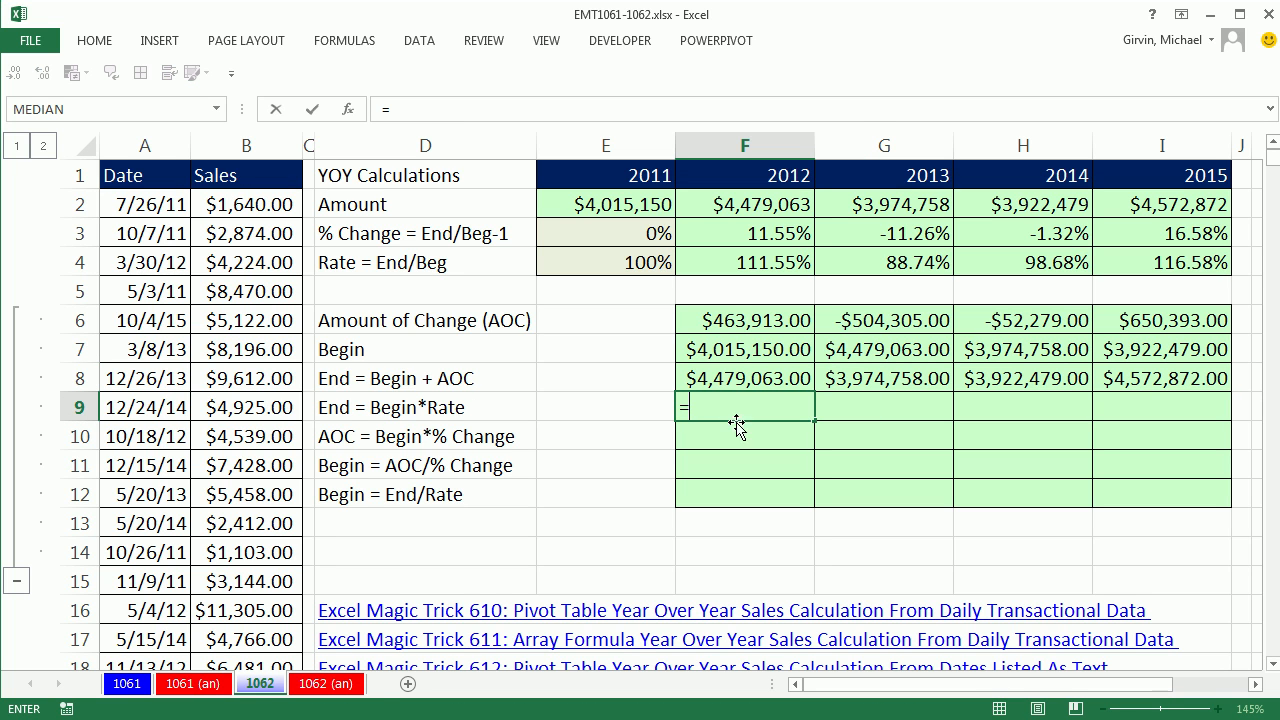
Enter =E2*F4 in the End = Begin*Rate row for 2012 through 2015
click(605, 204)
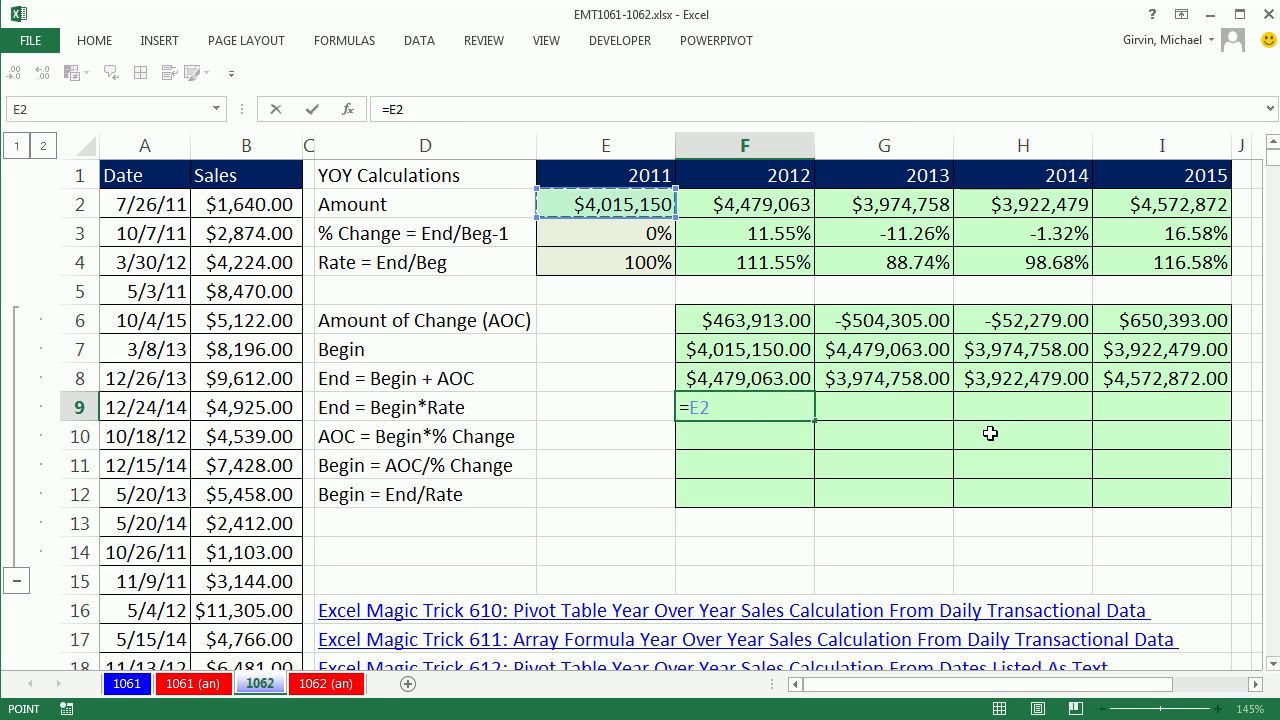
text(*)
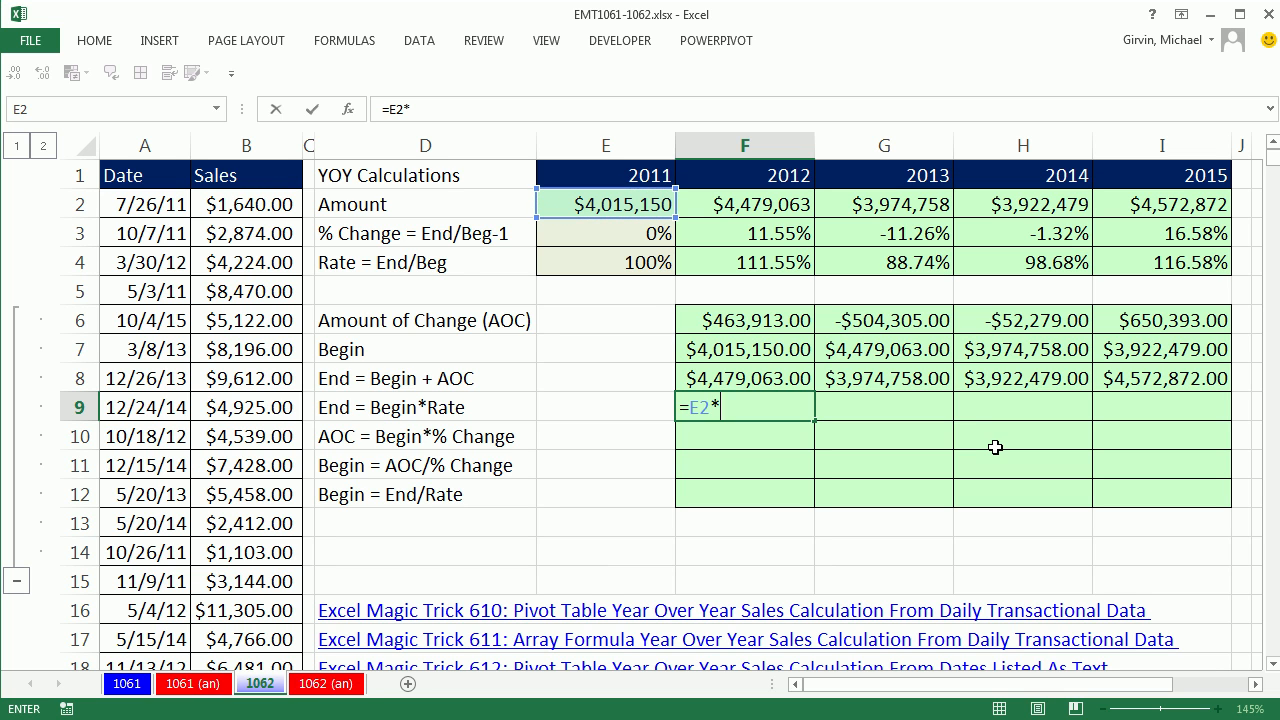
click(744, 262)
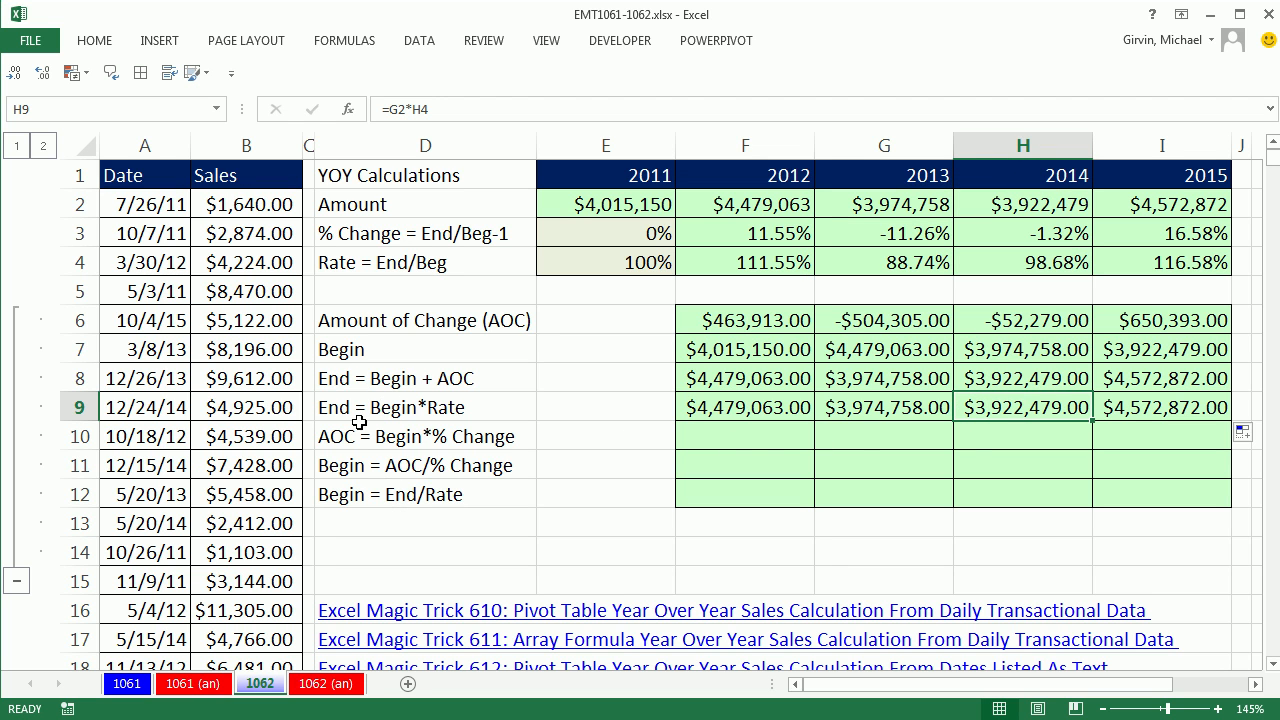
click(744, 435)
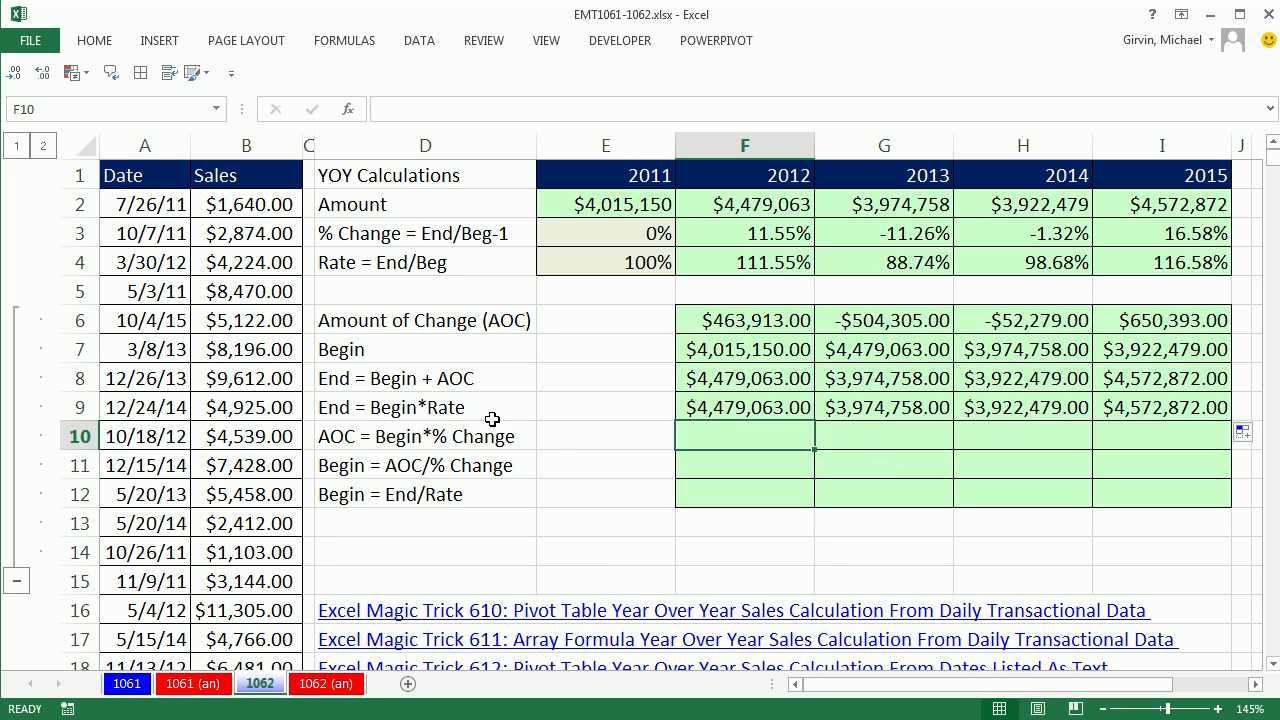
Fill F10:I10 with =E2*F3, giving $463,913, -$504,305, -$52,279 and $650,393
text(=)
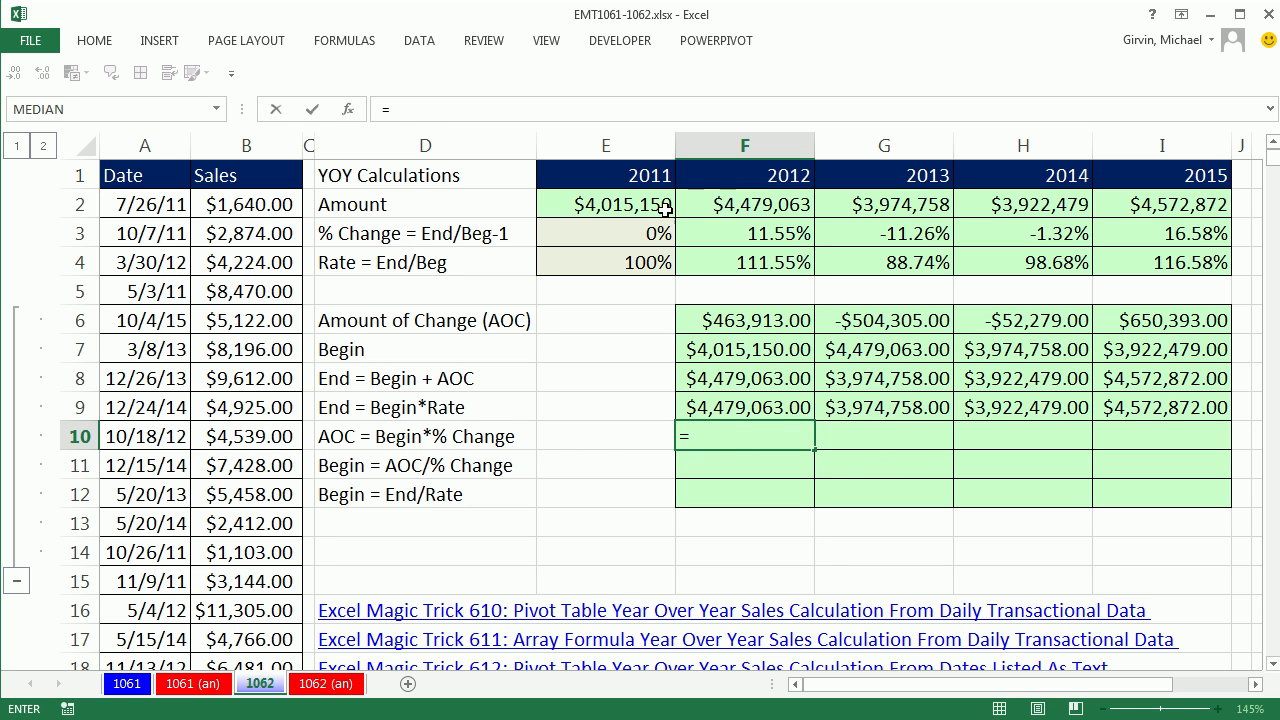
click(605, 204)
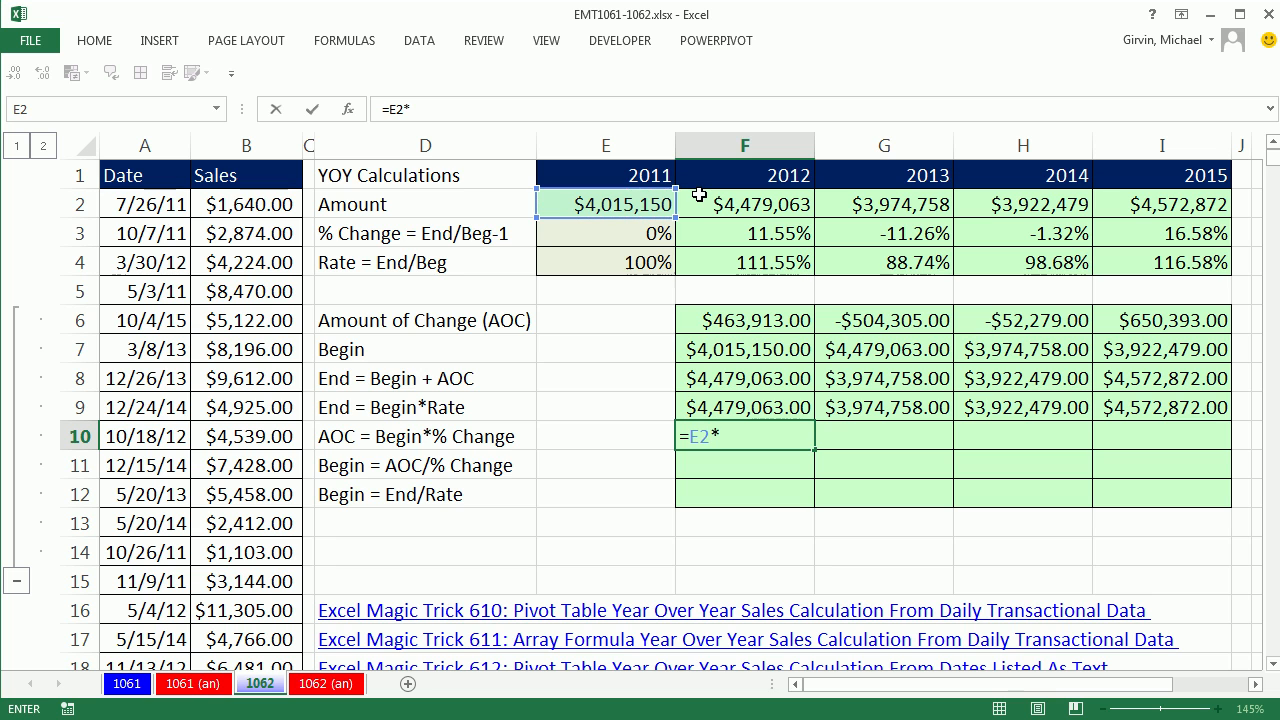
click(744, 233)
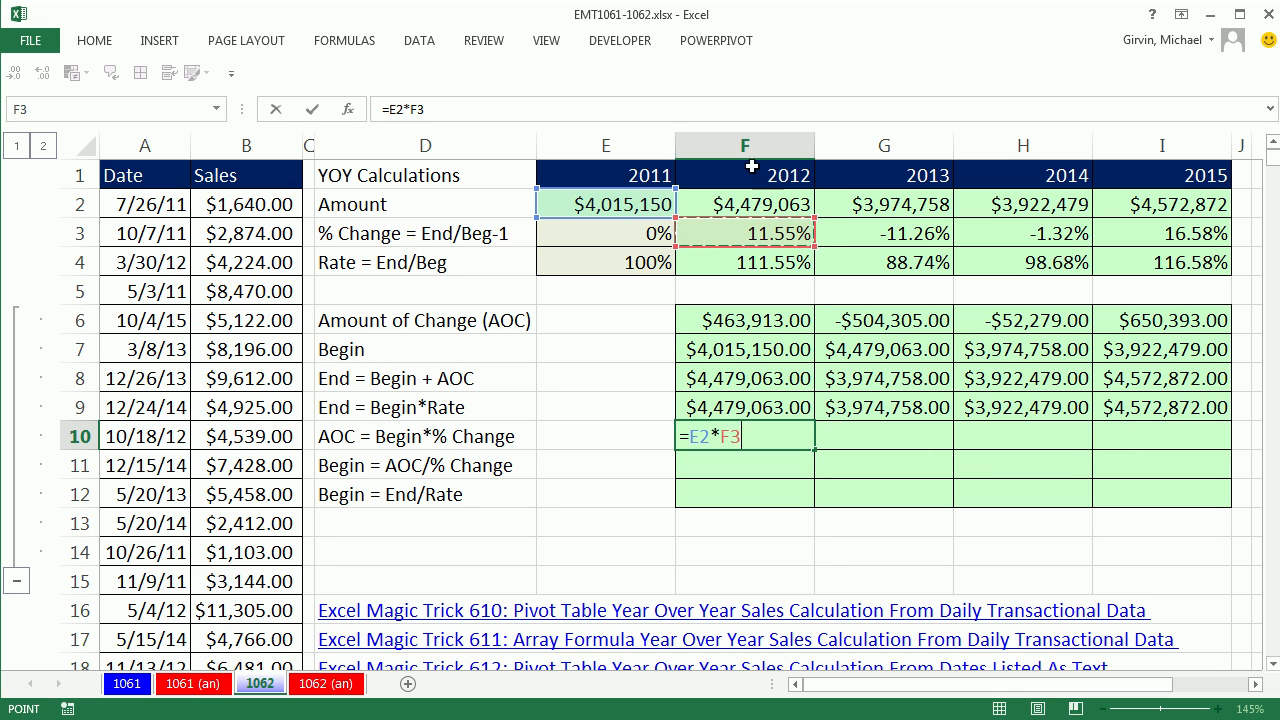
mouse_move(622, 188)
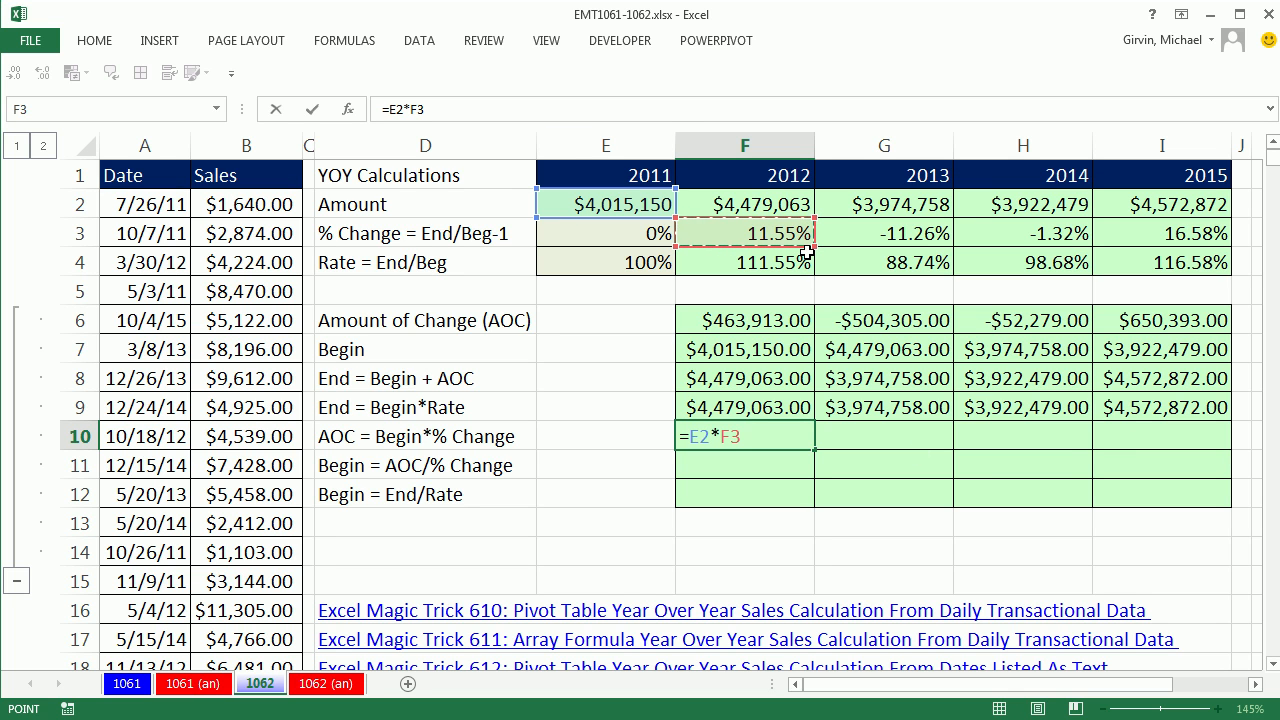
key(enter)
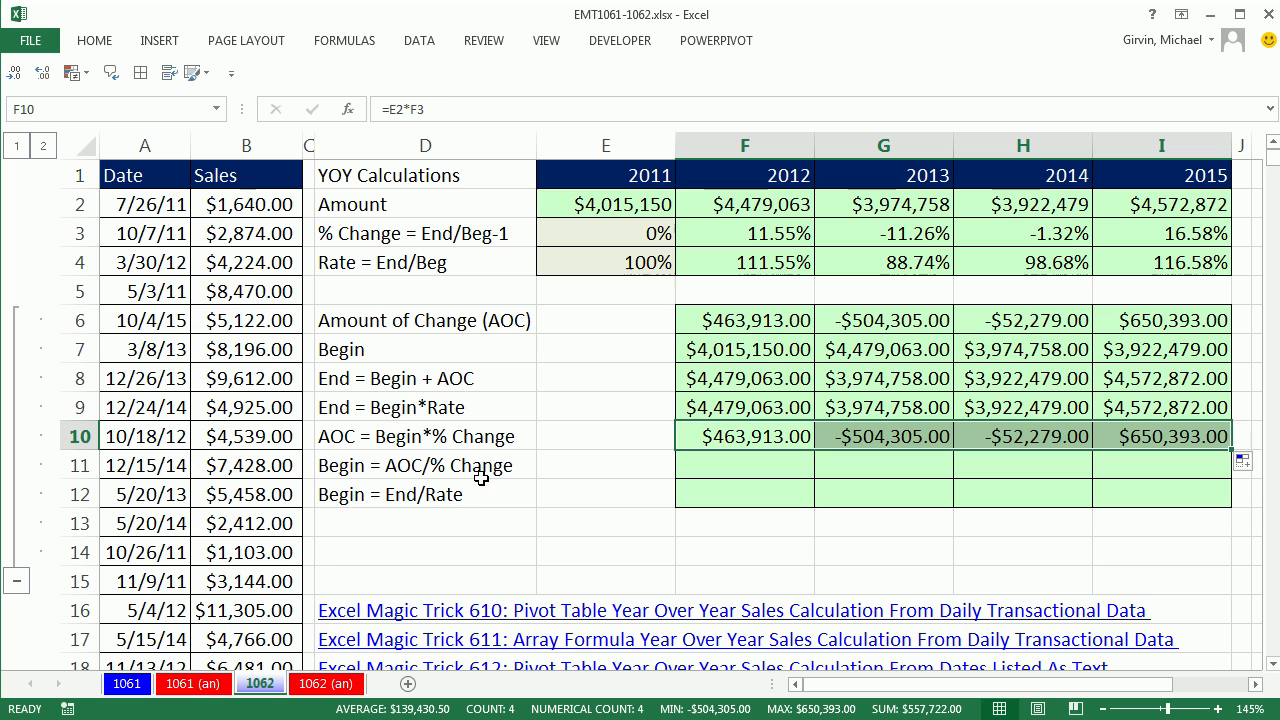
mouse_move(405, 406)
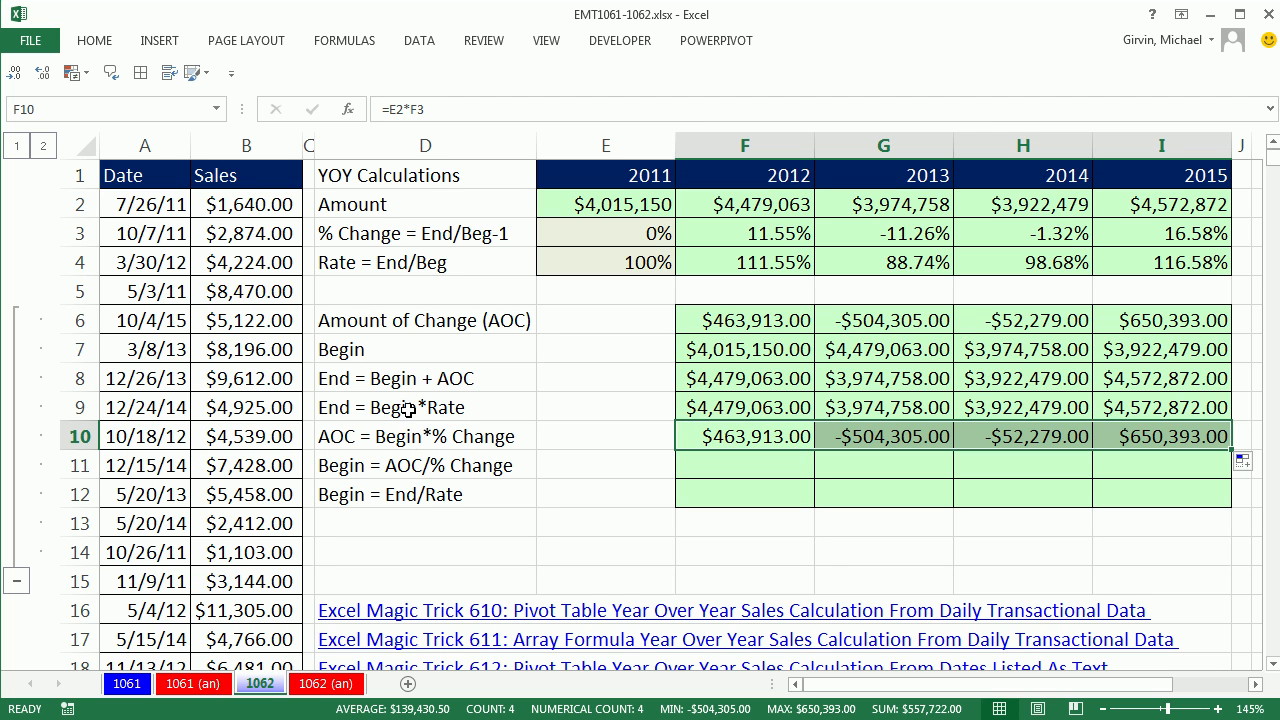
mouse_move(462, 448)
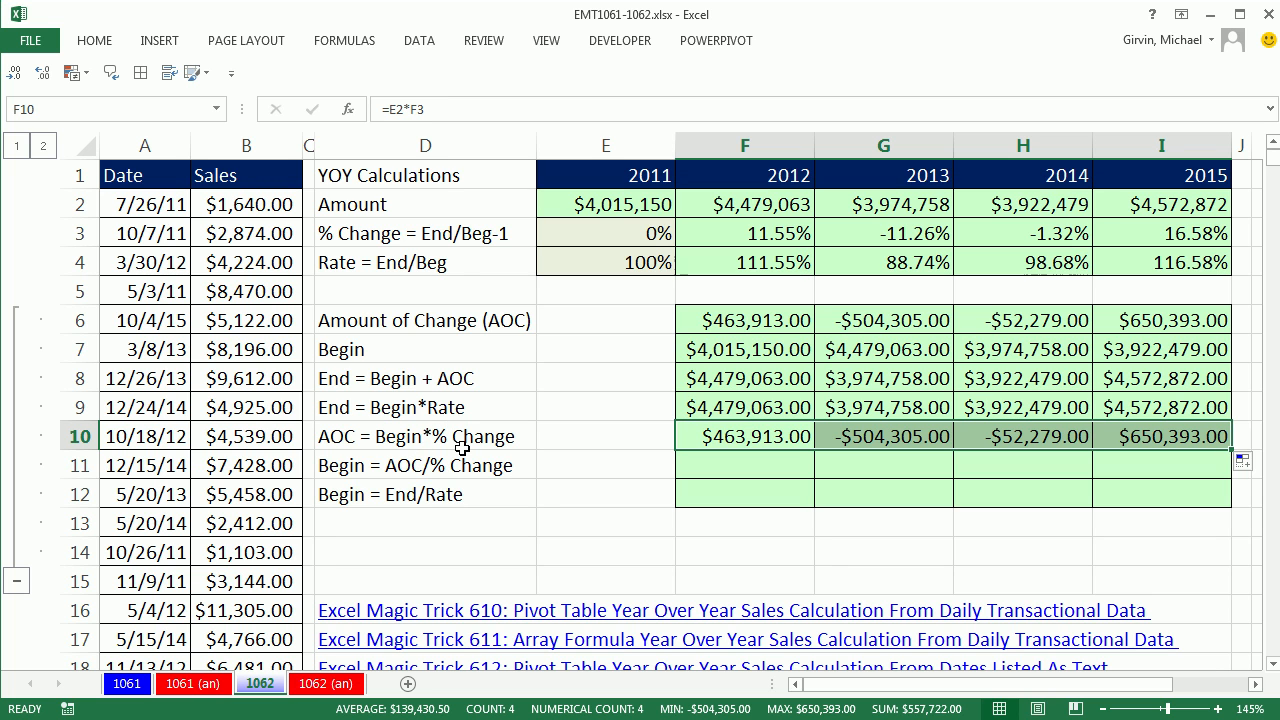
mouse_move(463, 465)
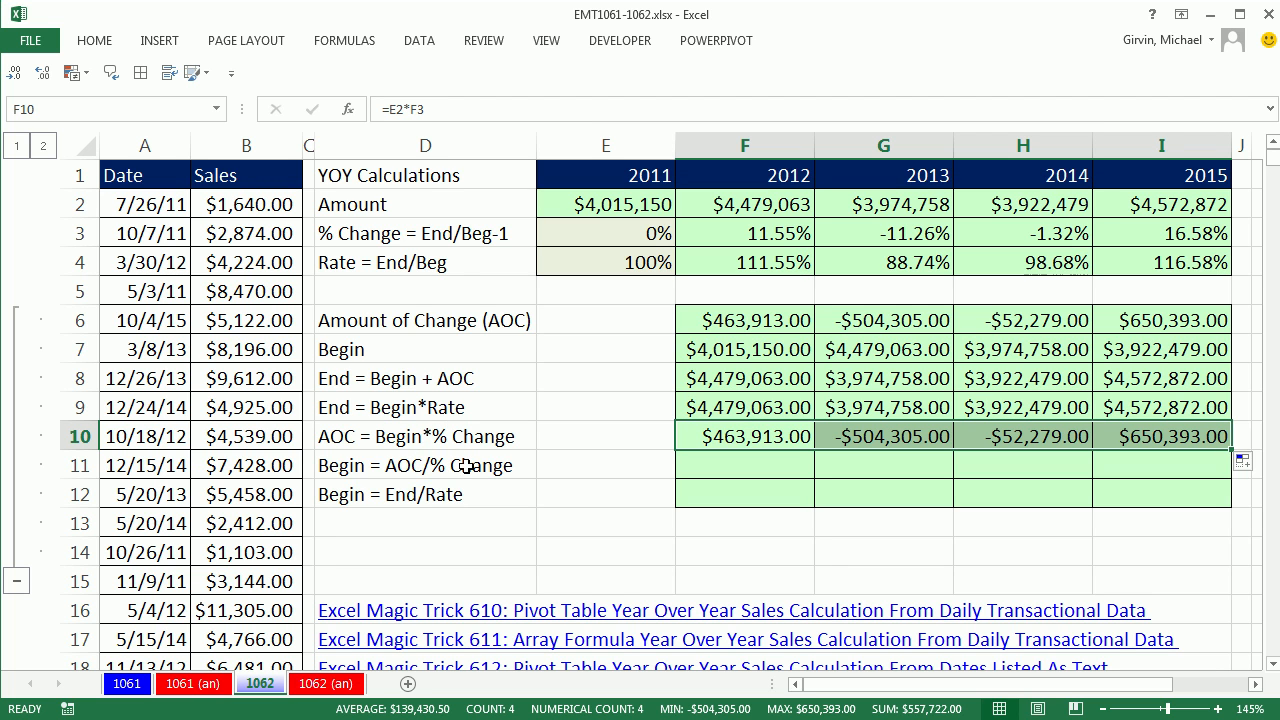
mouse_move(347, 503)
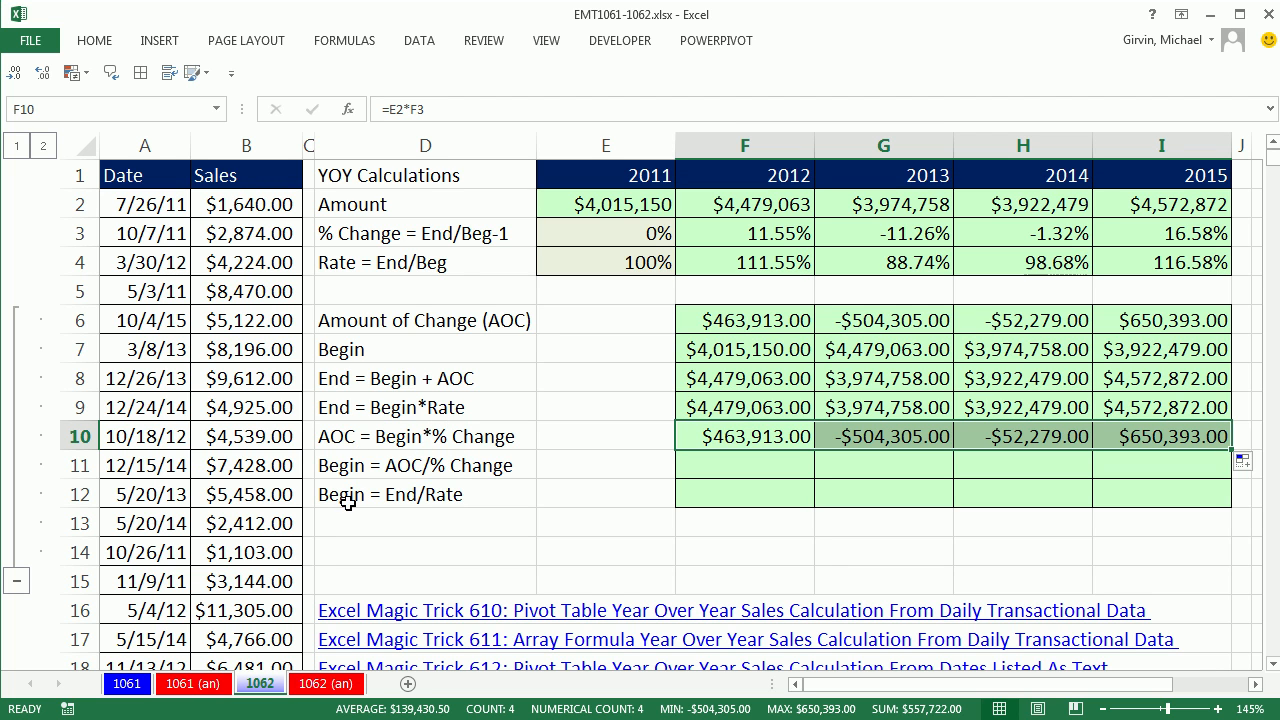
mouse_move(424, 430)
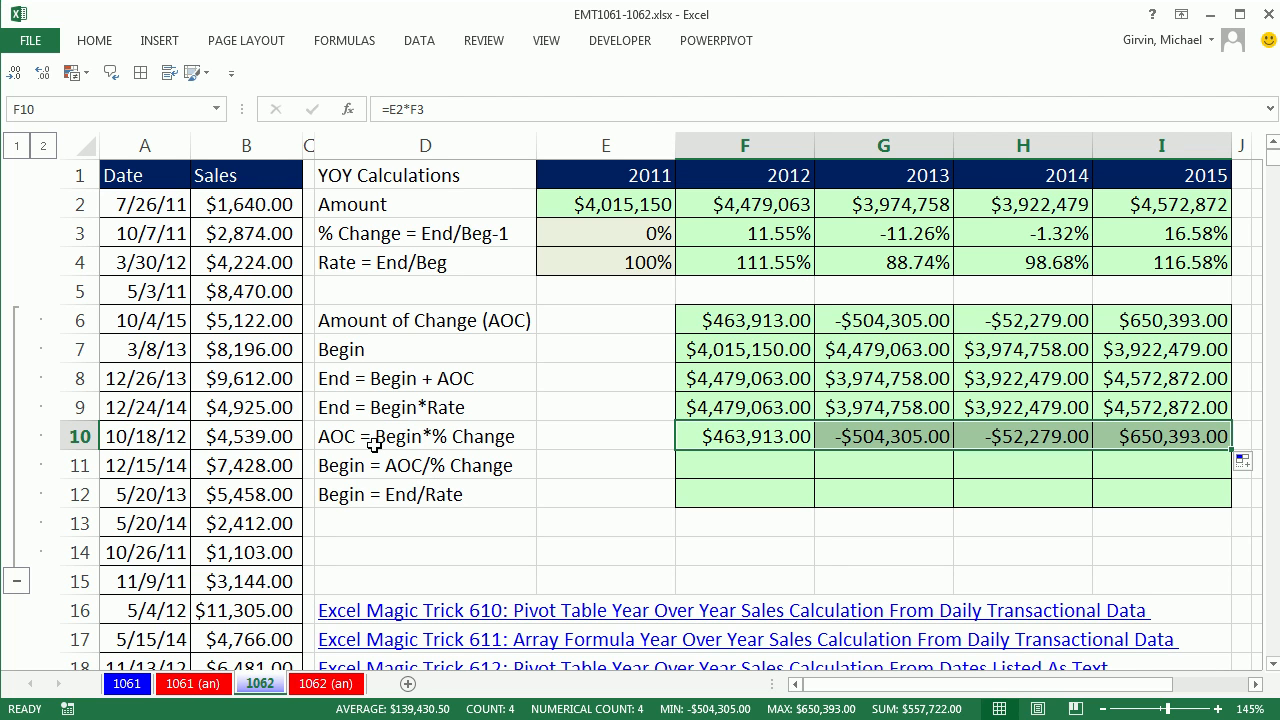
mouse_move(403, 535)
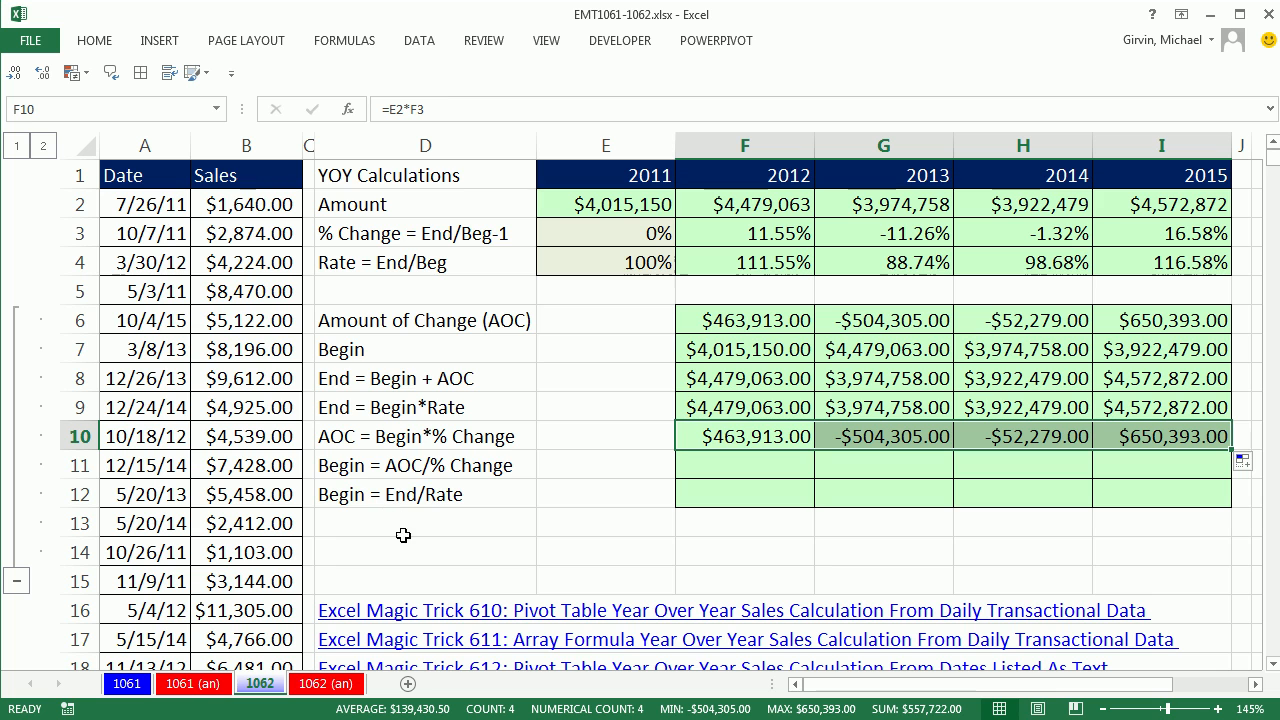
mouse_move(445, 505)
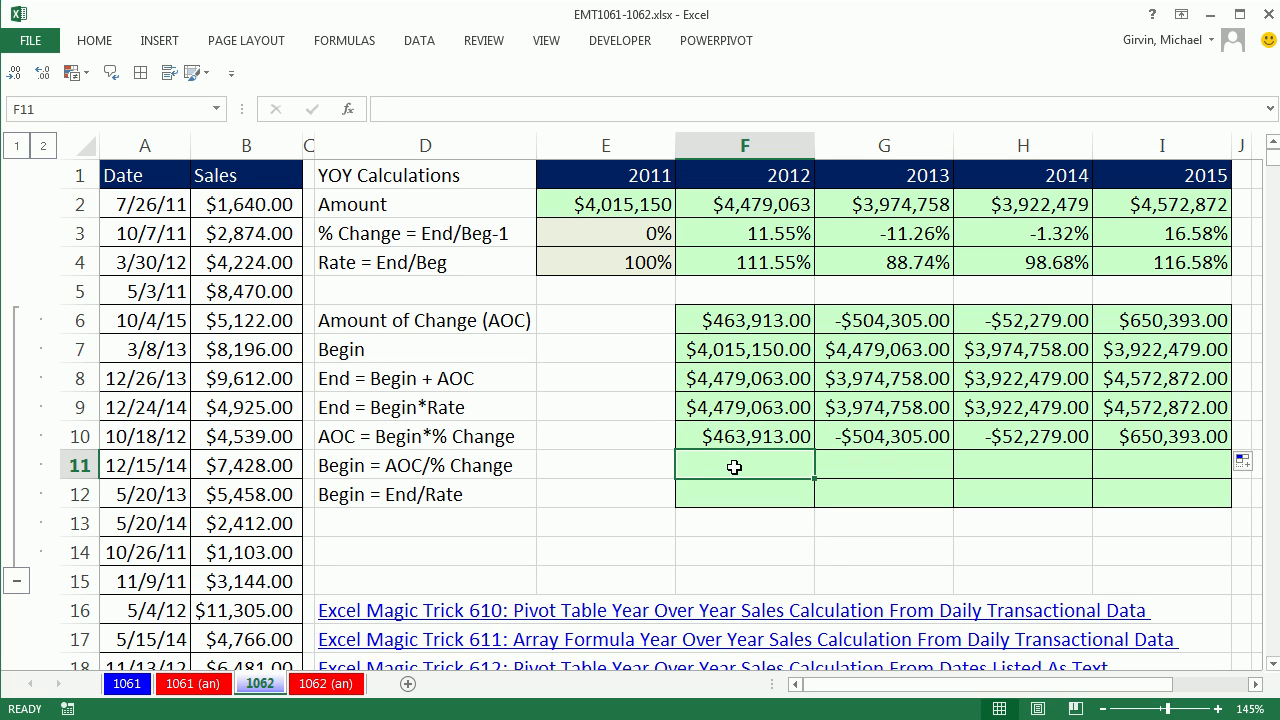
Fill F11:I11 with =F6/F3, returning $4,015,150, $4,479,063, $3,974,758 and $3,922,479
click(744, 320)
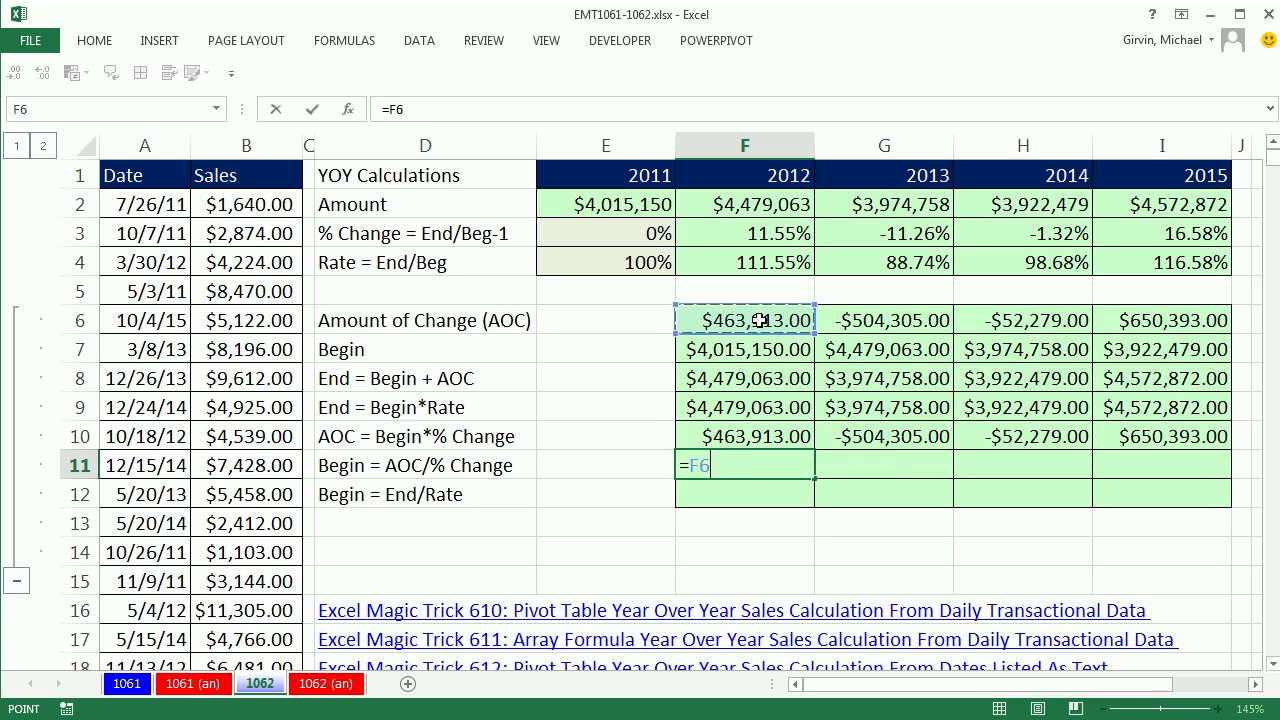
text(/)
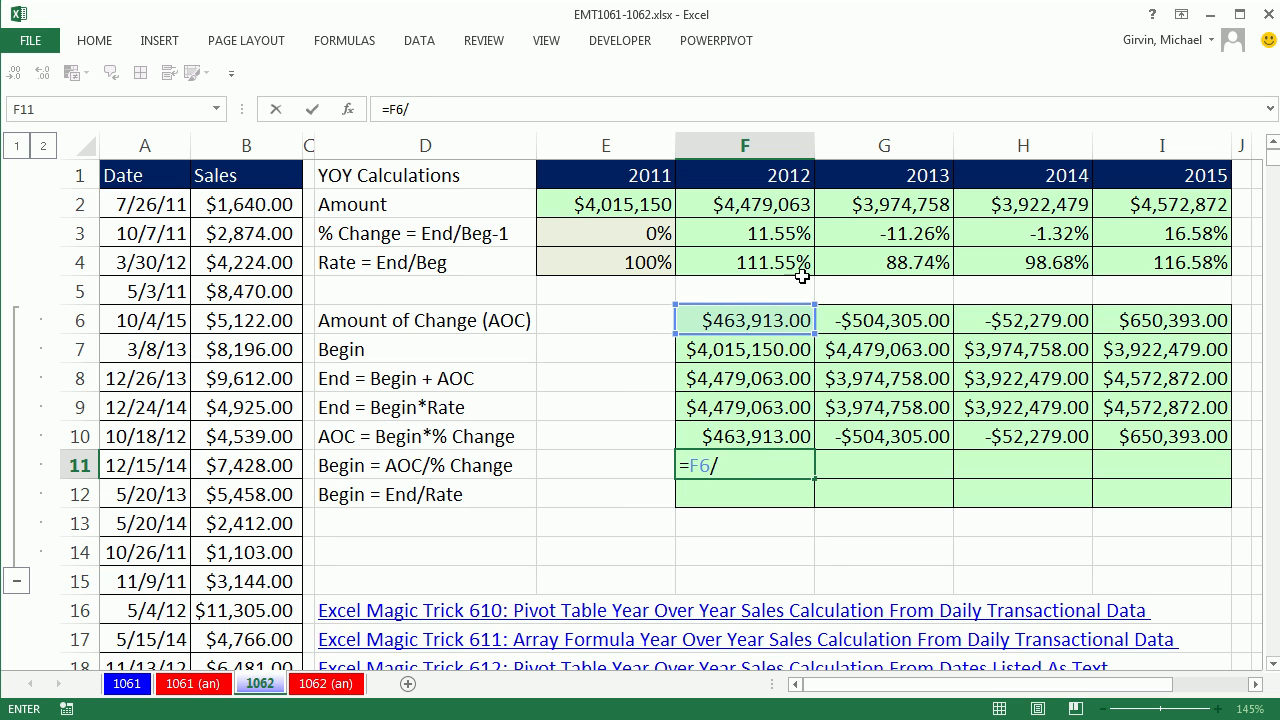
click(744, 233)
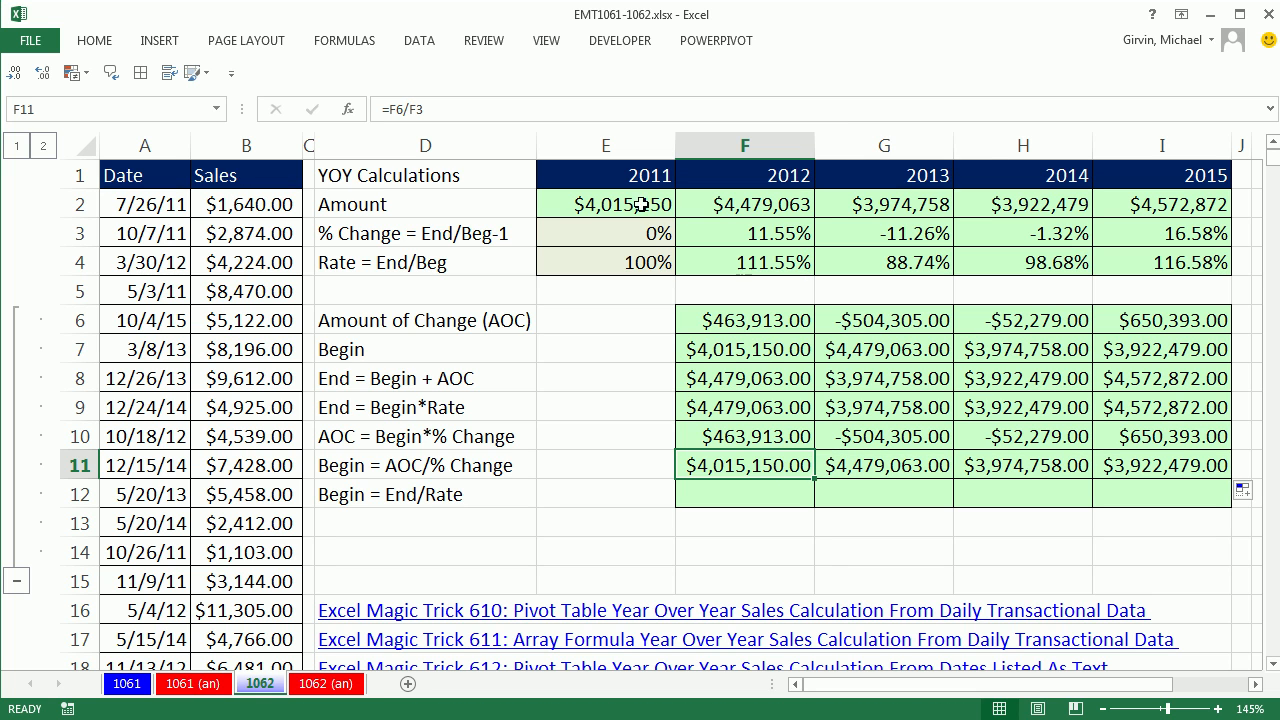
click(883, 464)
text(=)
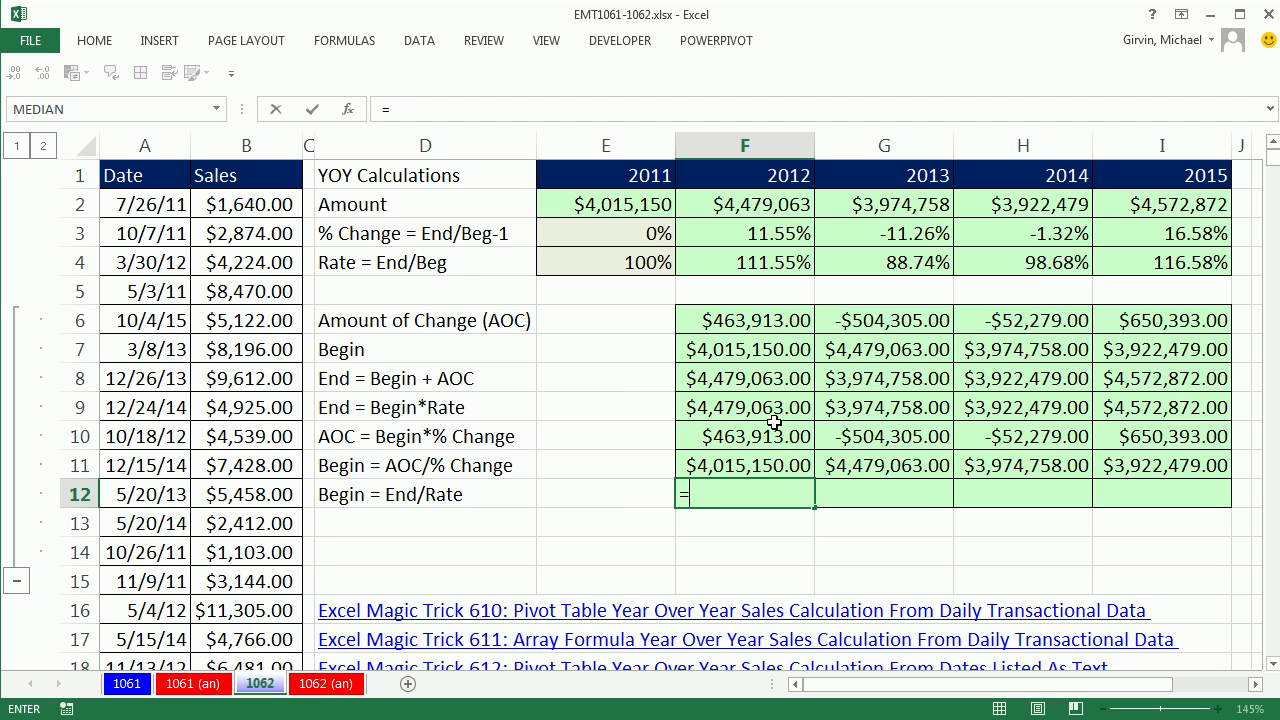
Fill F12:I12 with =F2/F4, returning $4,015,150, $4,479,063, $3,974,758 and $3,922,479
click(744, 204)
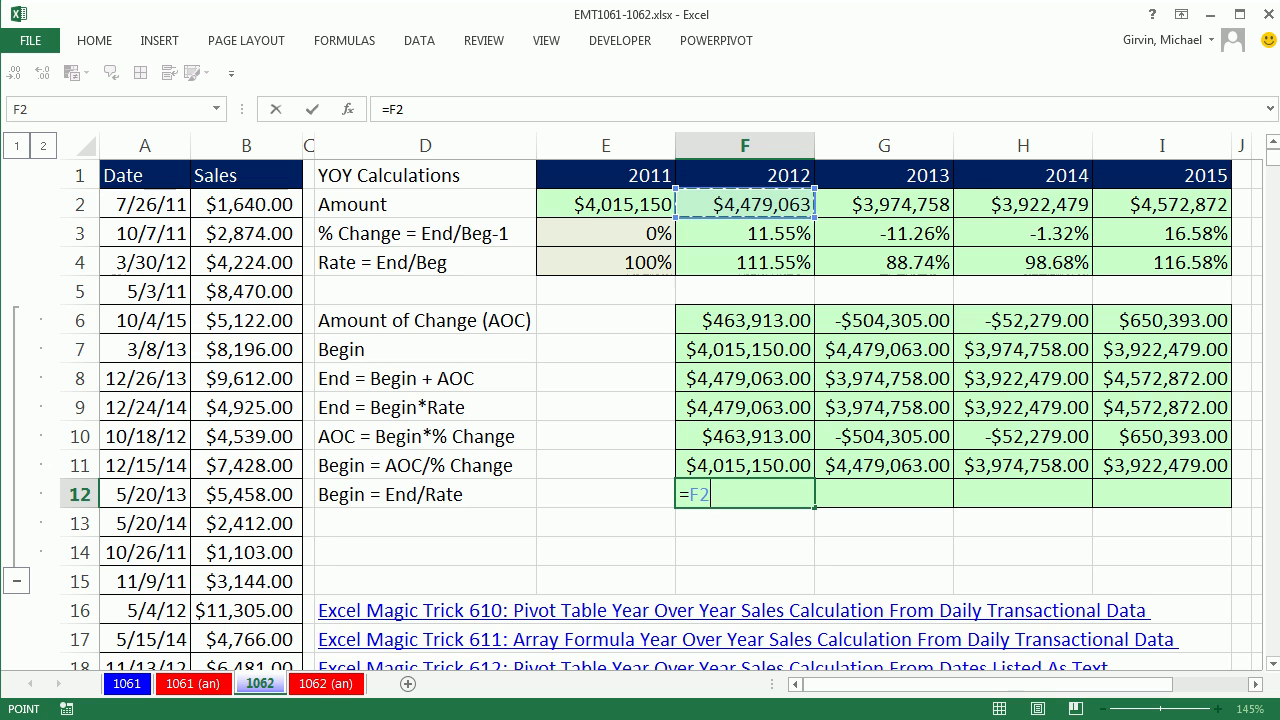
text(/)
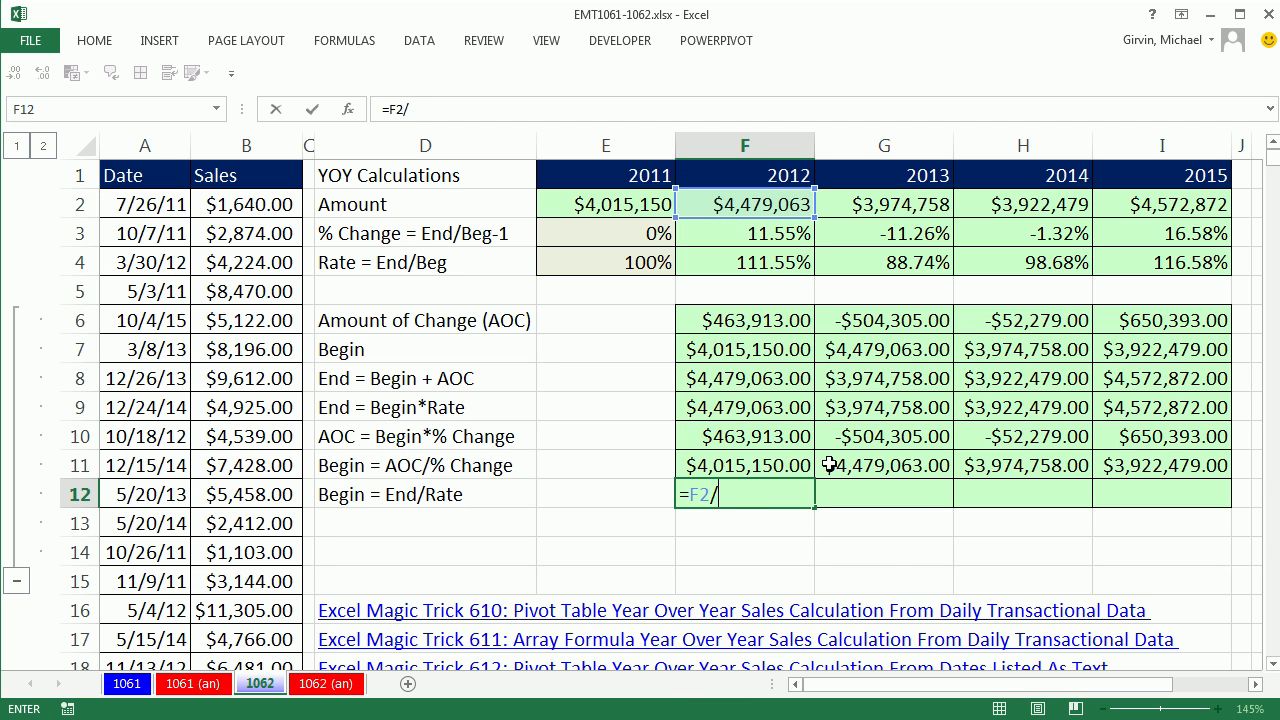
click(744, 262)
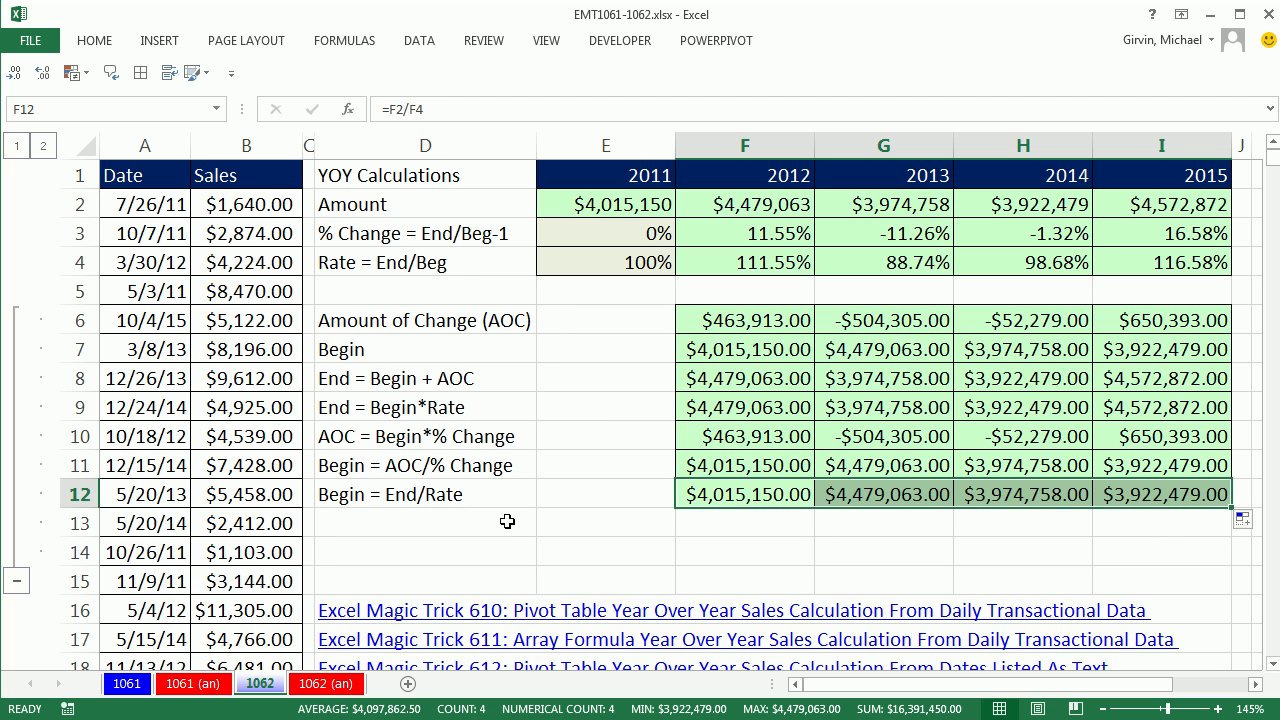
mouse_move(472, 233)
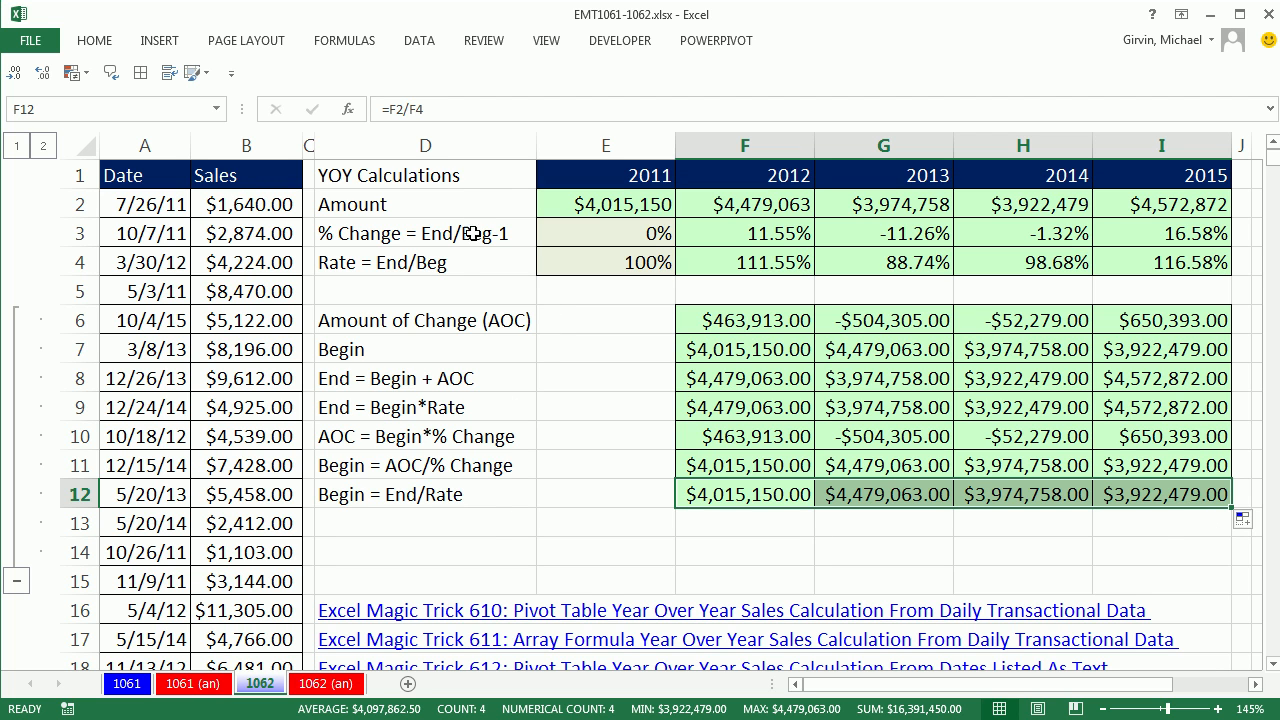
mouse_move(653, 452)
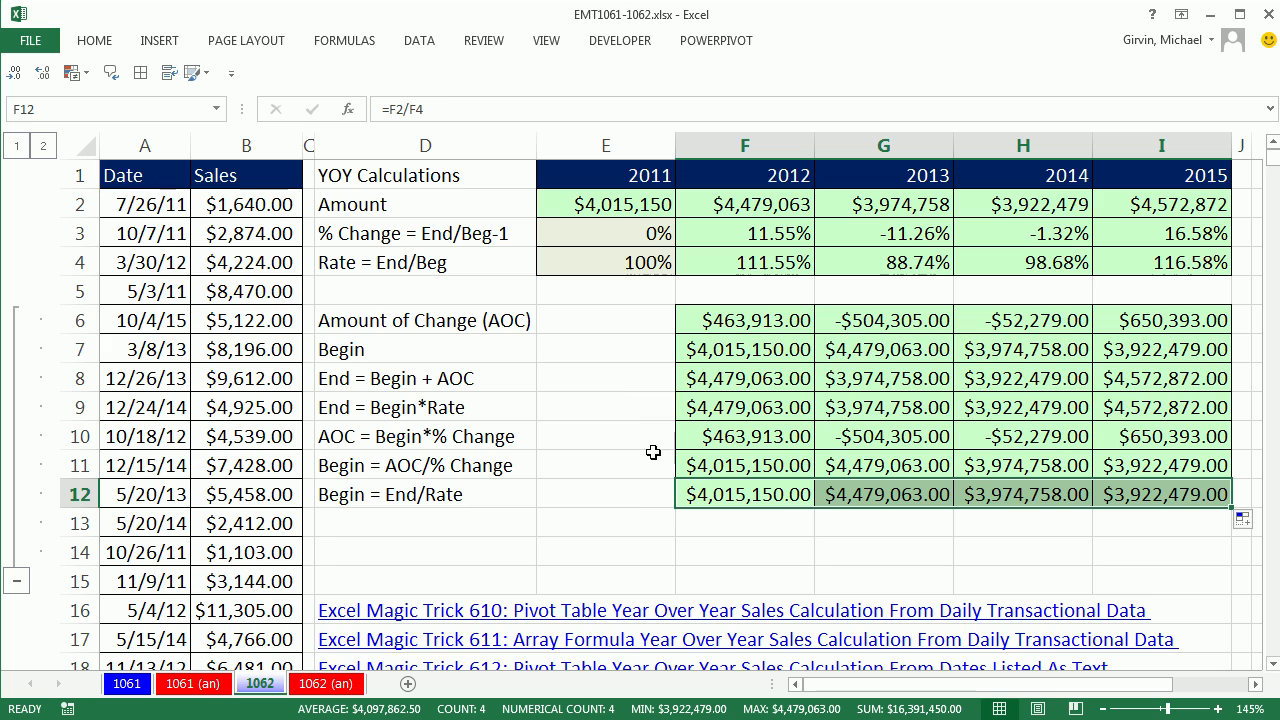